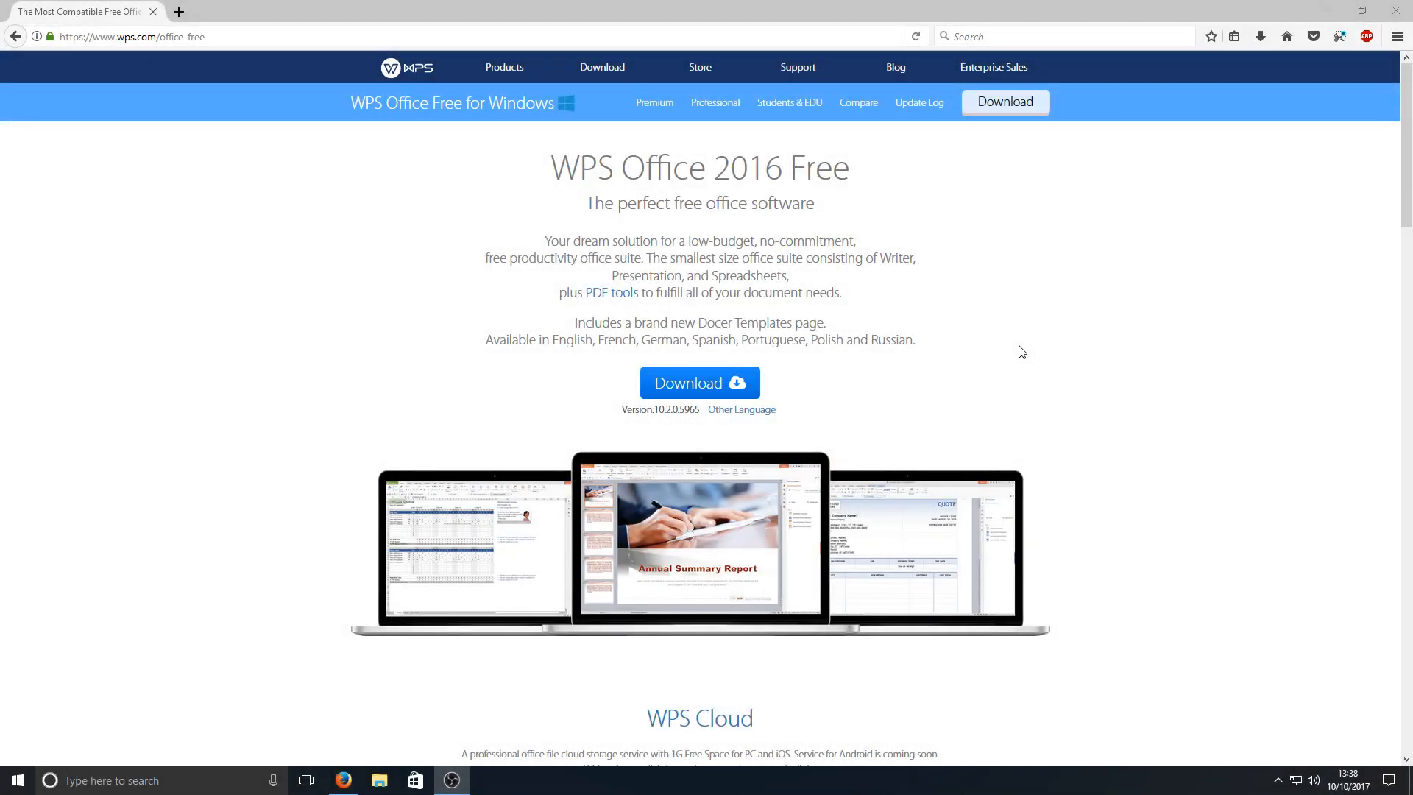
mouse_move(983, 352)
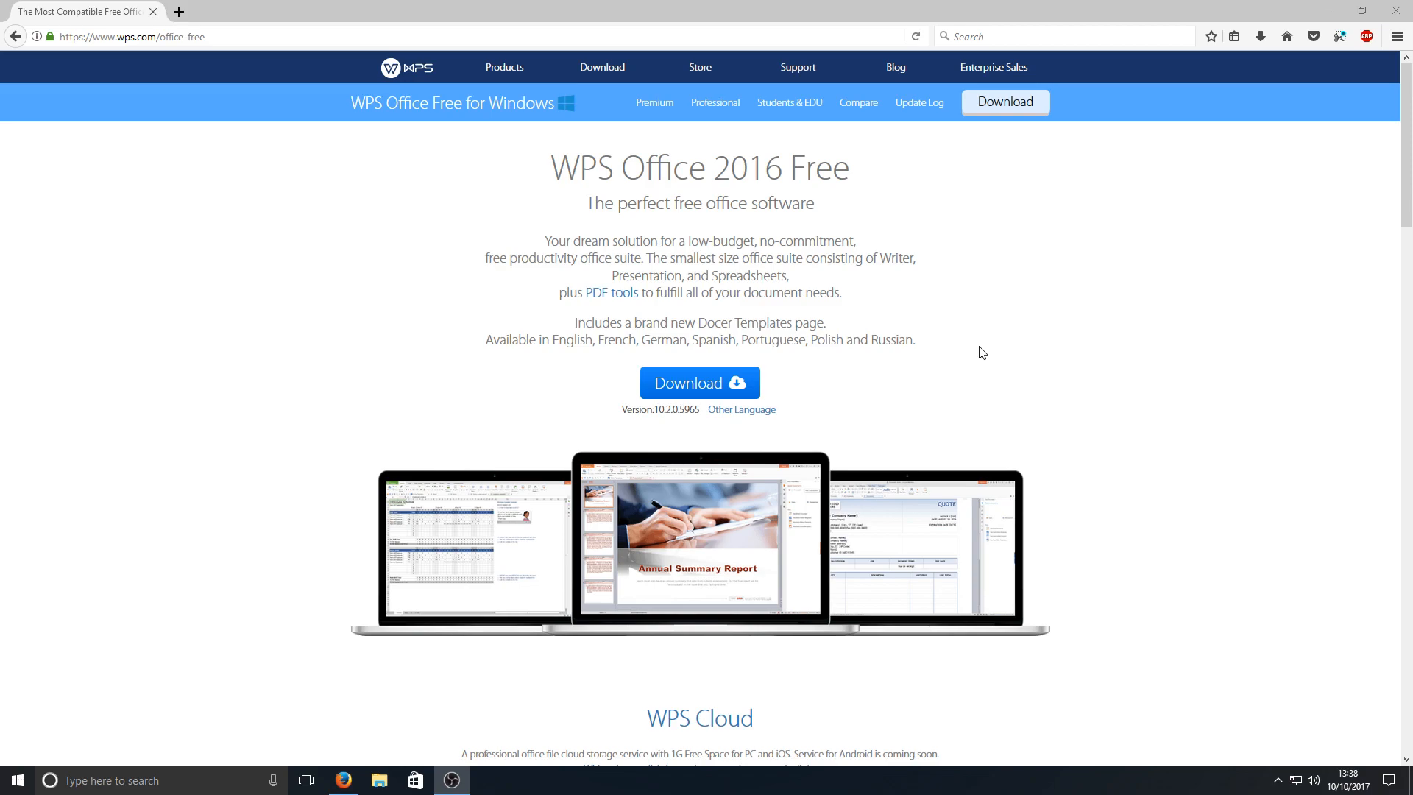
mouse_move(951, 363)
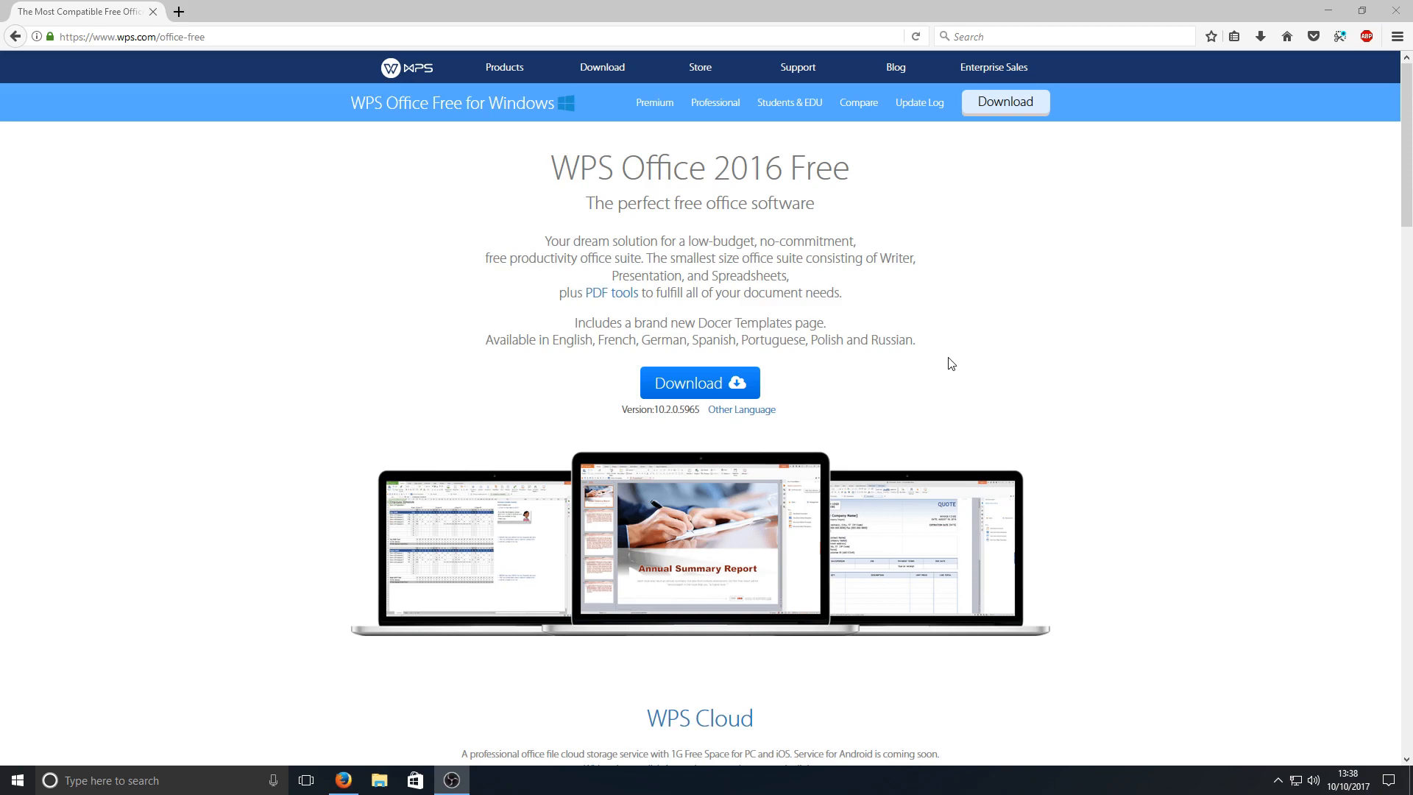
mouse_move(963, 398)
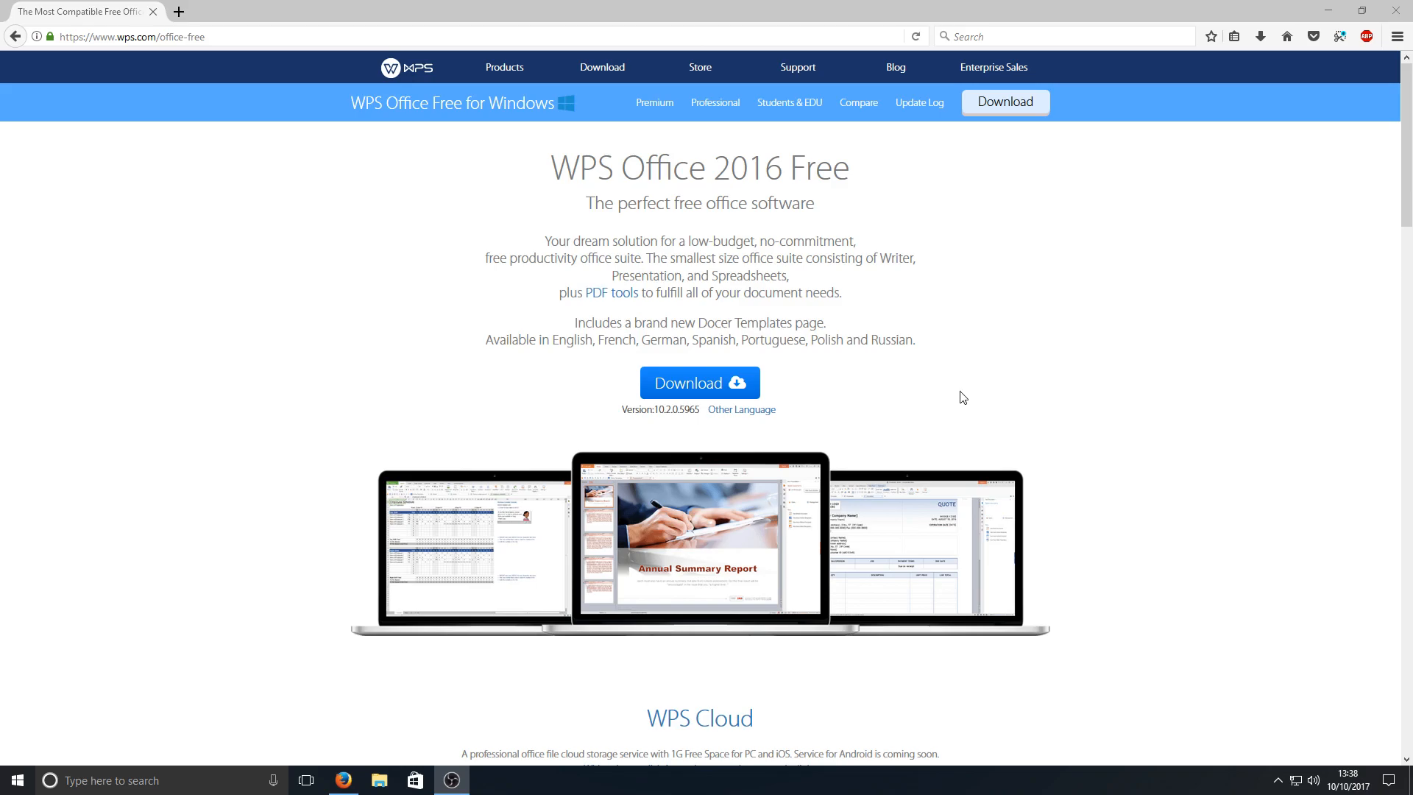
Step: Download and save the free WPS Office installer in Firefox, then launch it from Downloads
scroll("down", 3)
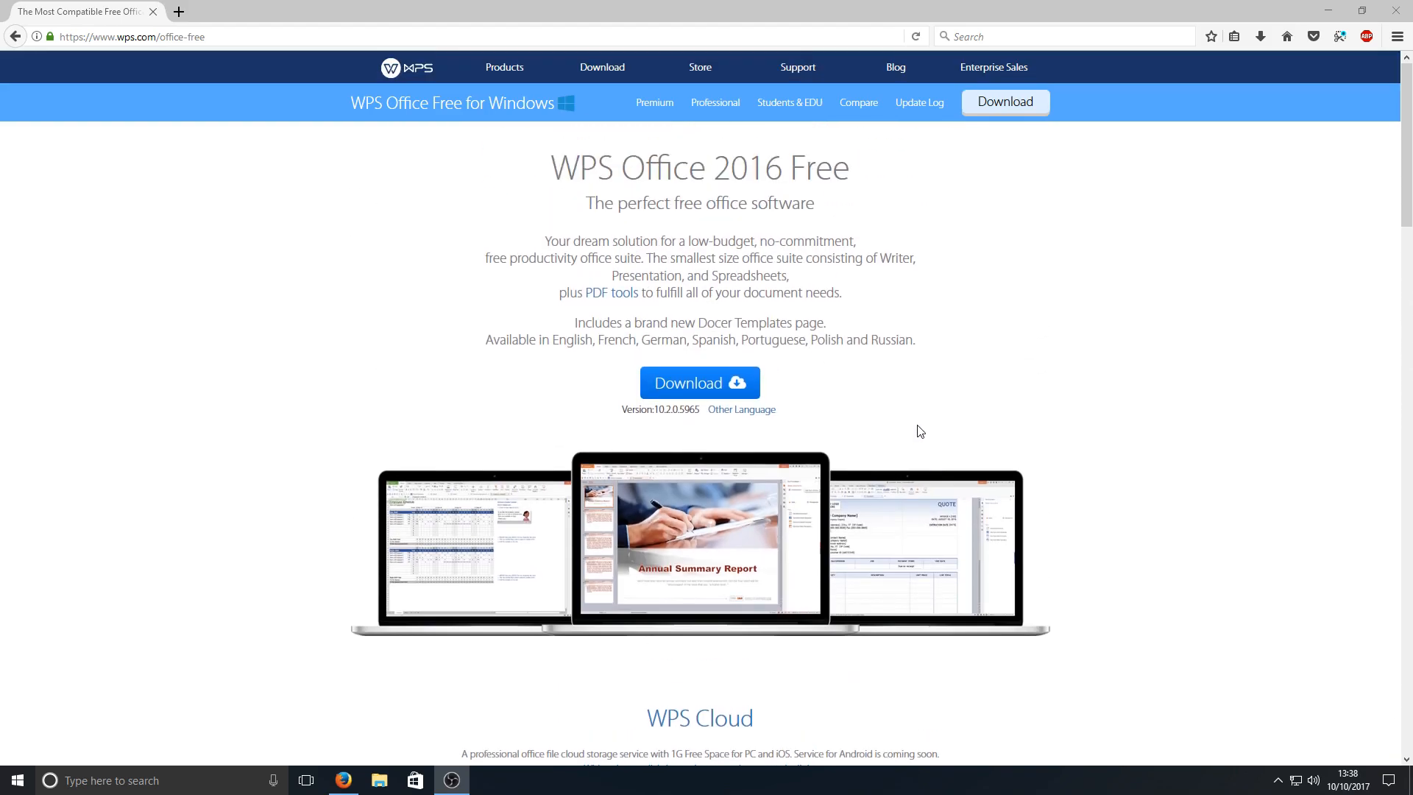
left_click(700, 382)
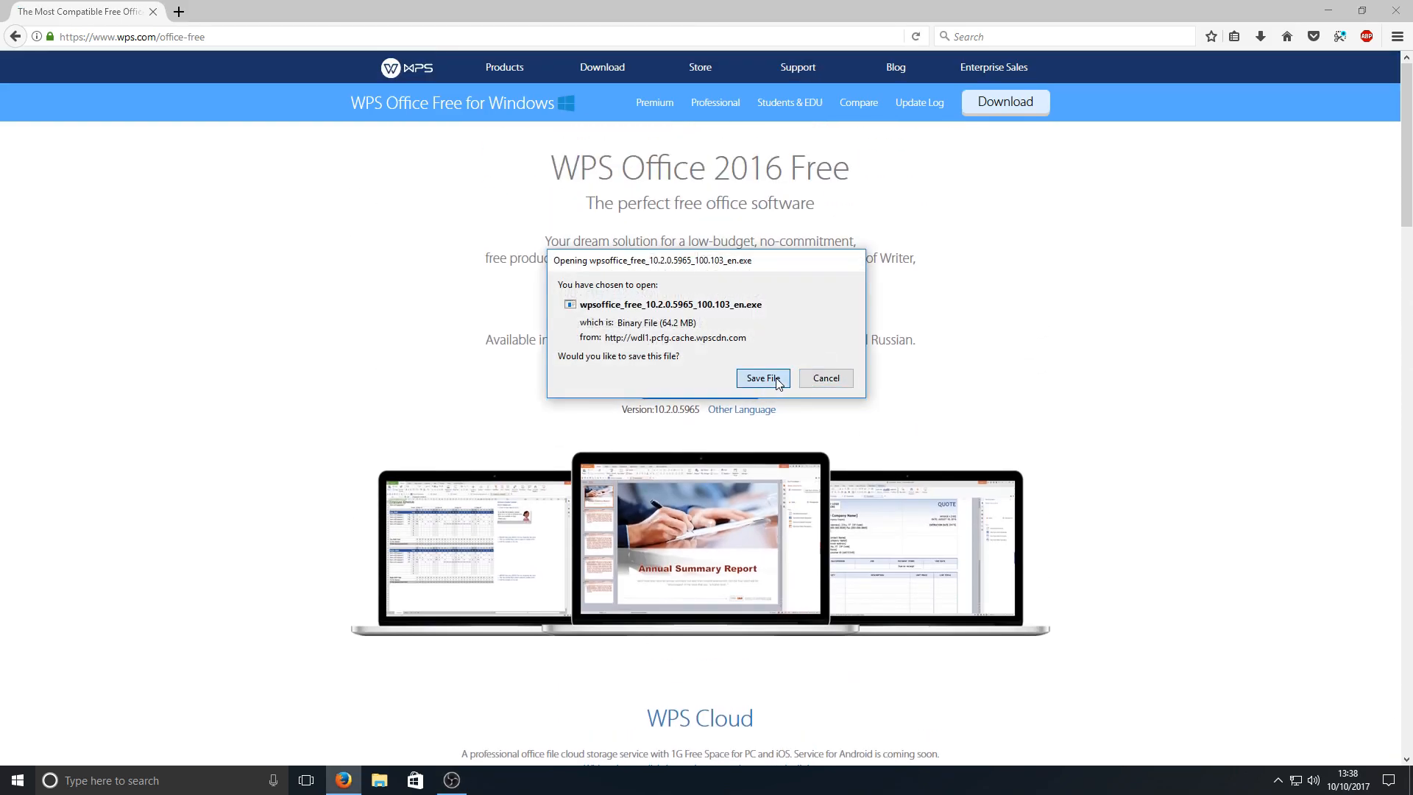
left_click(762, 377)
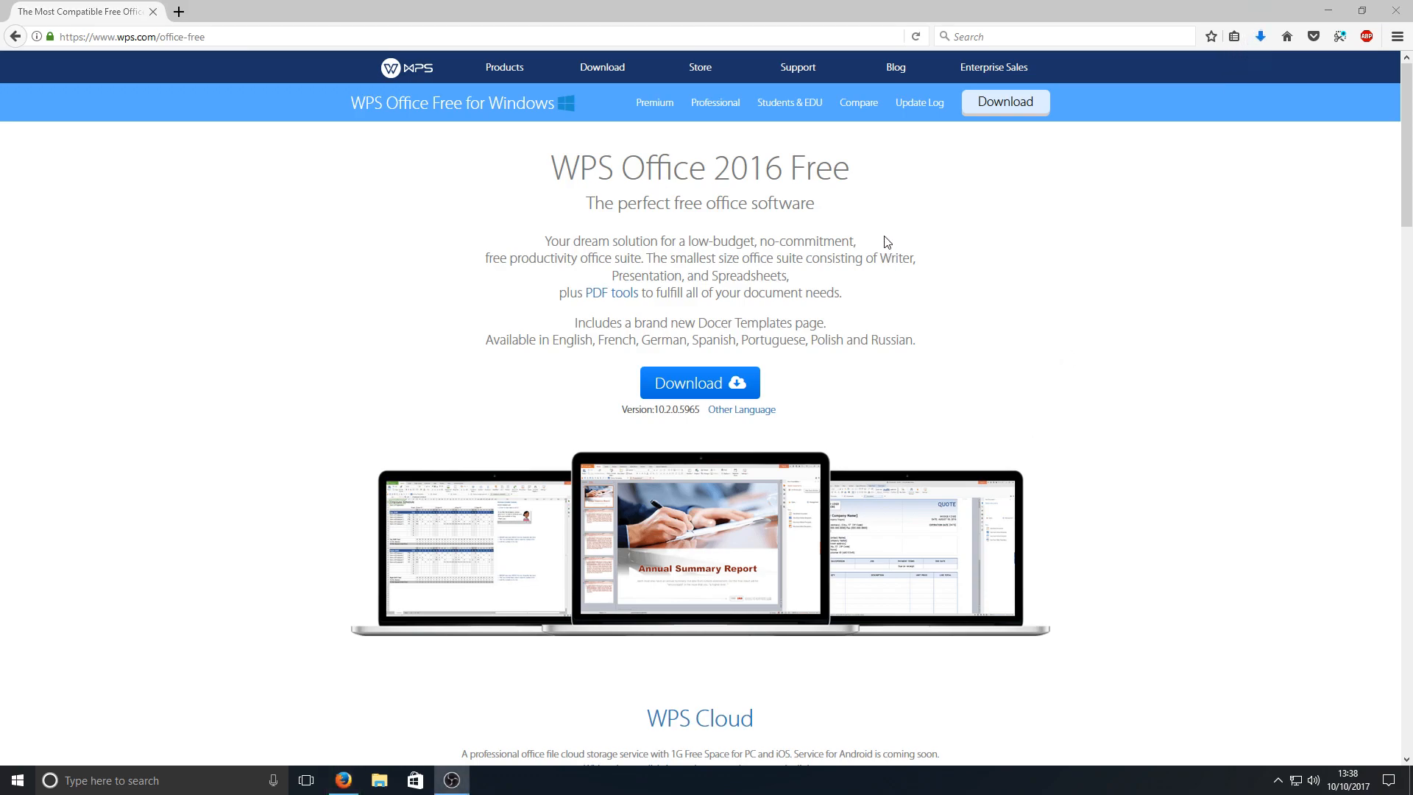
left_click(1261, 36)
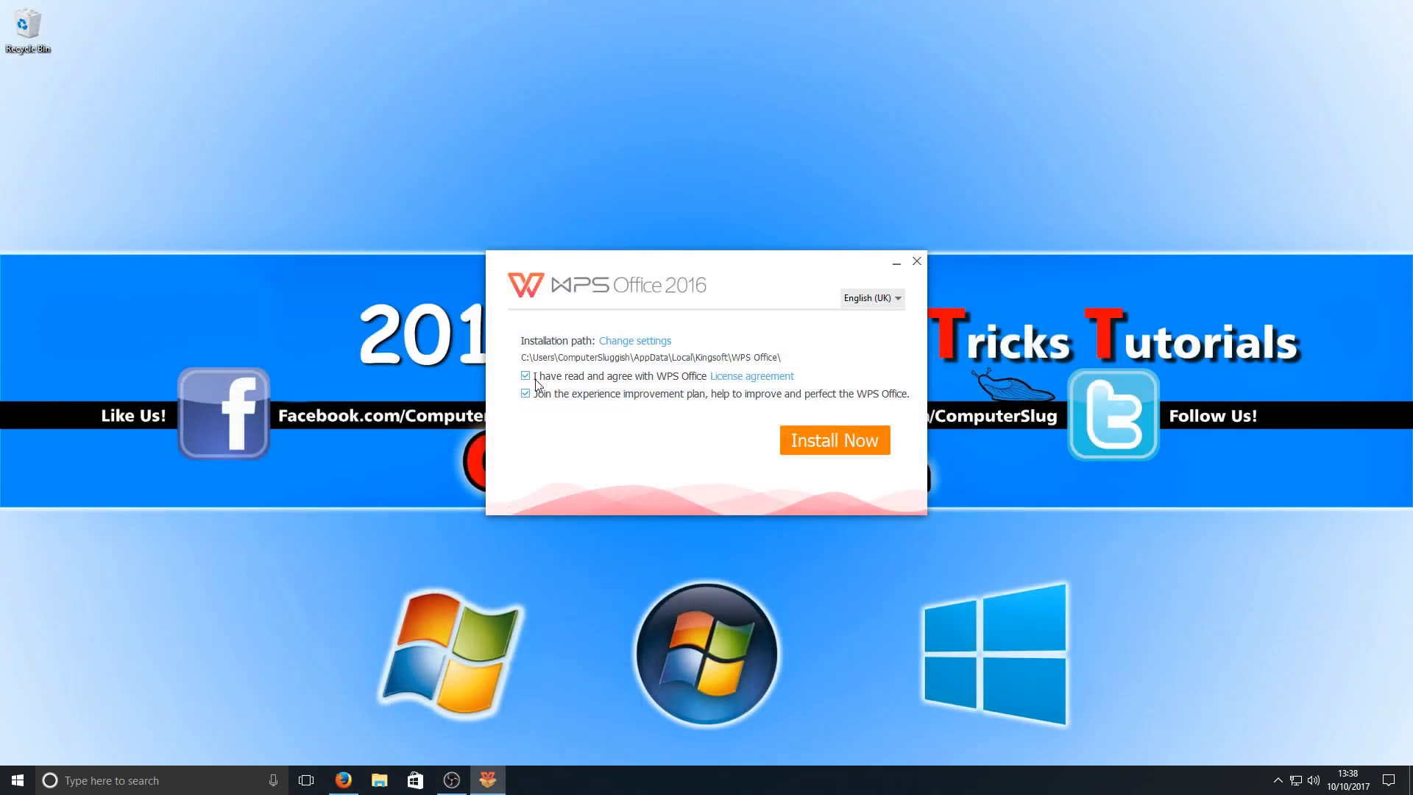
mouse_move(605, 380)
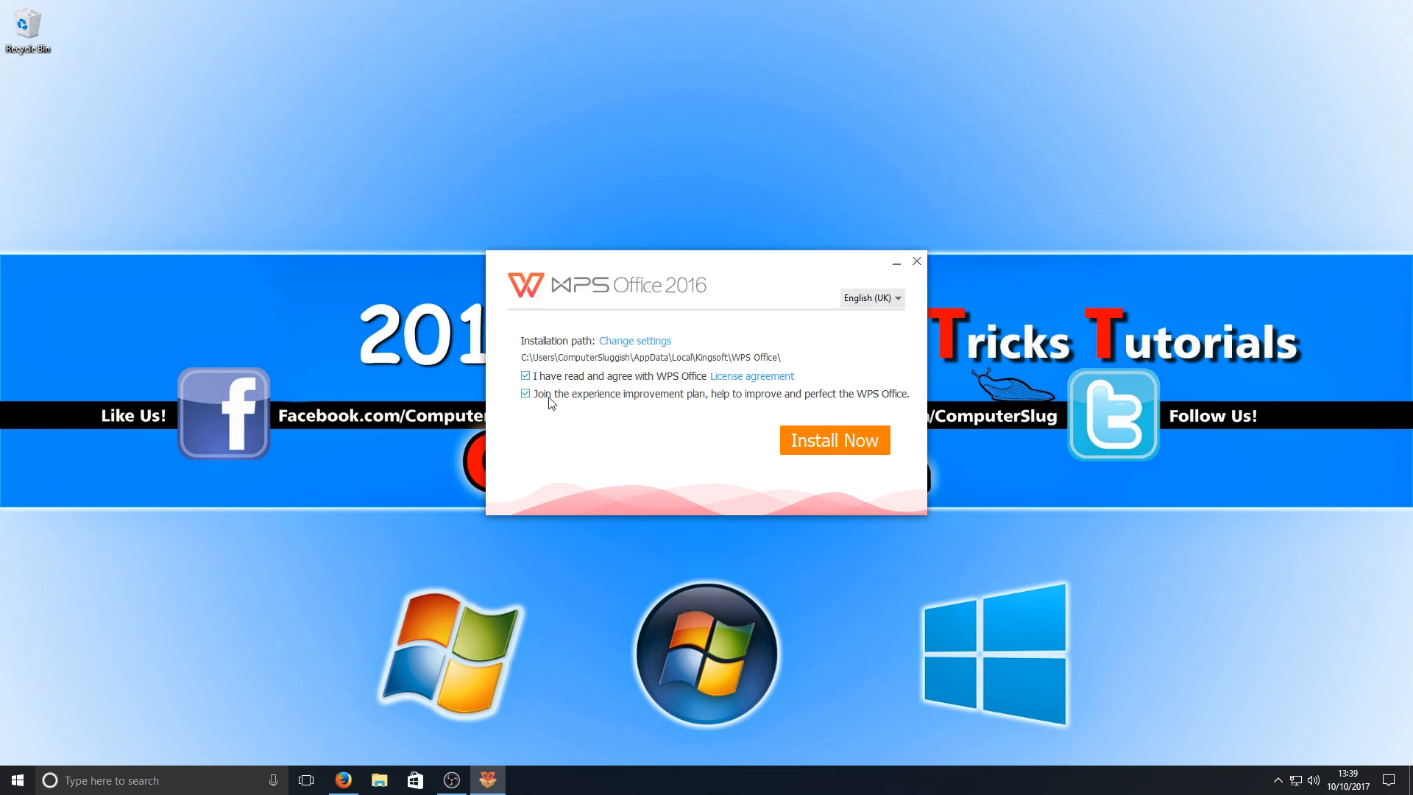
mouse_move(669, 404)
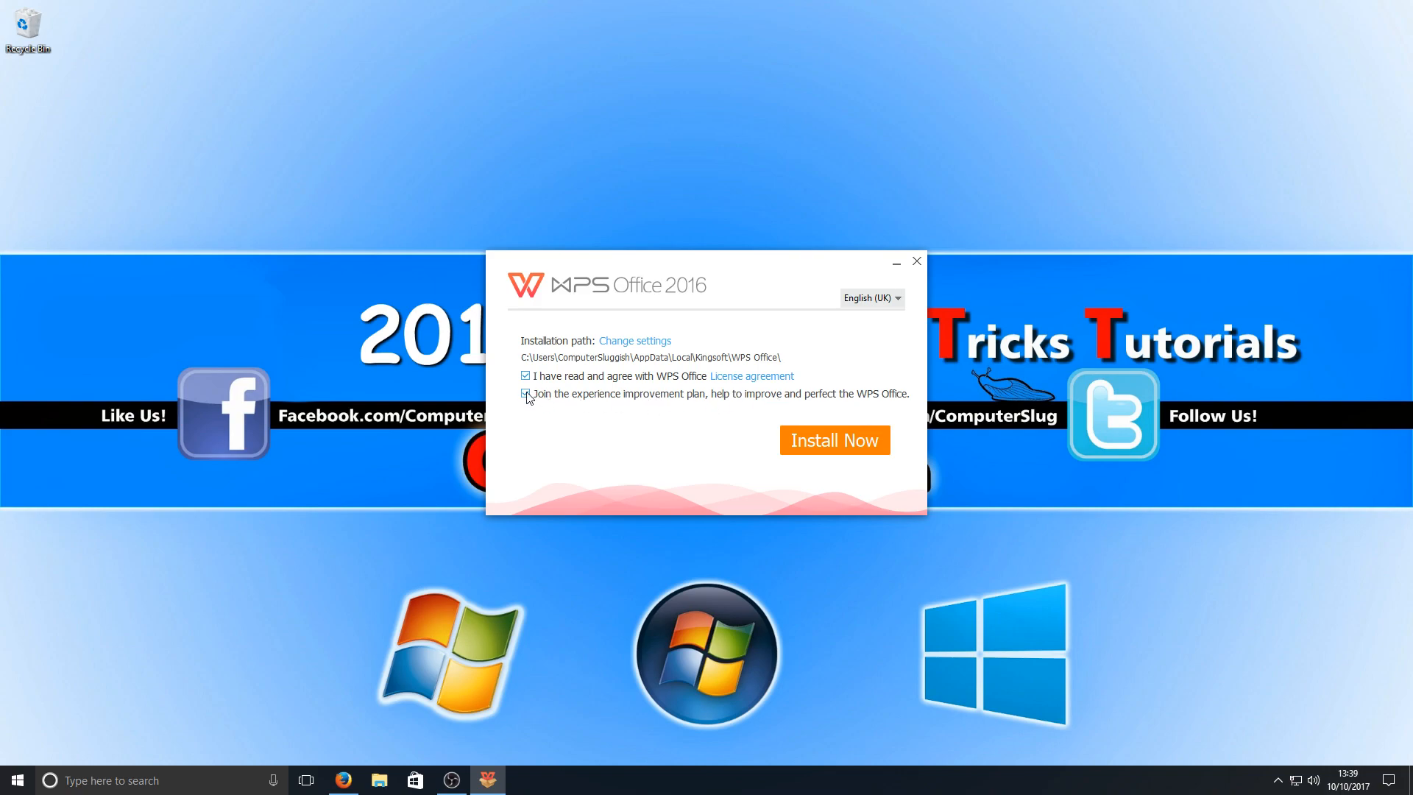
Step: Opt out of the experience improvement plan and start installing WPS Office 2016
left_click(526, 393)
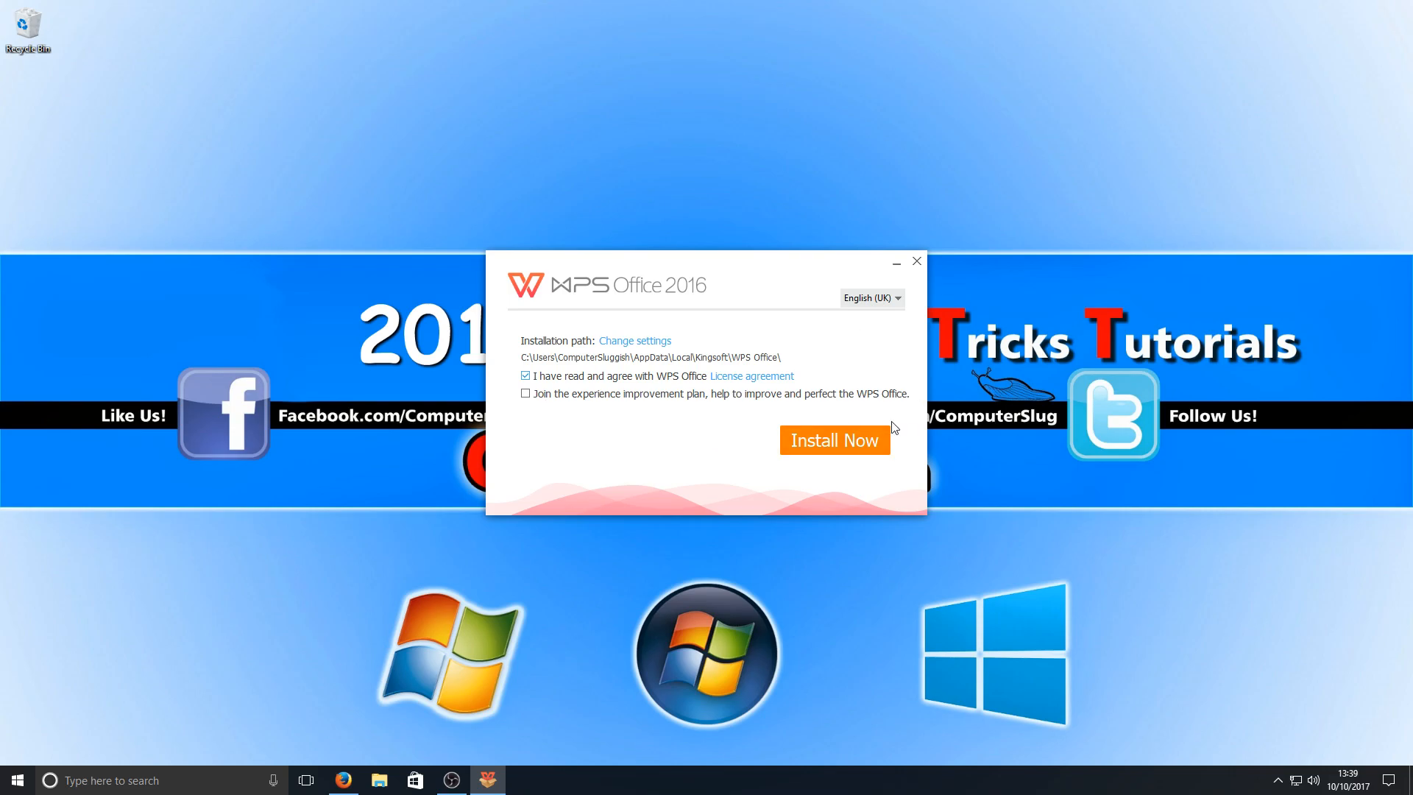
left_click(834, 440)
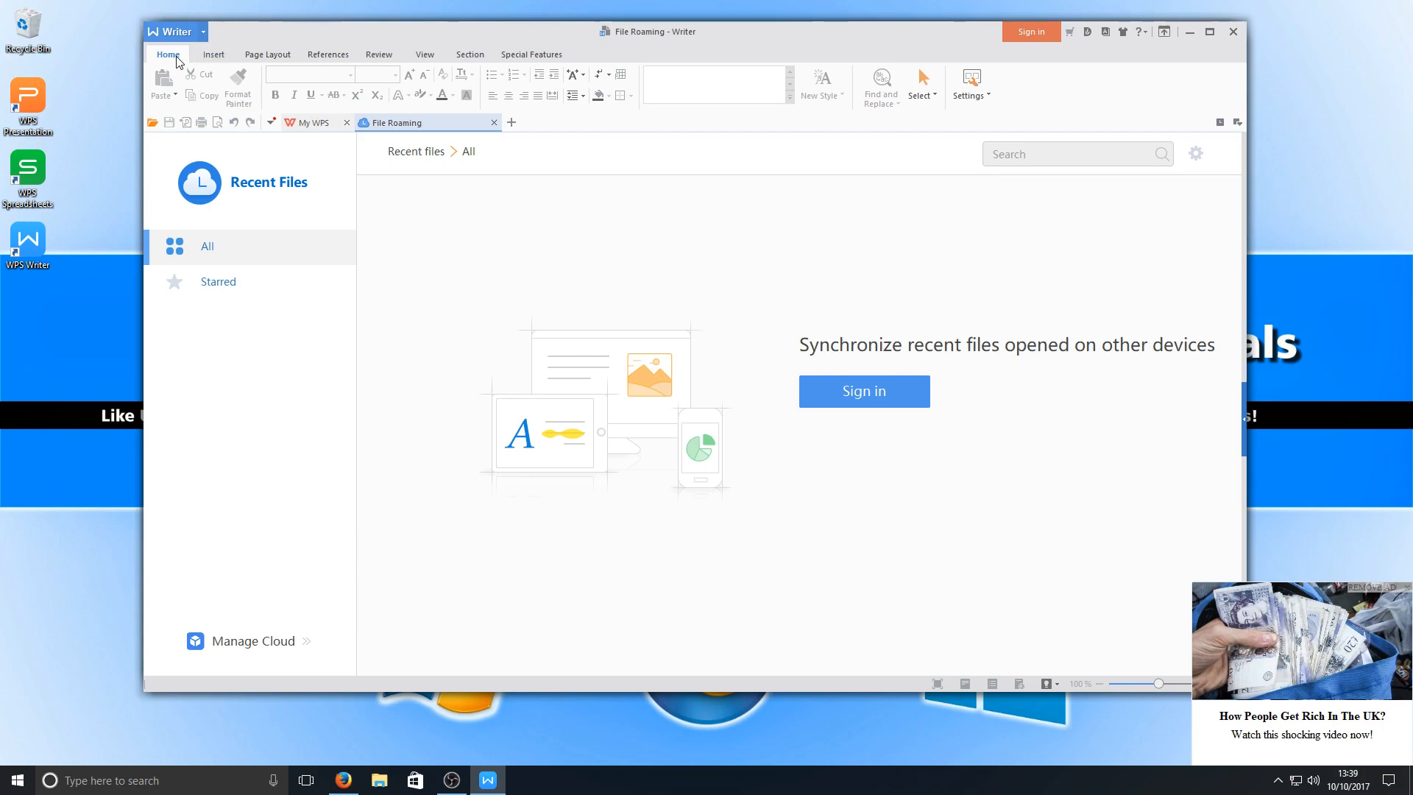
mouse_move(492, 89)
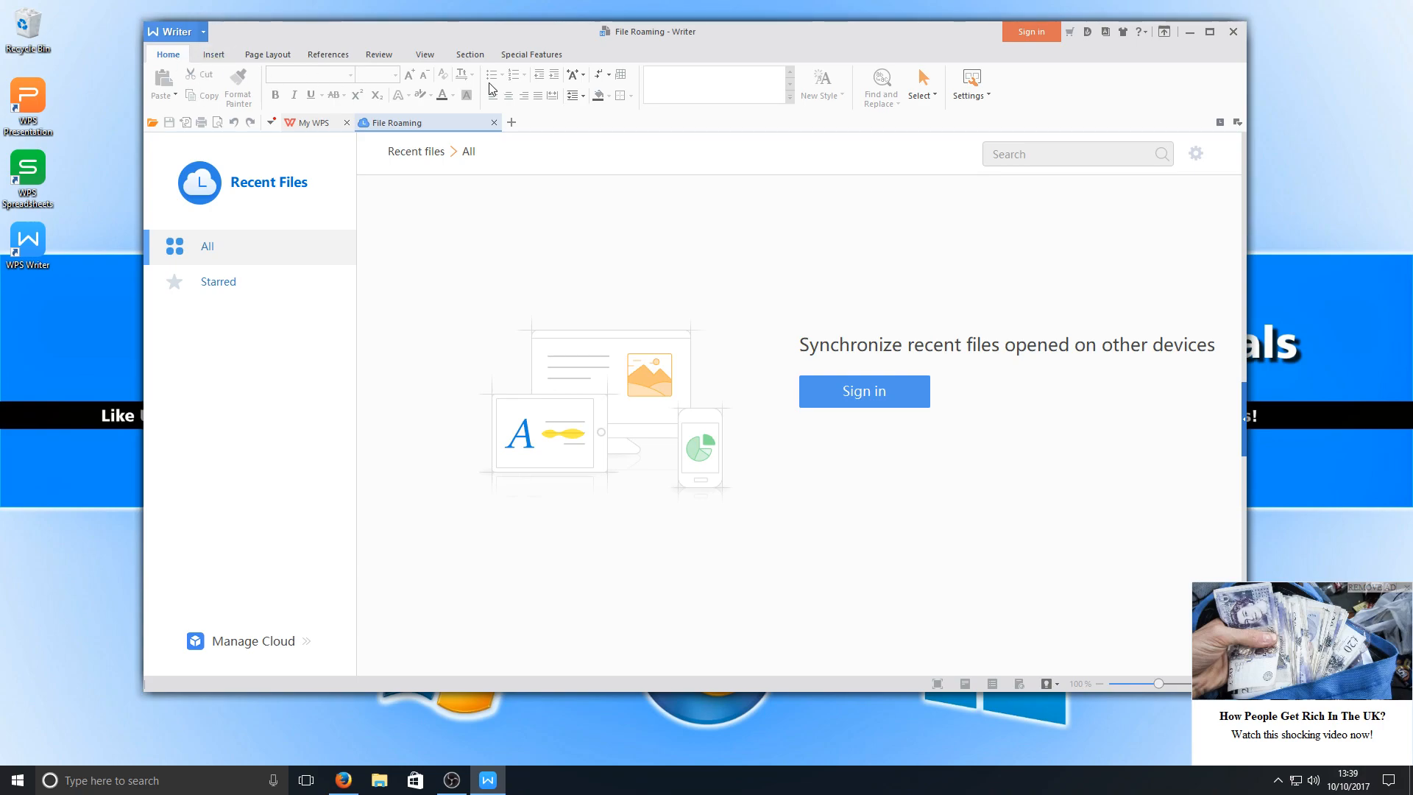
mouse_move(350, 95)
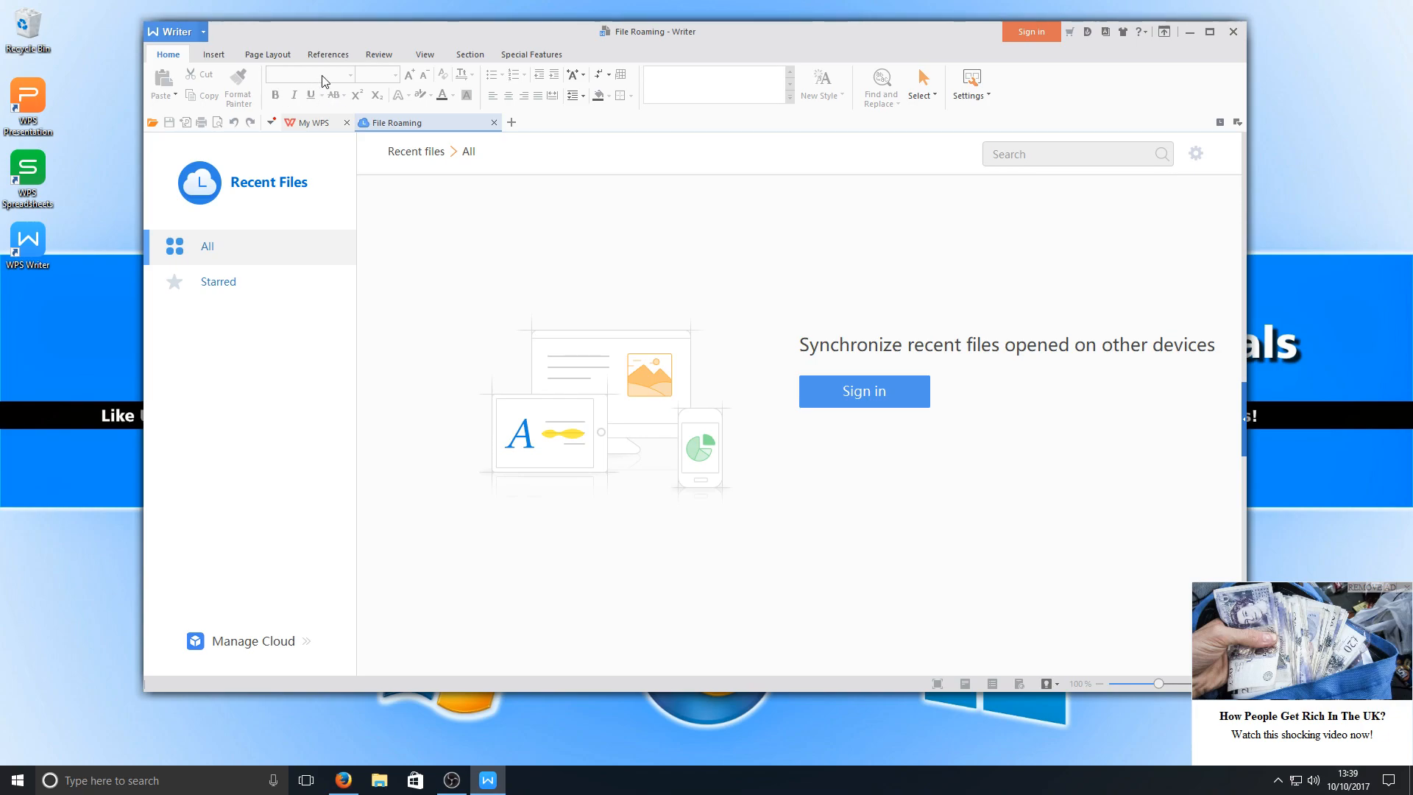
mouse_move(282, 96)
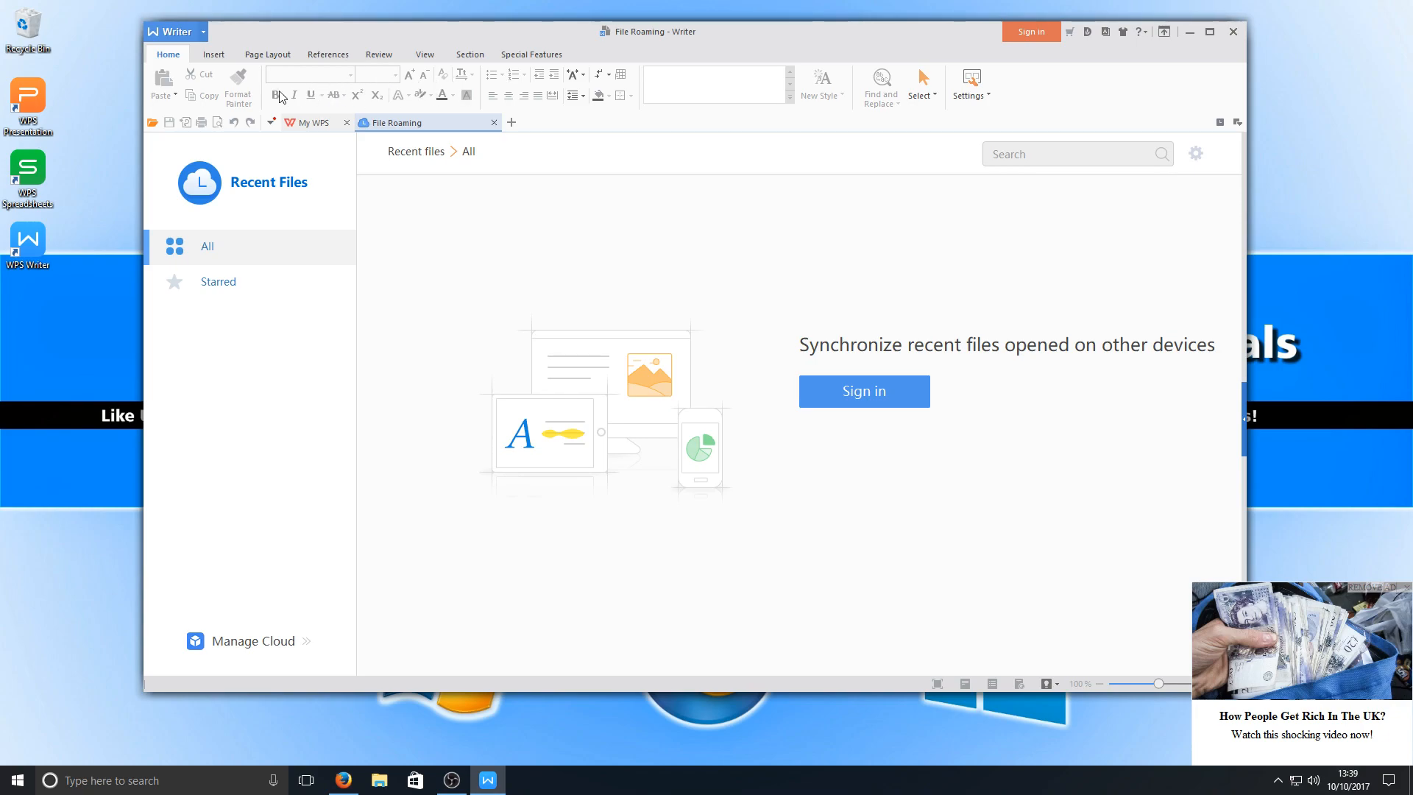
Step: Show Writer's Insert ribbon tools for tables, pictures, shapes and symbols
left_click(213, 54)
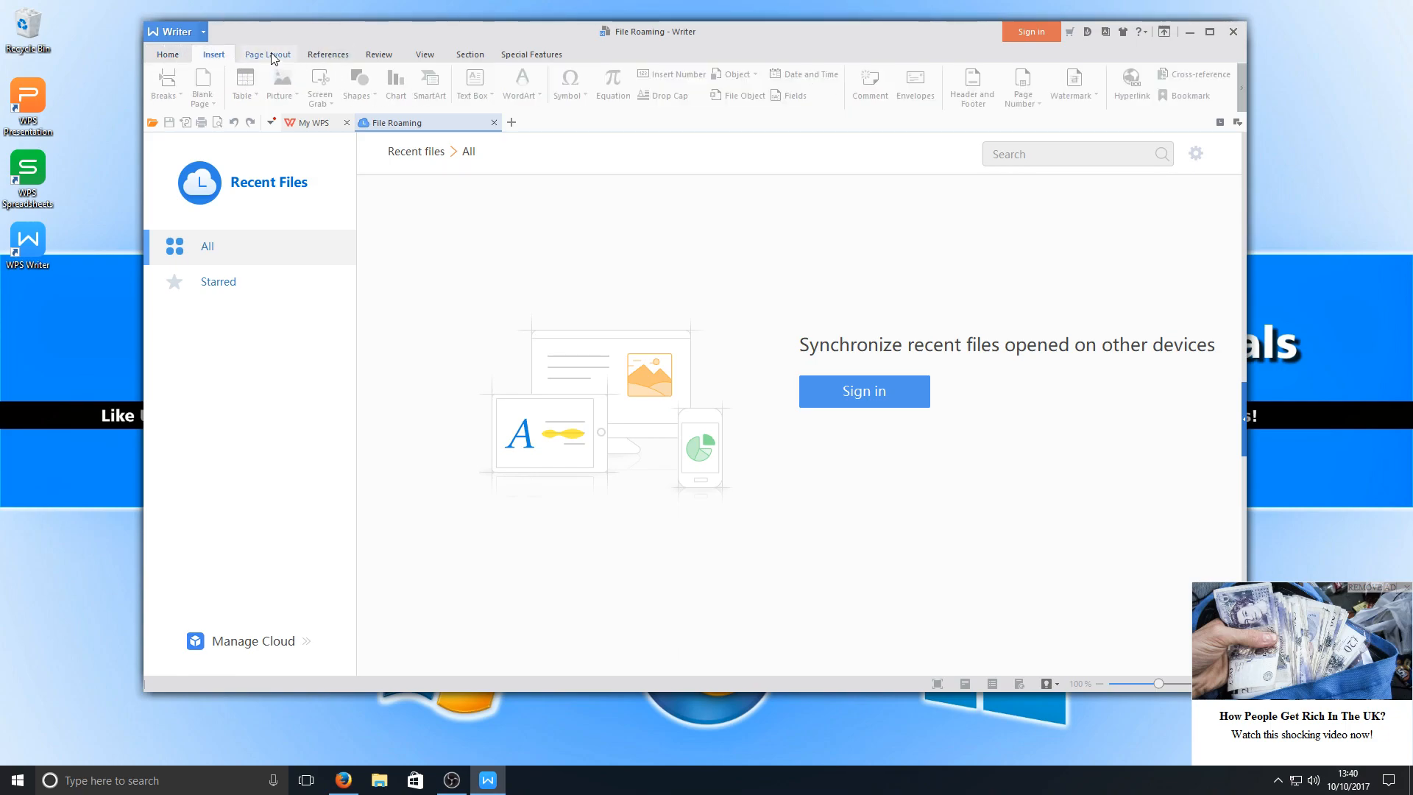
Step: Browse the Page Layout, References and View ribbon tabs in turn
left_click(267, 54)
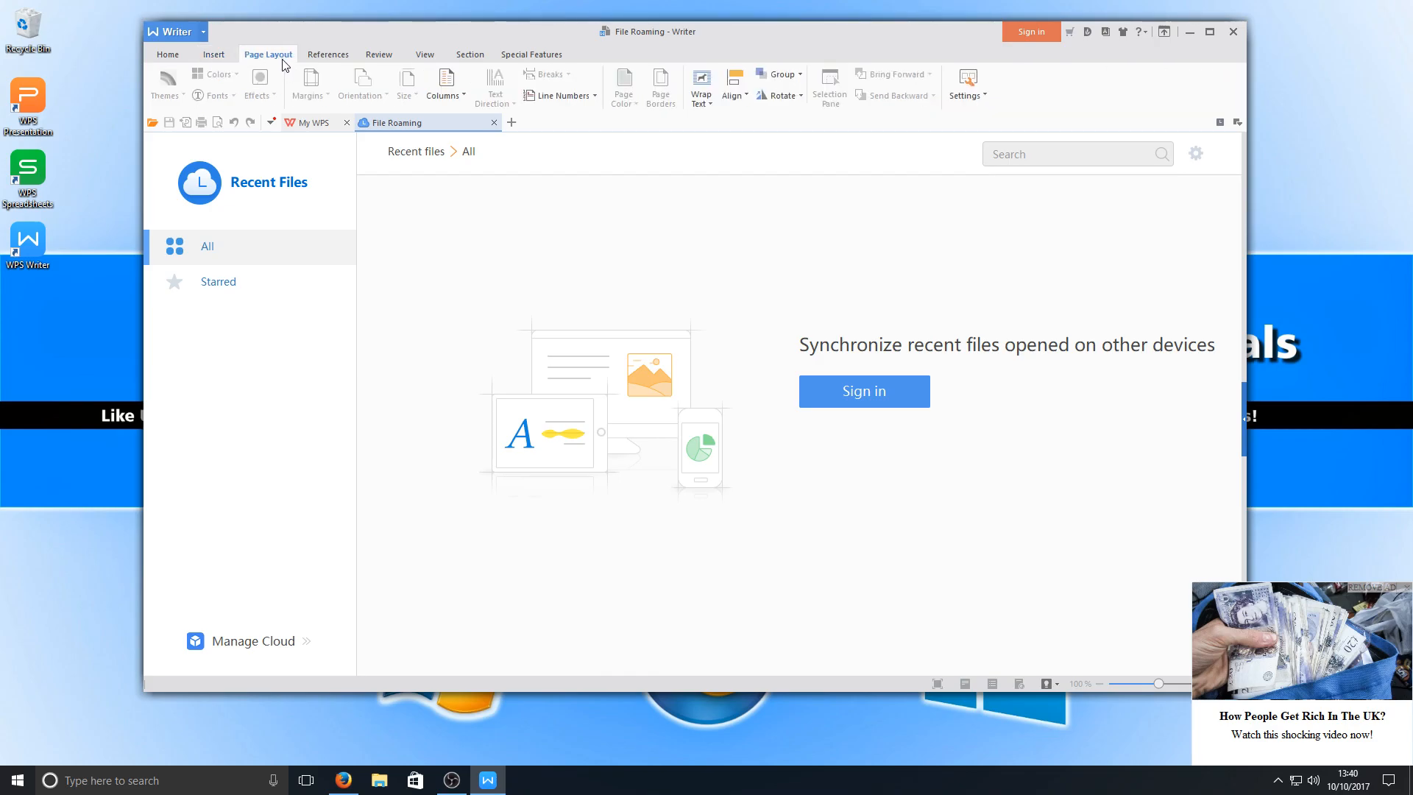
left_click(326, 54)
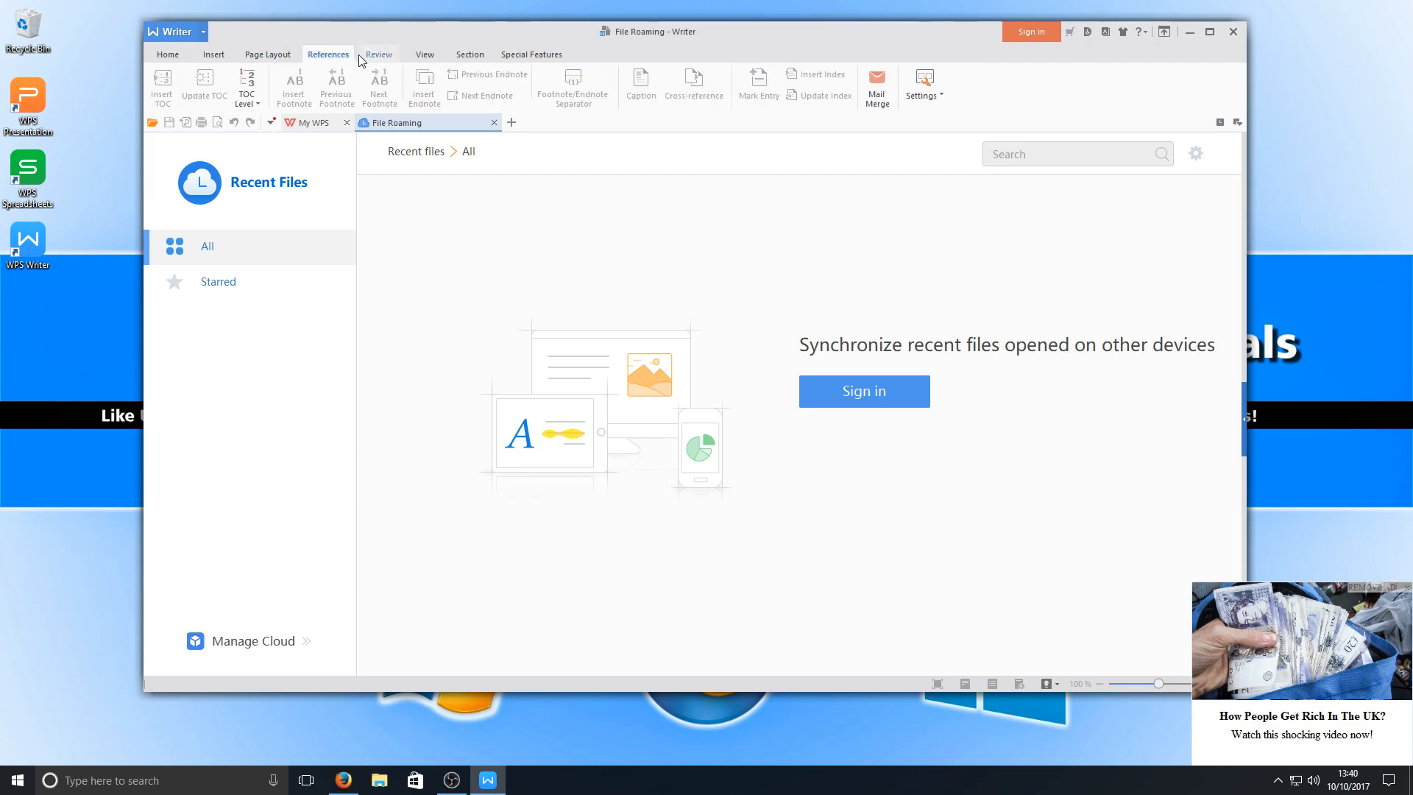
left_click(424, 53)
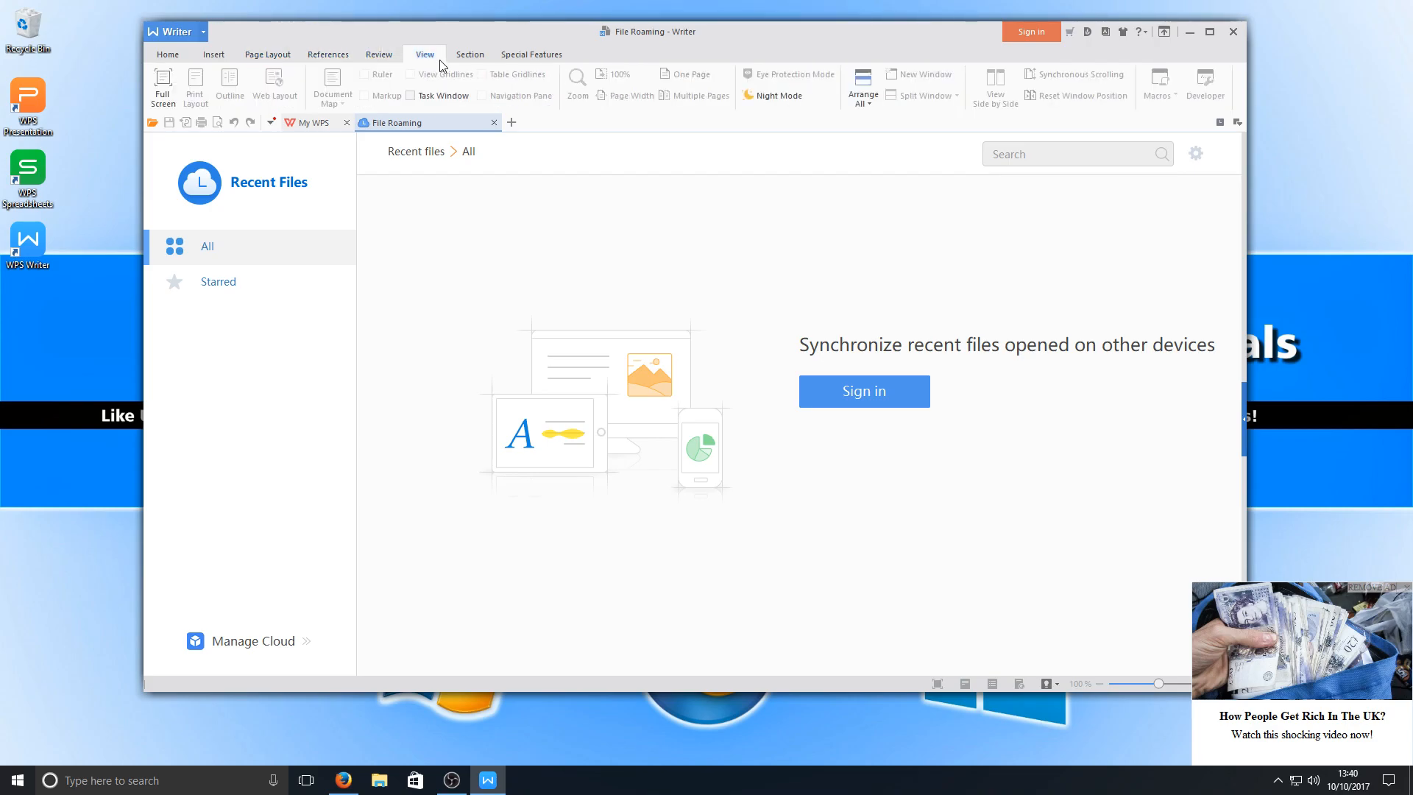
mouse_move(598, 71)
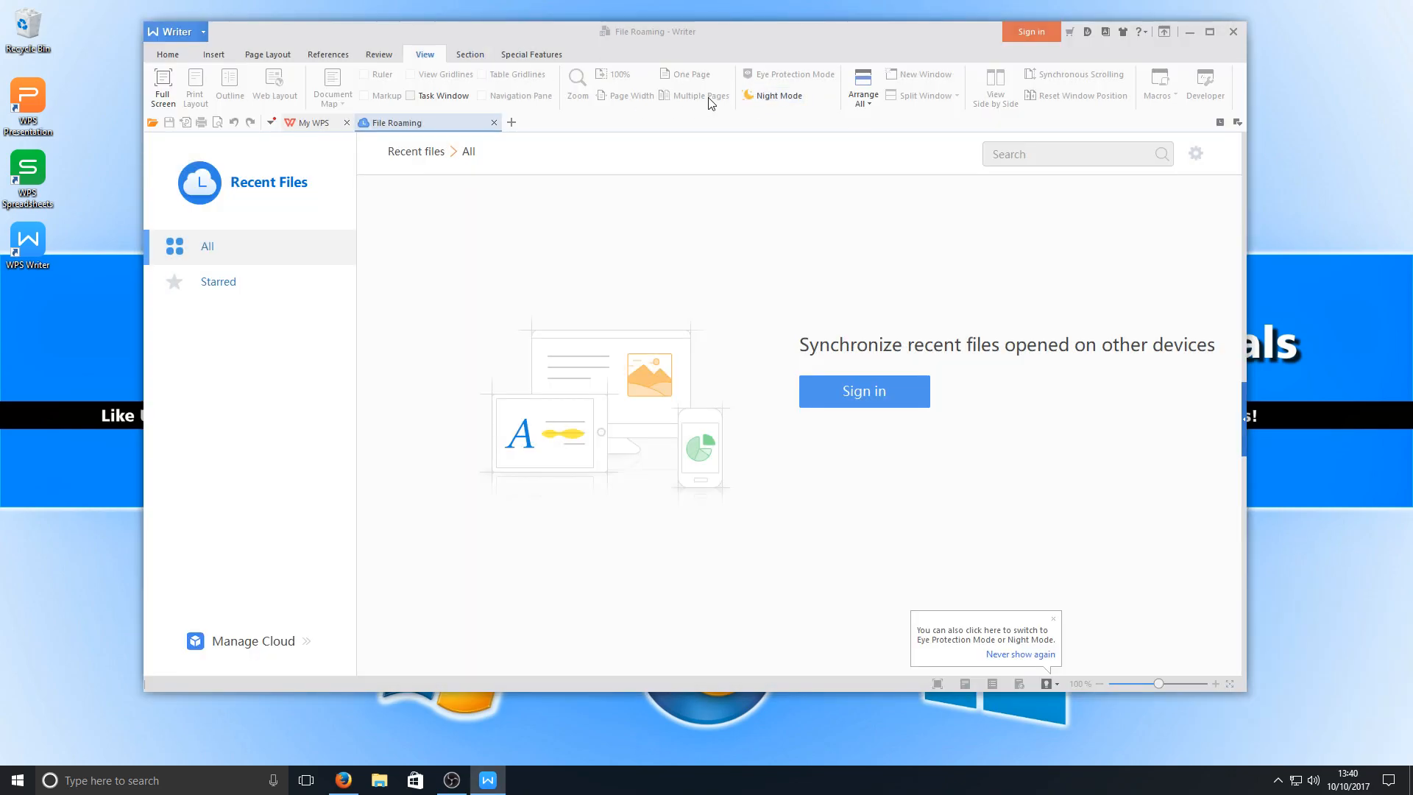
mouse_move(209, 43)
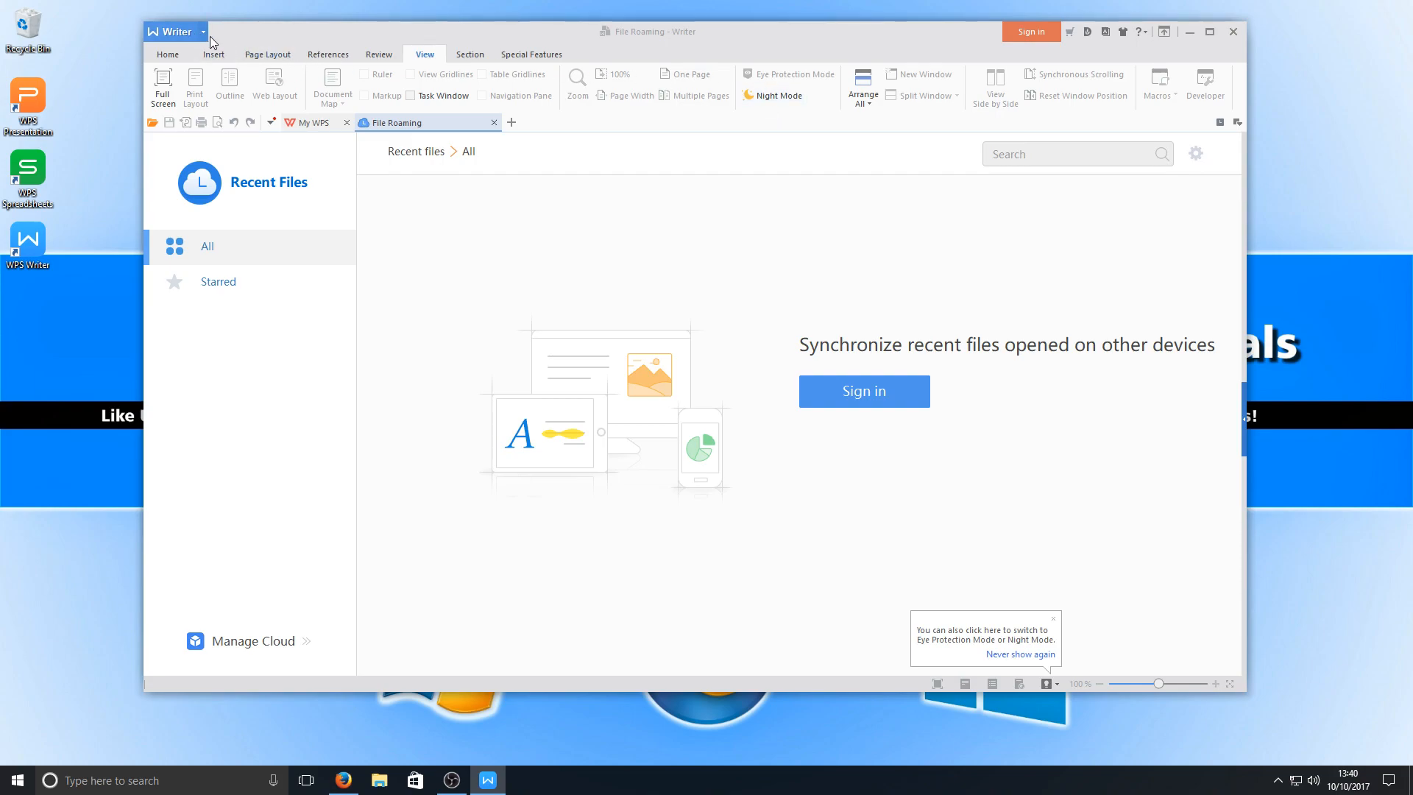
Step: Create a new blank document and type the lines 'Computersluggish' and 'Test'
left_click(173, 31)
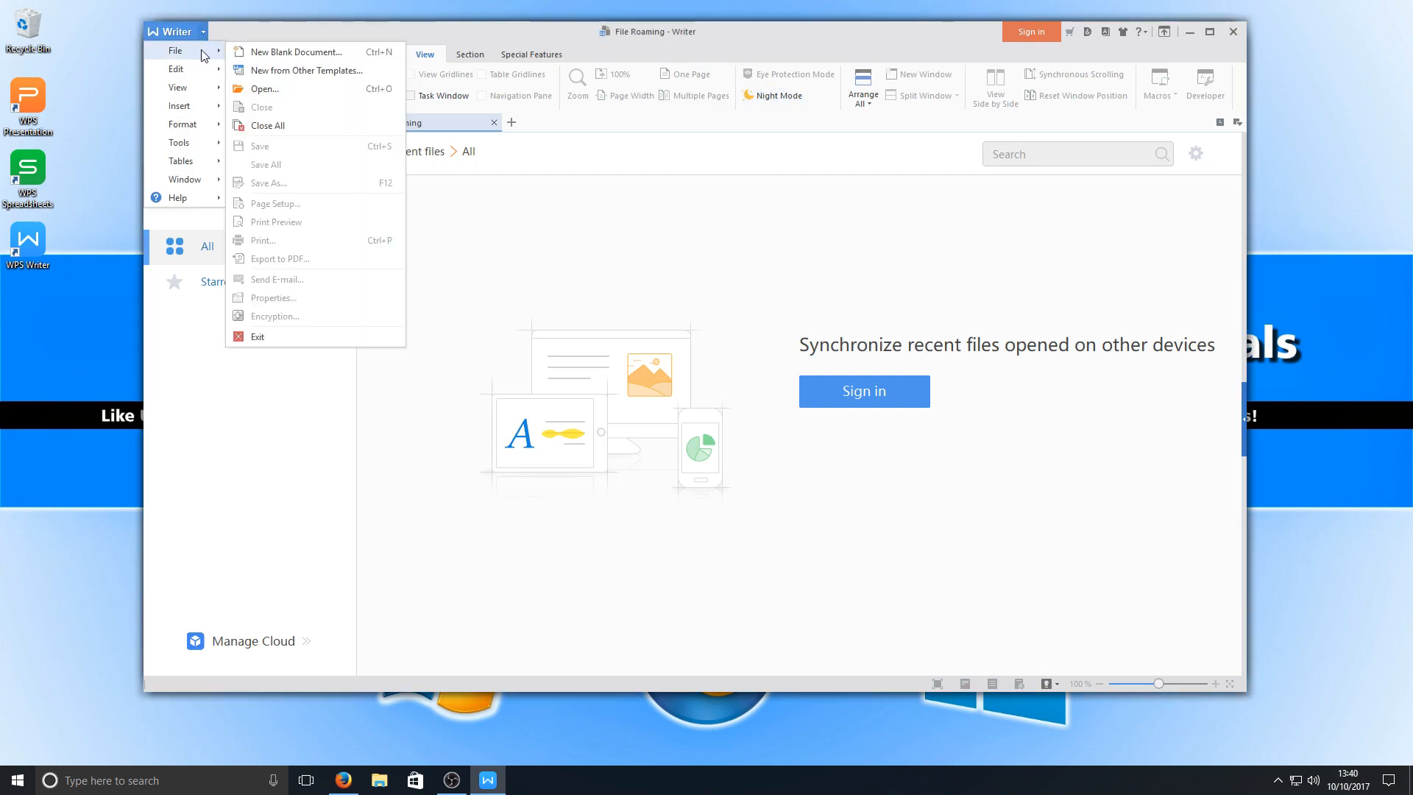
left_click(176, 32)
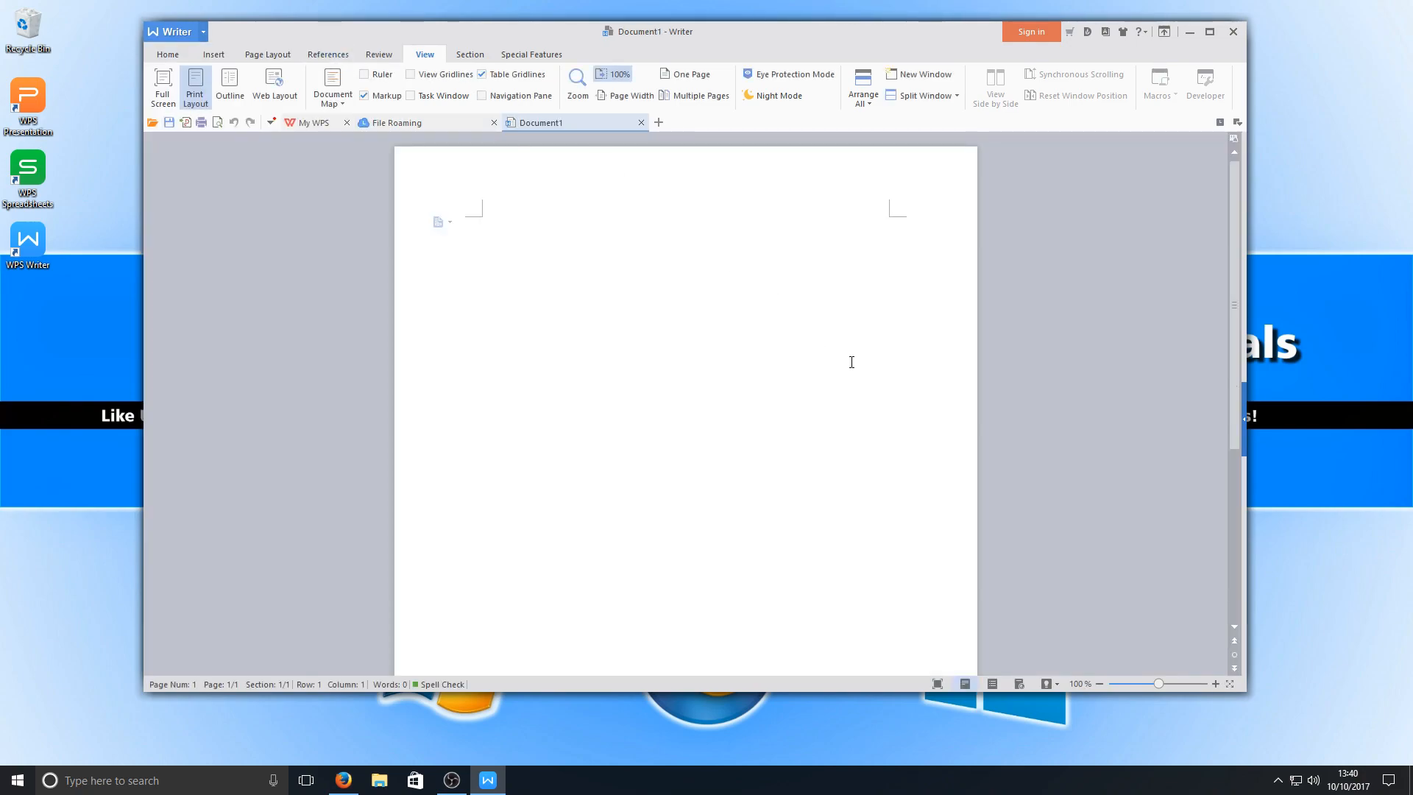
type("comp")
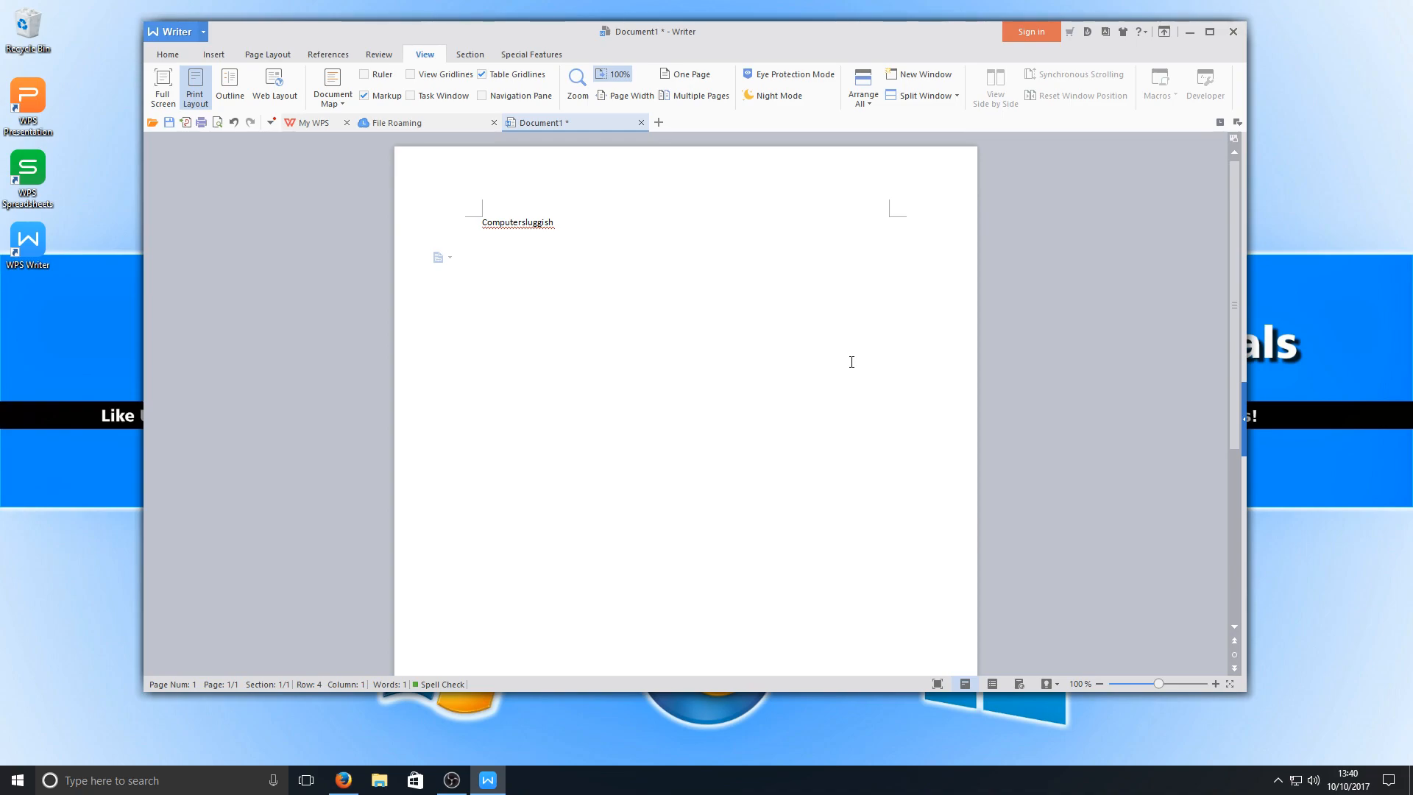
type("Test")
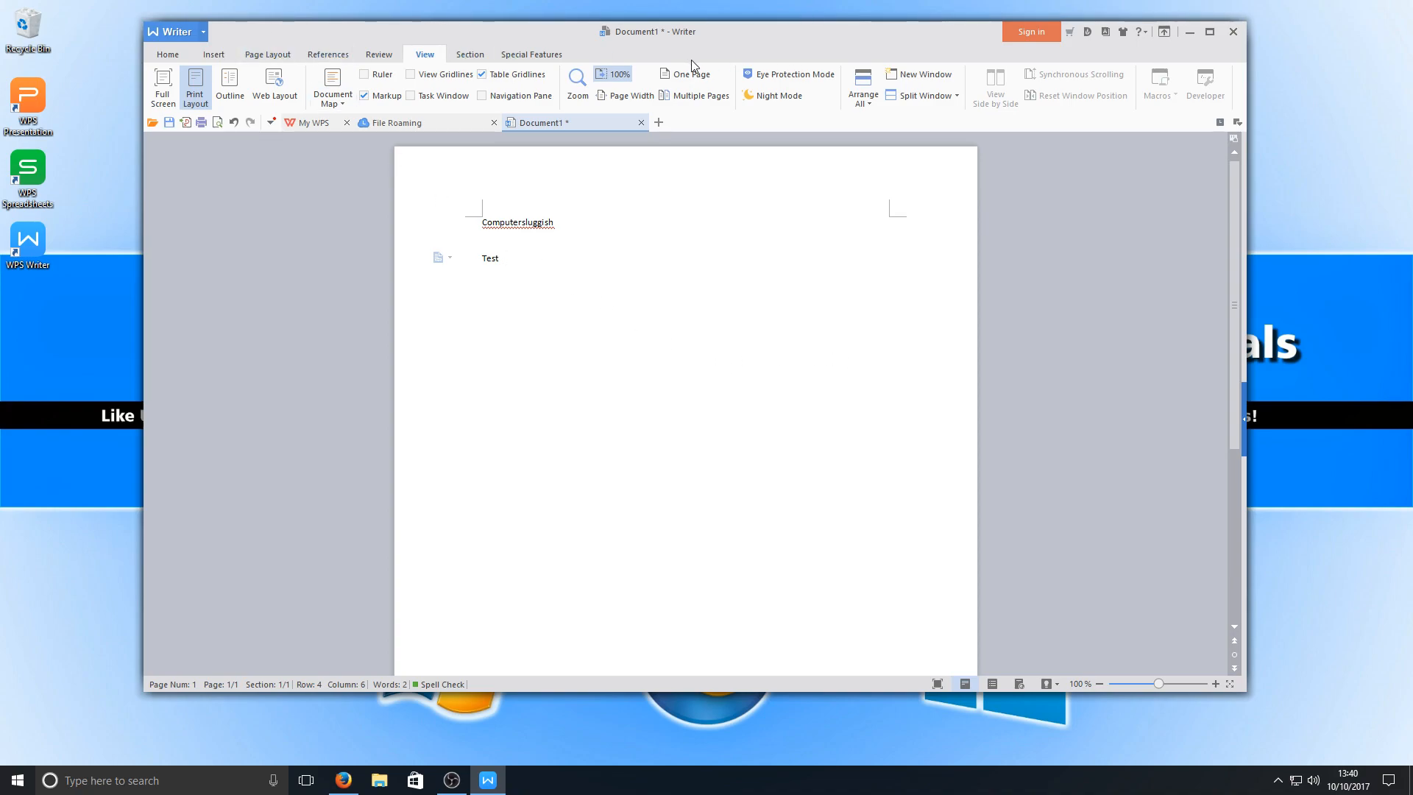
Step: Close the Writer document, choosing No to discard unsaved changes
left_click(1233, 31)
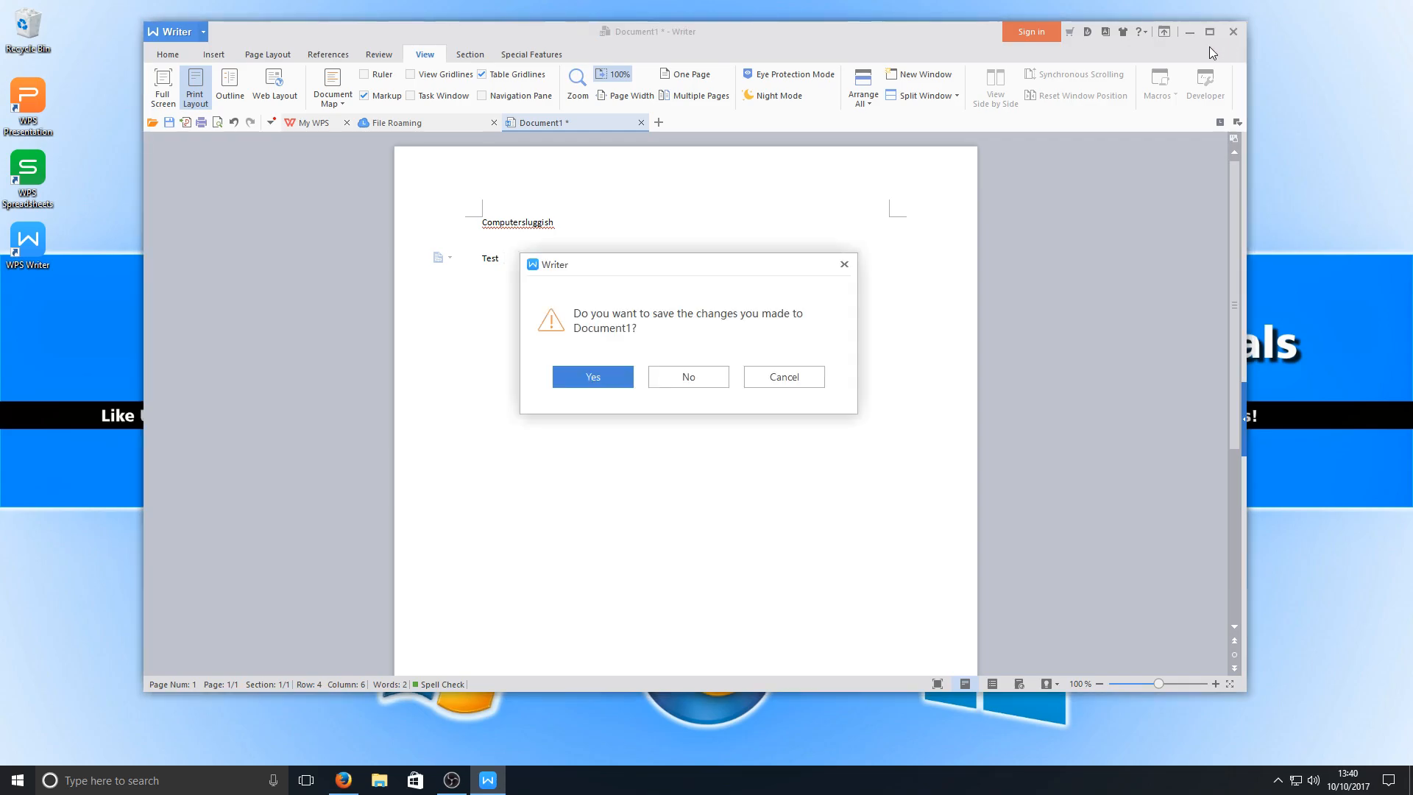
left_click(688, 377)
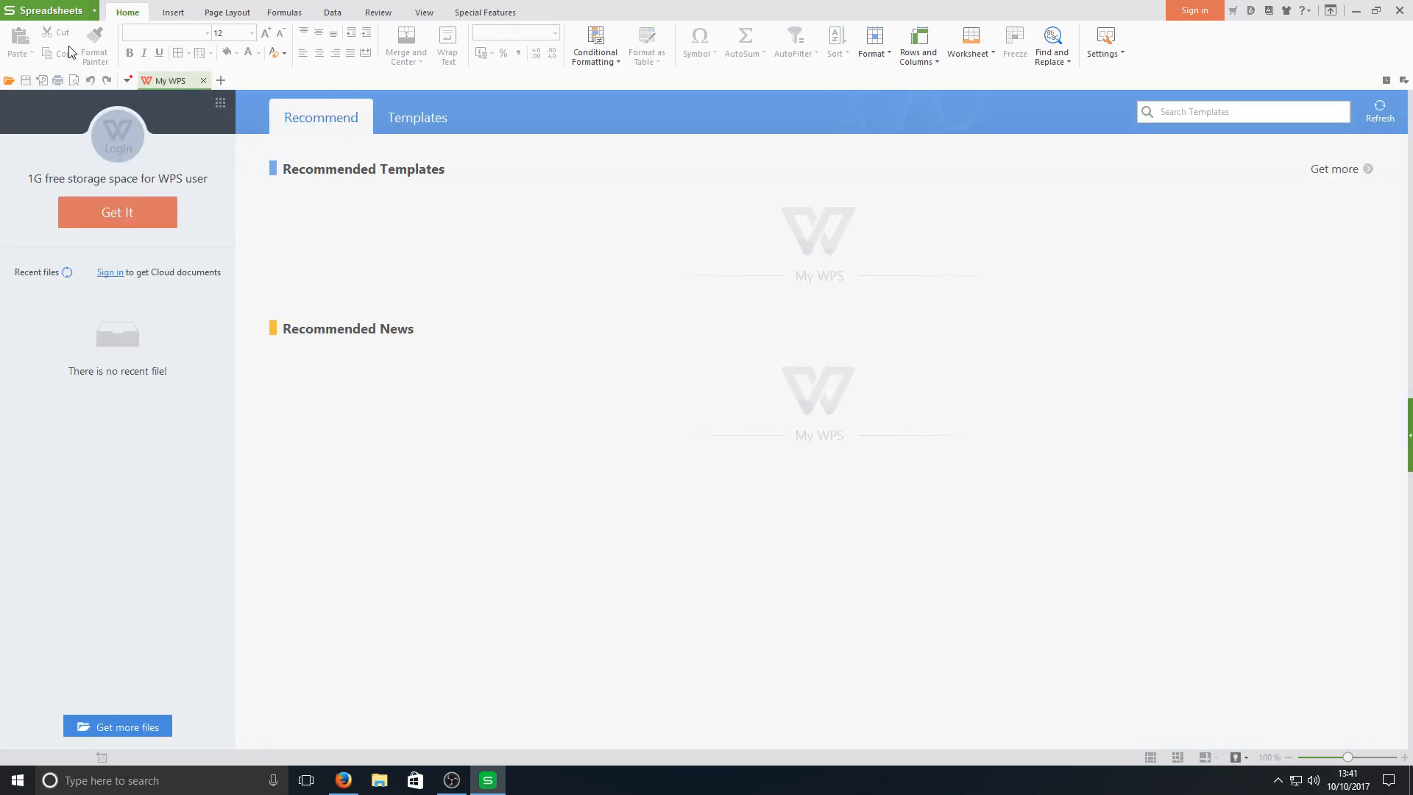
mouse_move(478, 220)
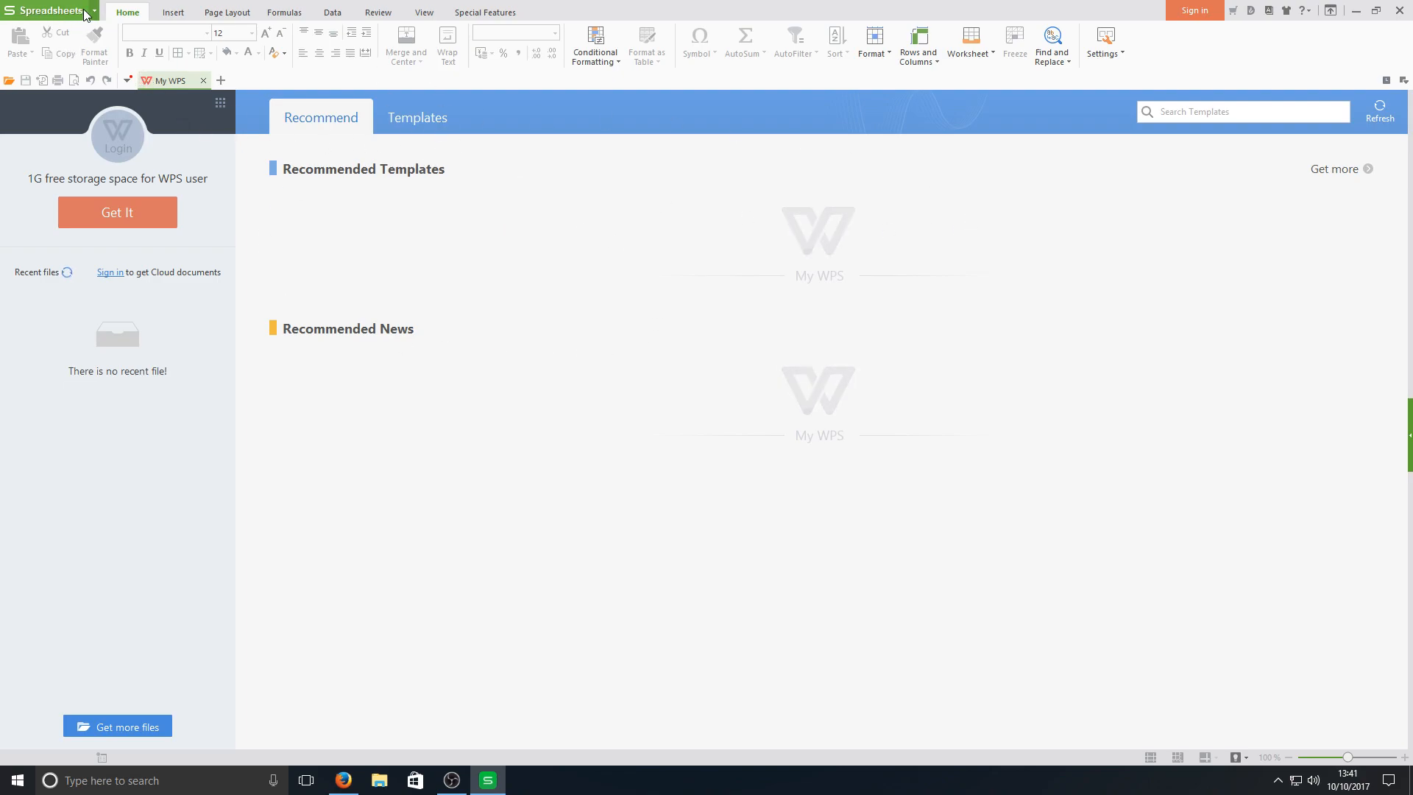
Step: Open the Spreadsheets menu's file options showing New Blank Workbook
left_click(50, 9)
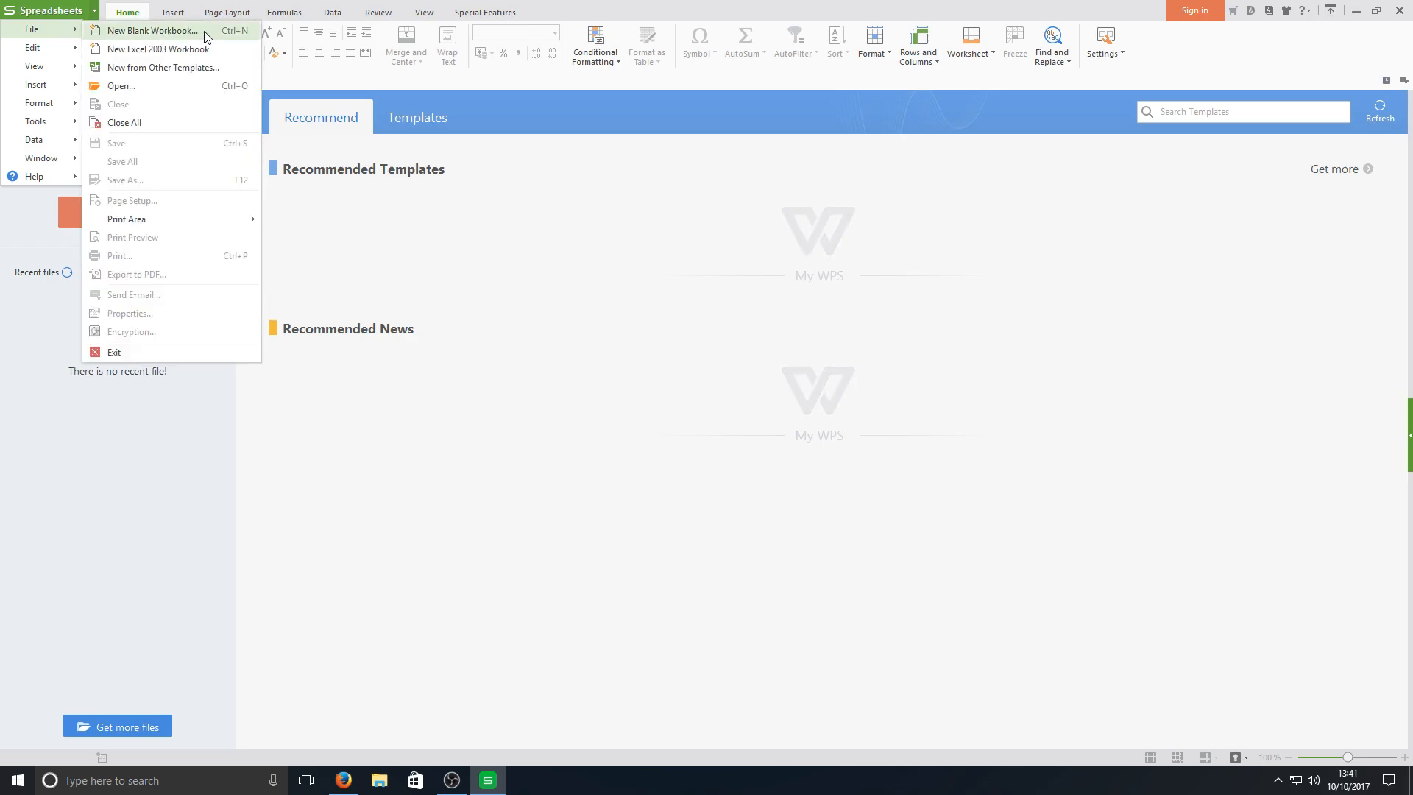
Step: Create three new blank workbooks, Book1 to Book3
left_click(151, 29)
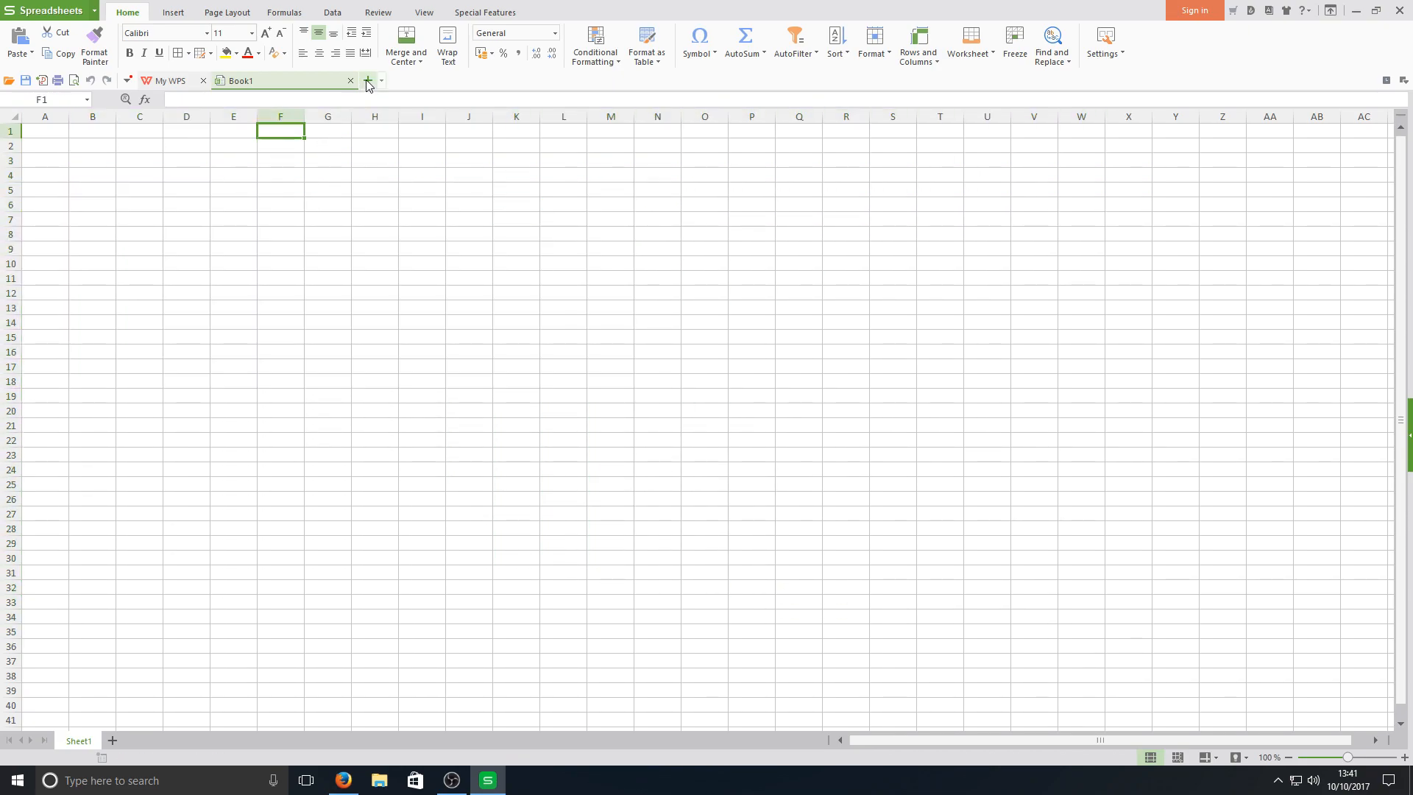
left_click(366, 81)
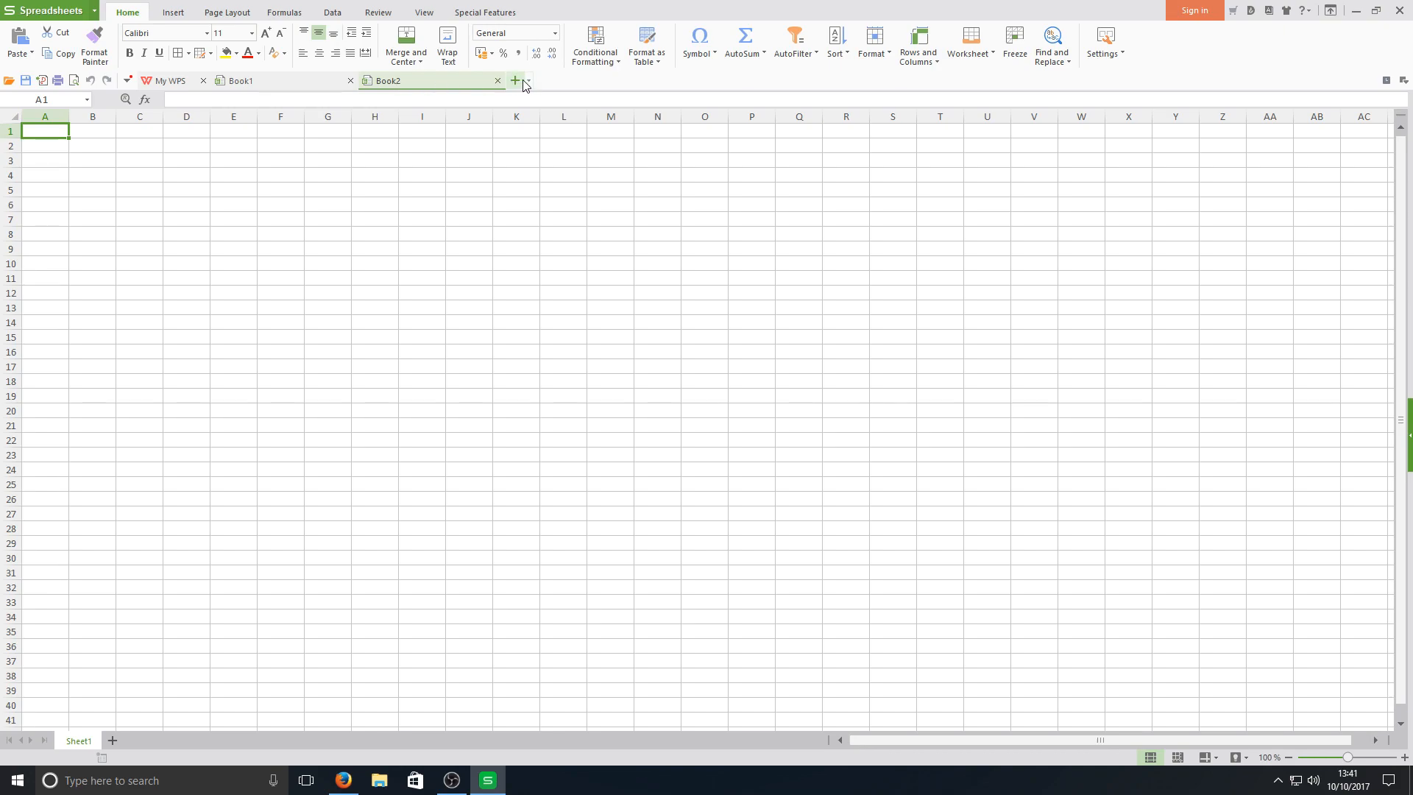
left_click(515, 81)
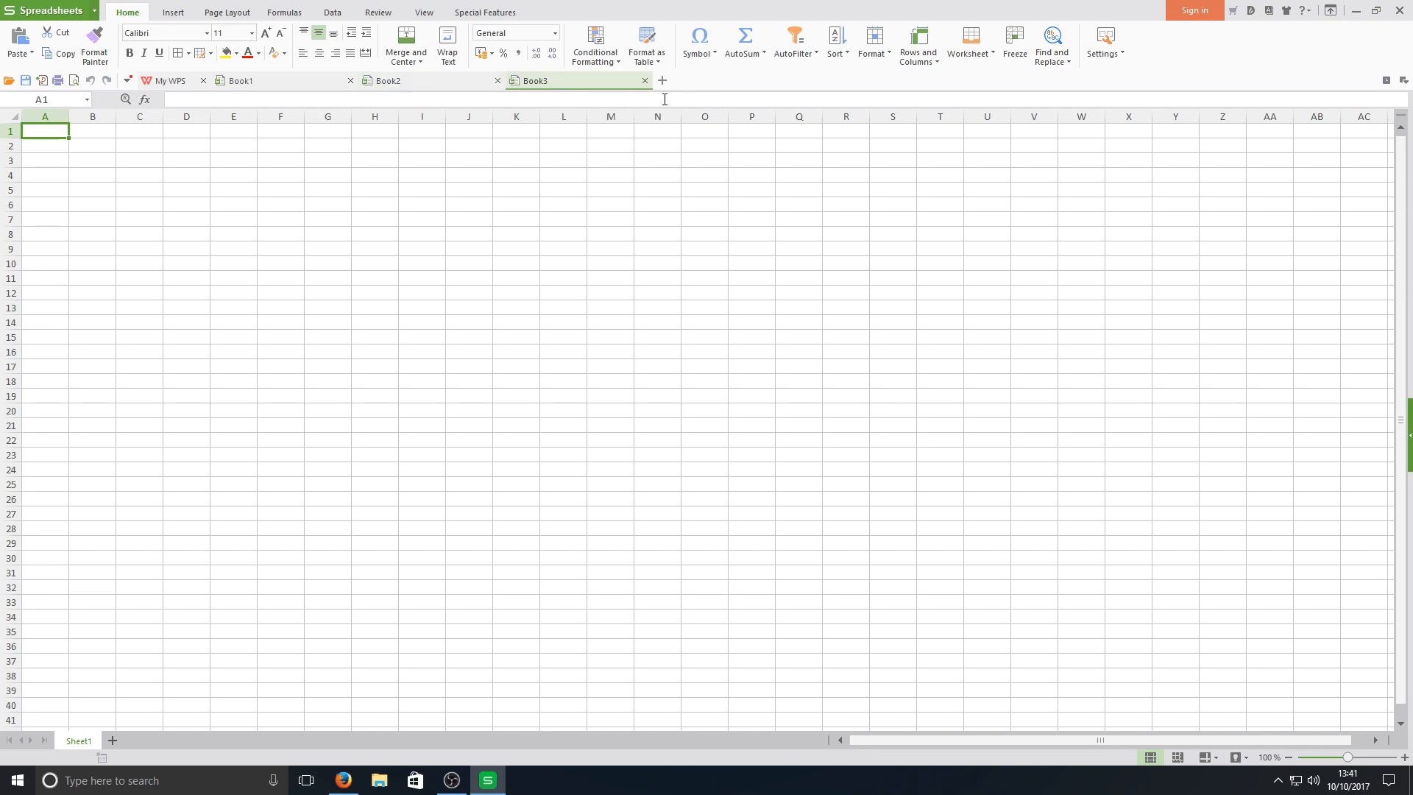
Step: Enter 'test' in cell F1 of Book1, then switch to Book3 and back
left_click(238, 81)
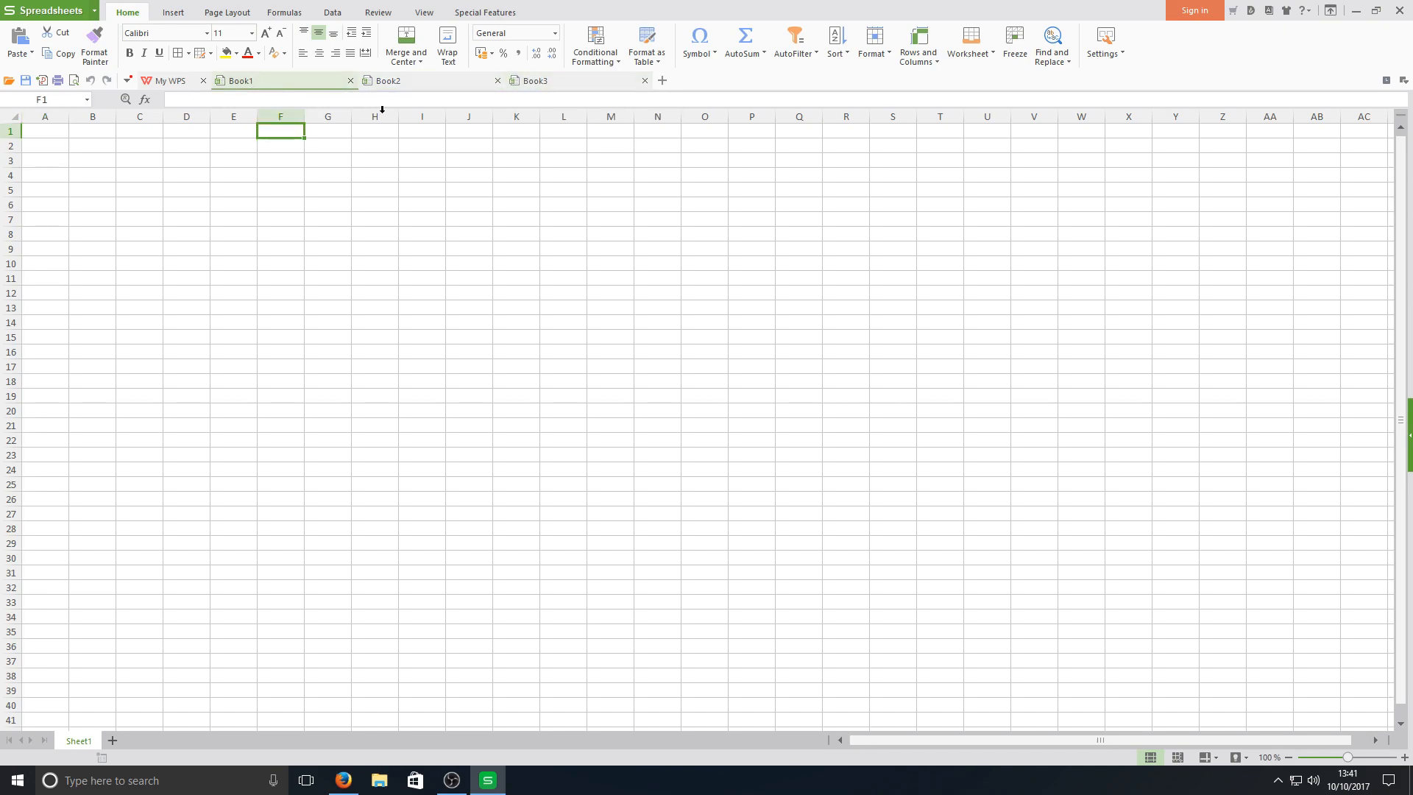
type("test")
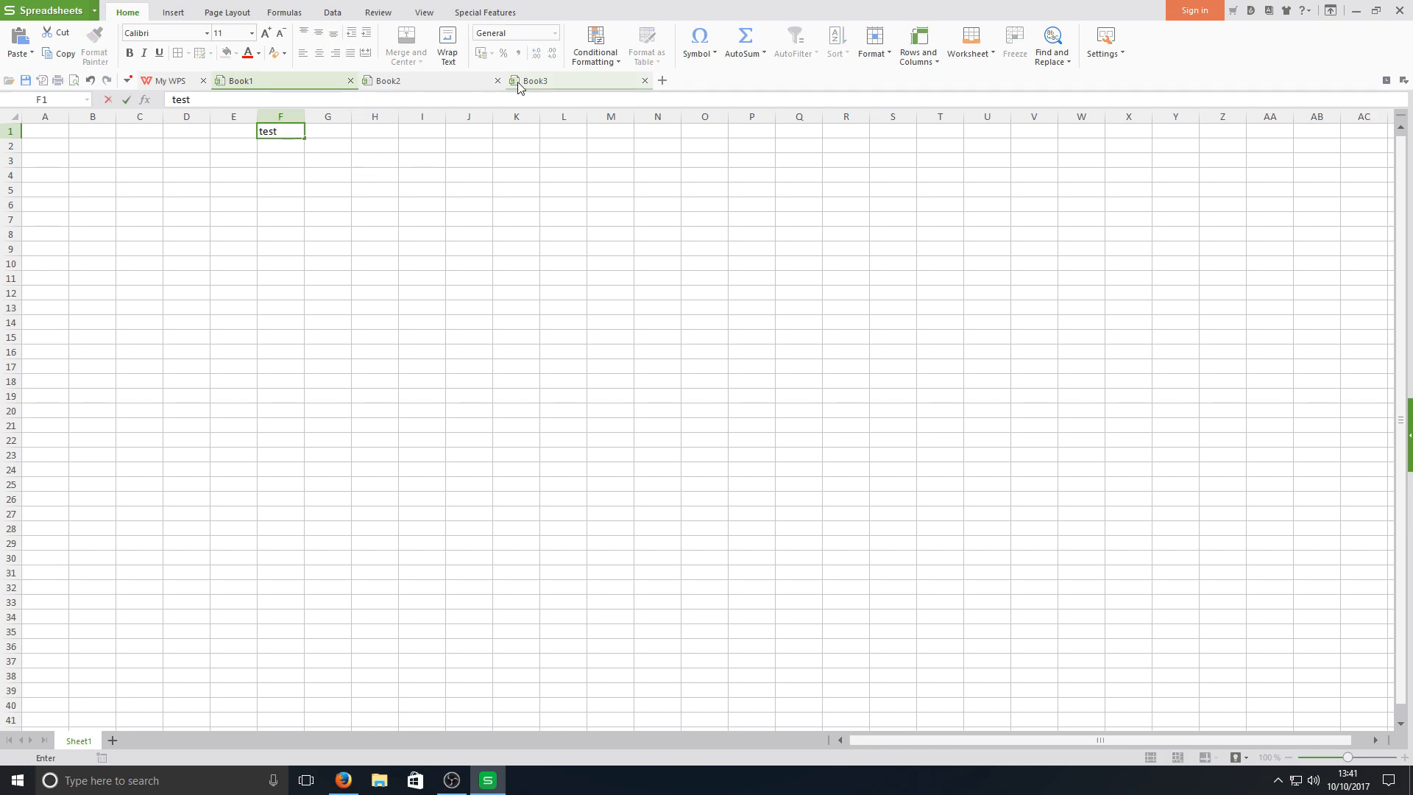
left_click(533, 80)
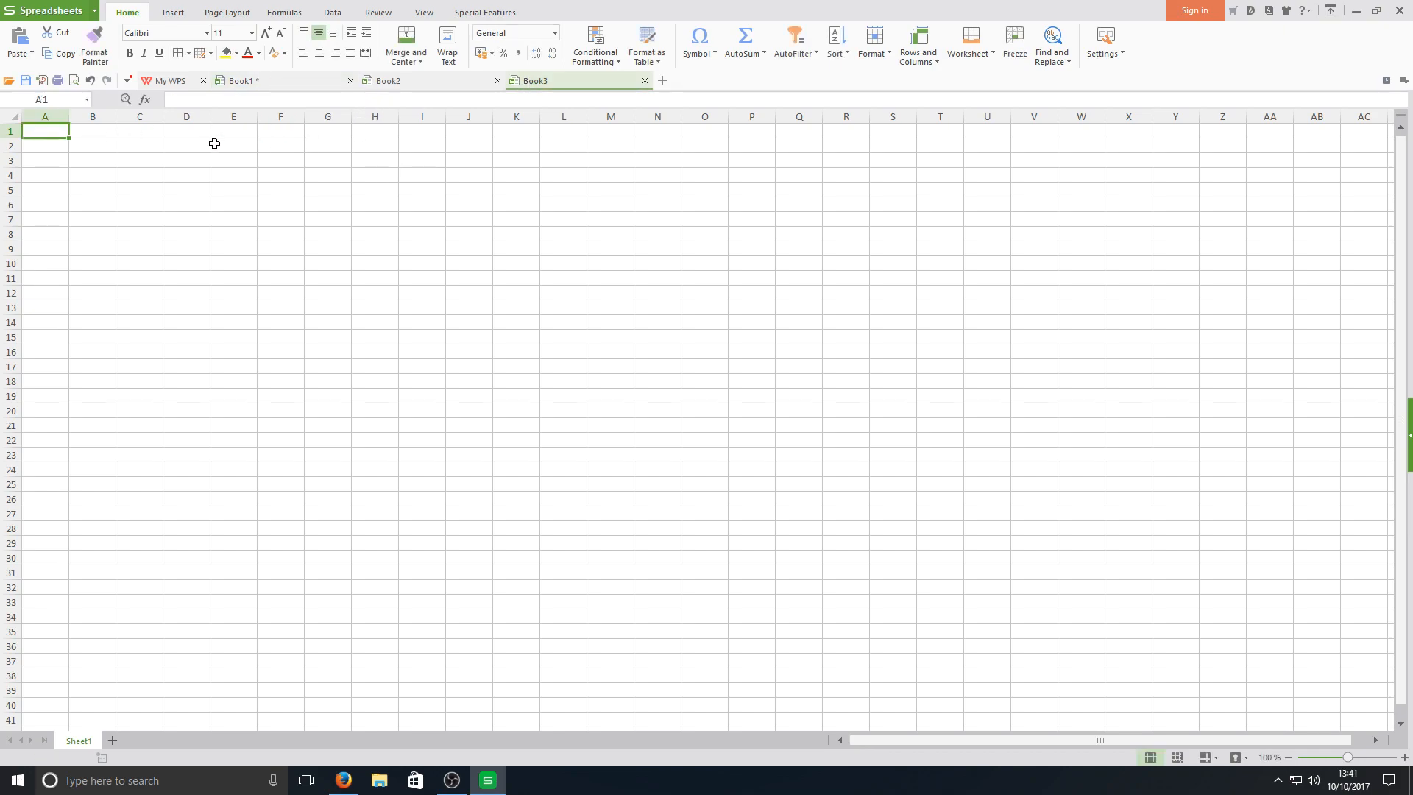
left_click(238, 81)
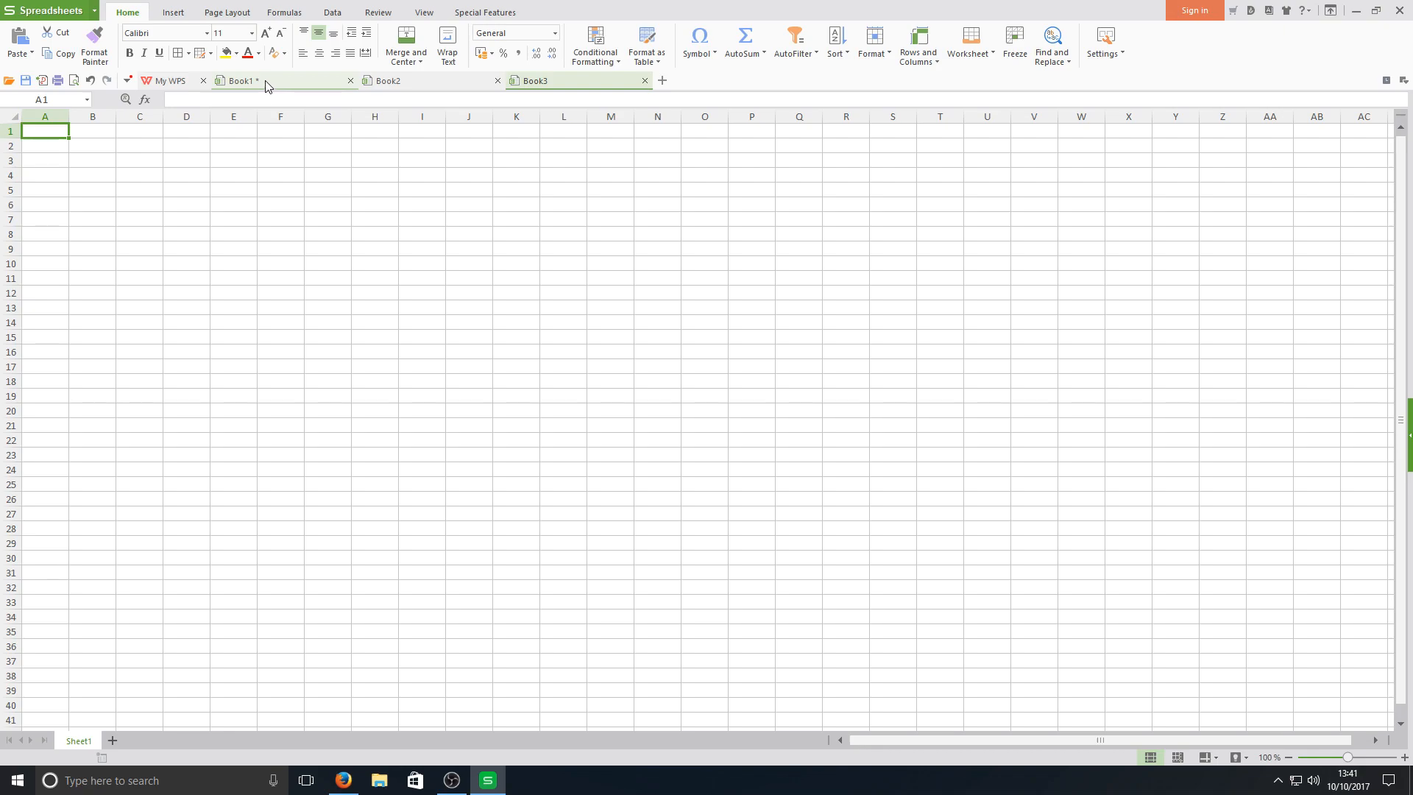
type("test")
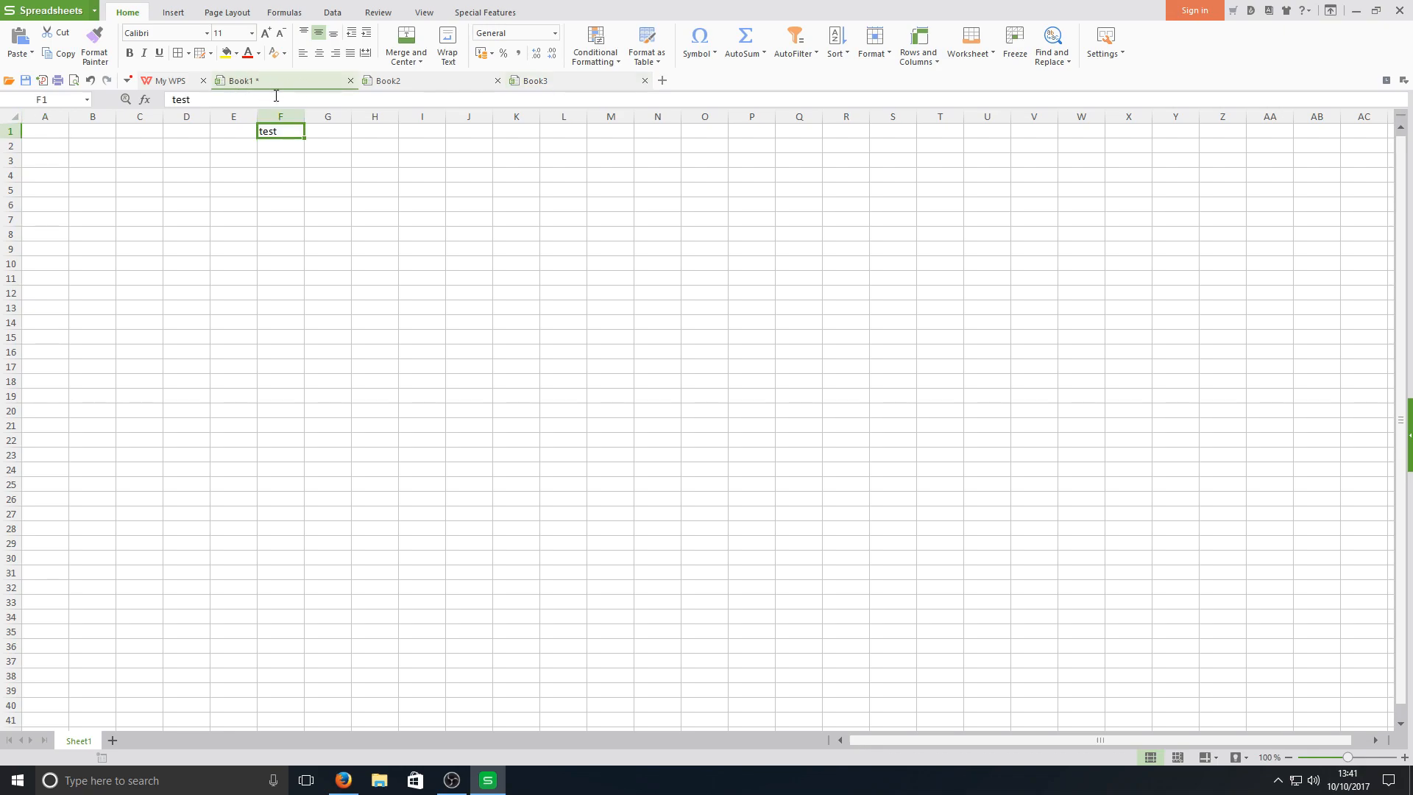
left_click_drag(186, 175, 538, 341)
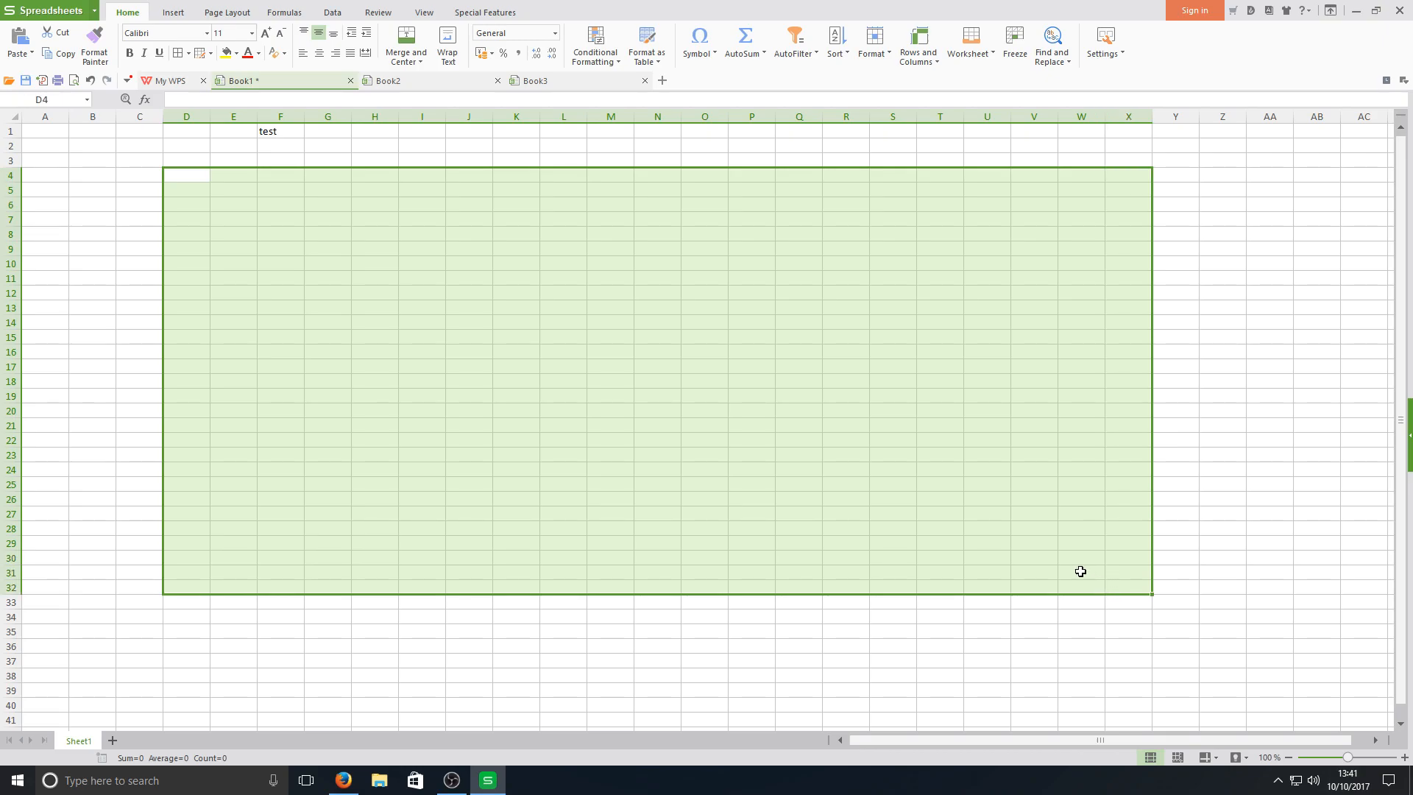
left_click(563, 322)
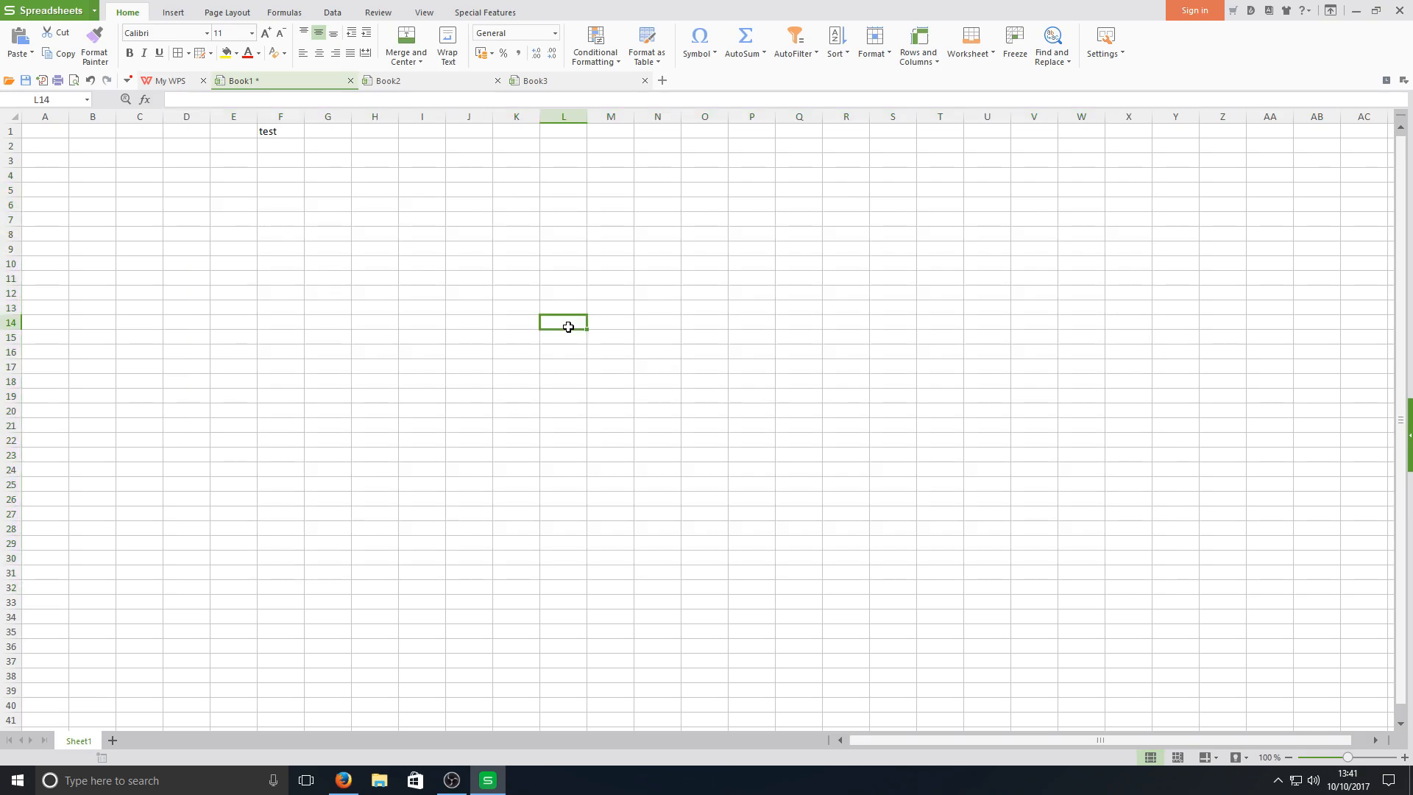
mouse_move(973, 345)
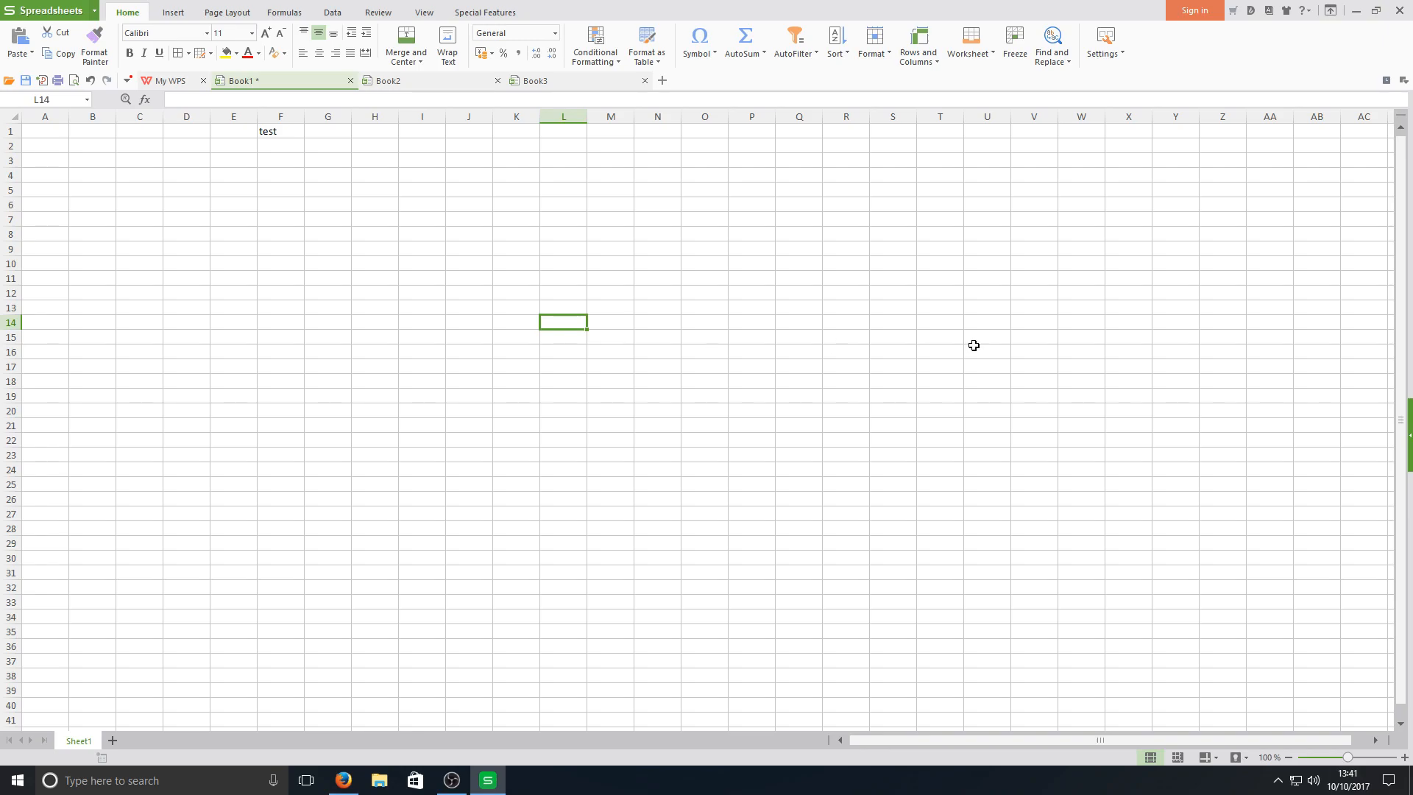
Step: Browse the Insert, Formulas, Data and View ribbon tabs
left_click(173, 12)
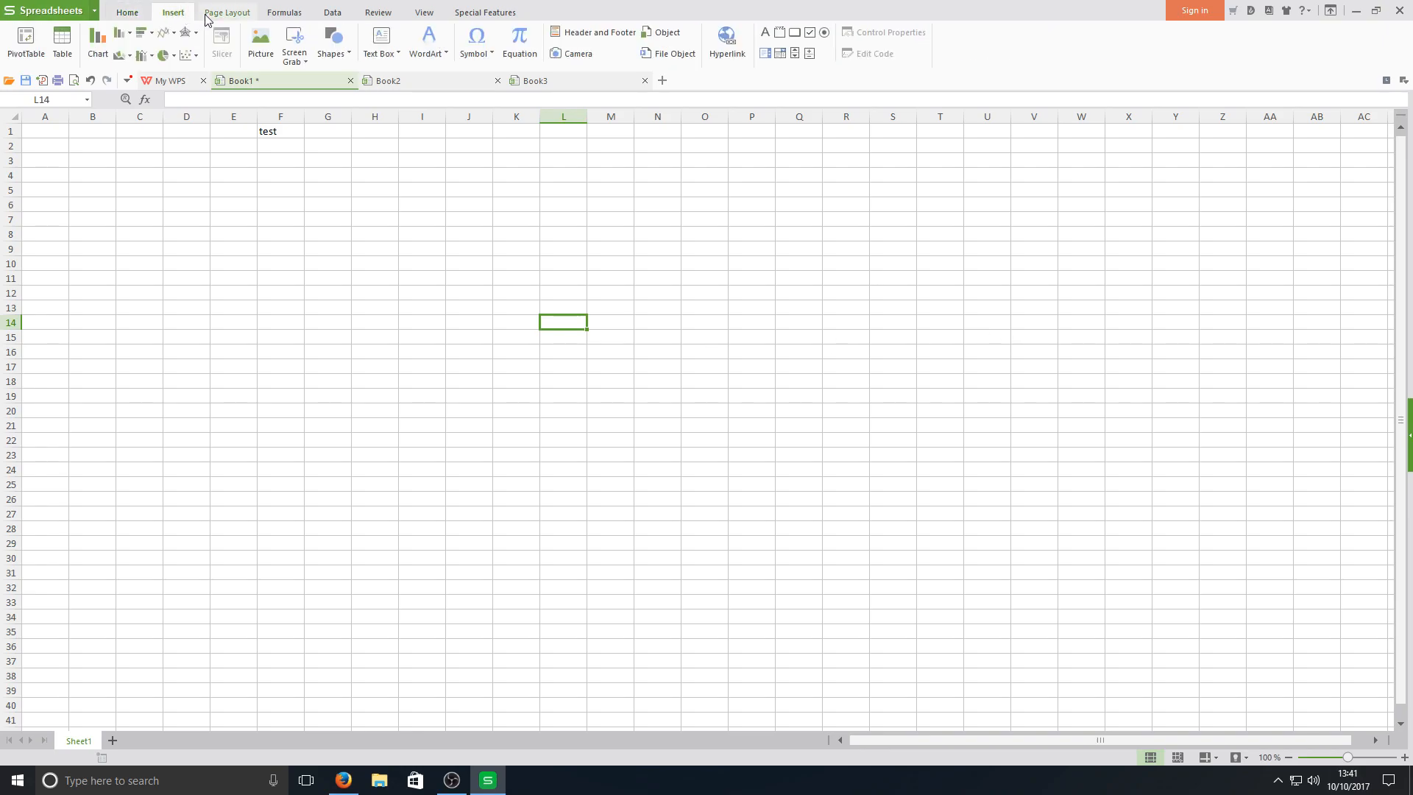
left_click(284, 12)
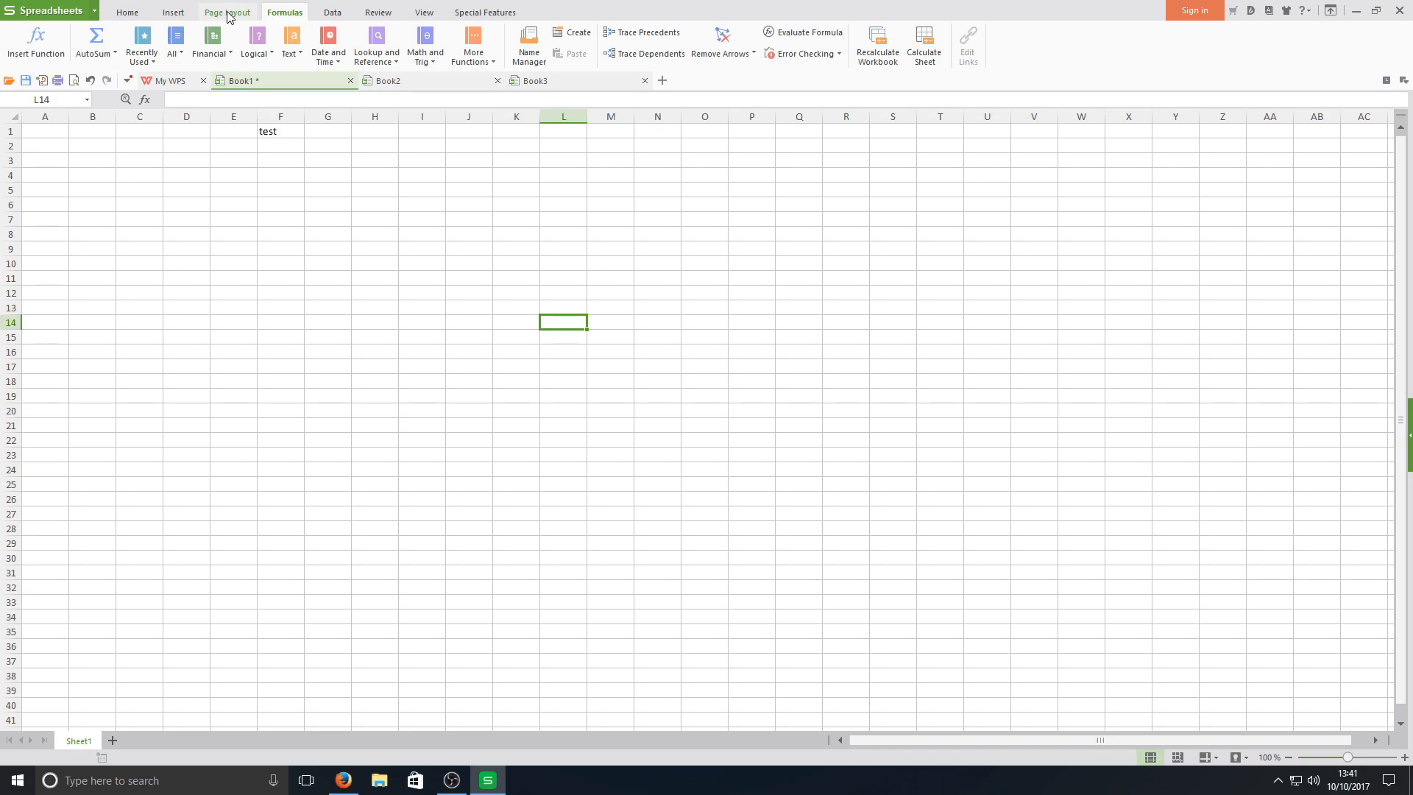
left_click(333, 12)
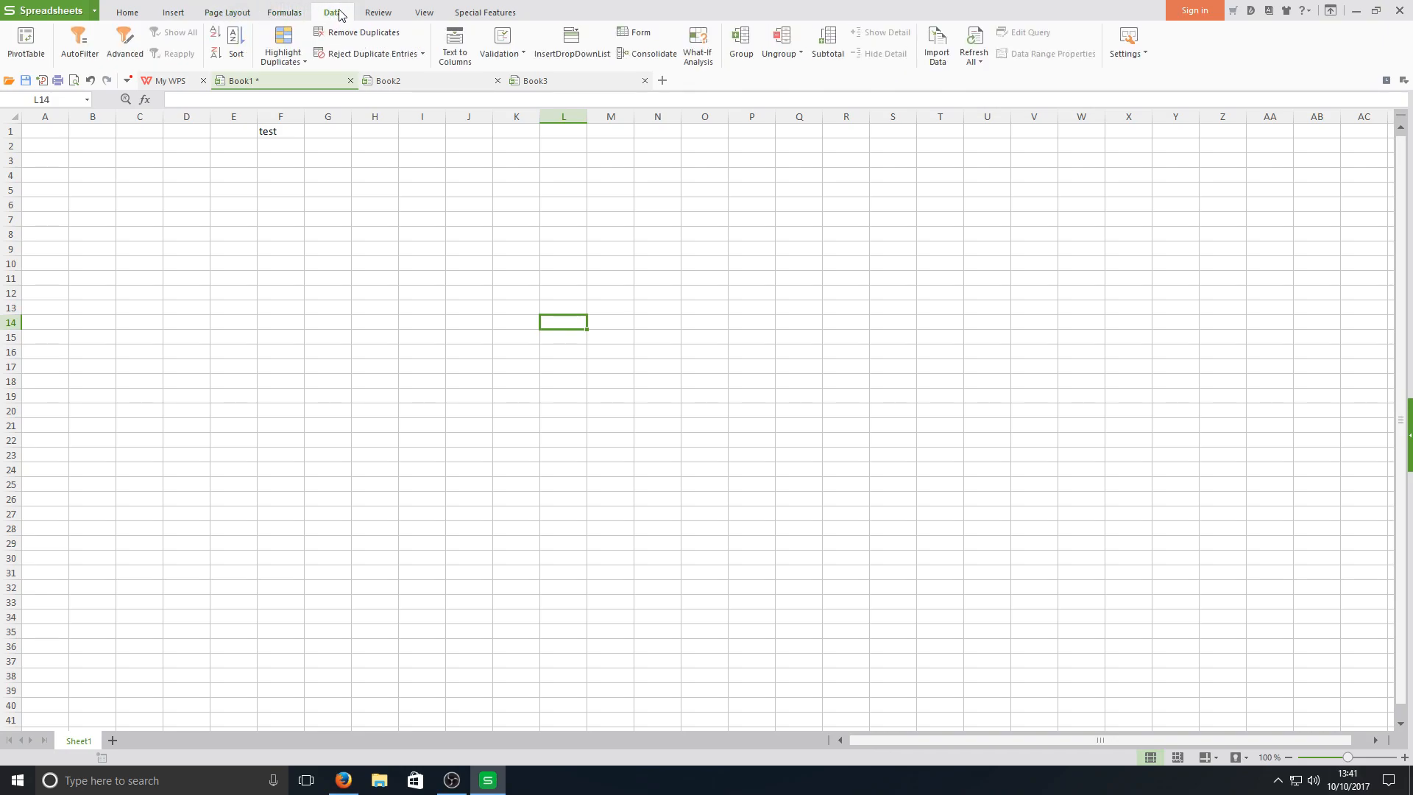
left_click(423, 12)
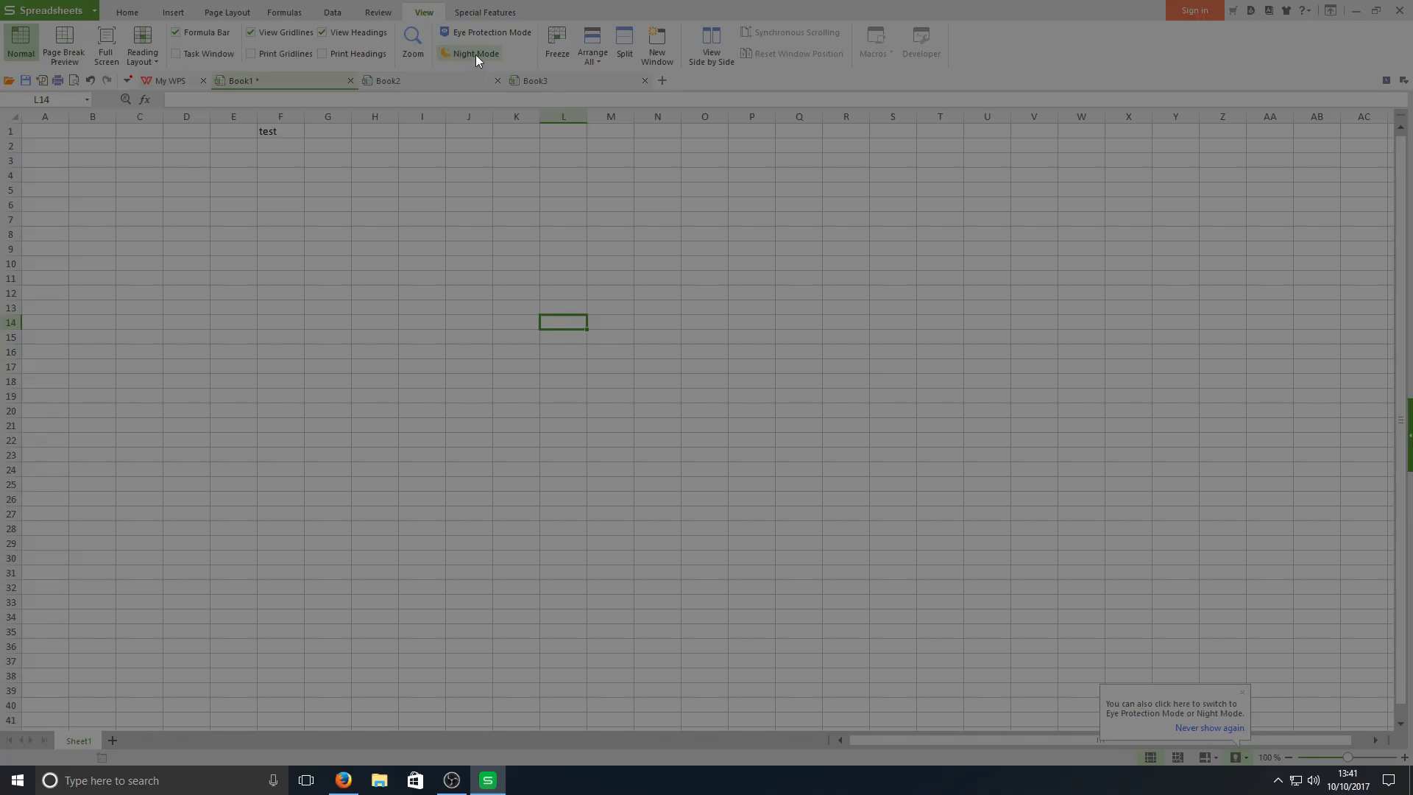
Step: Toggle eye protection mode on and off, then close the workbook at the save prompt
left_click(493, 32)
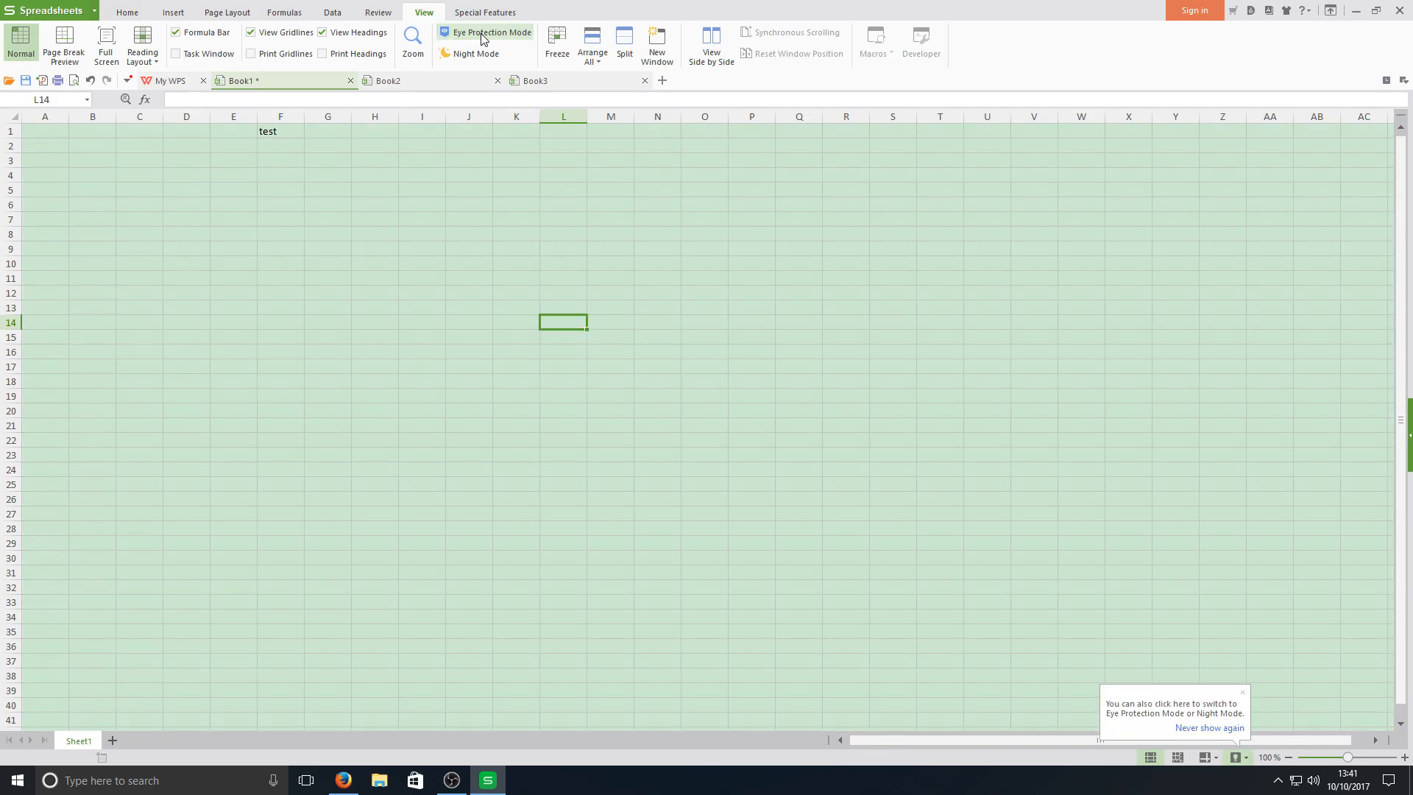
left_click(490, 32)
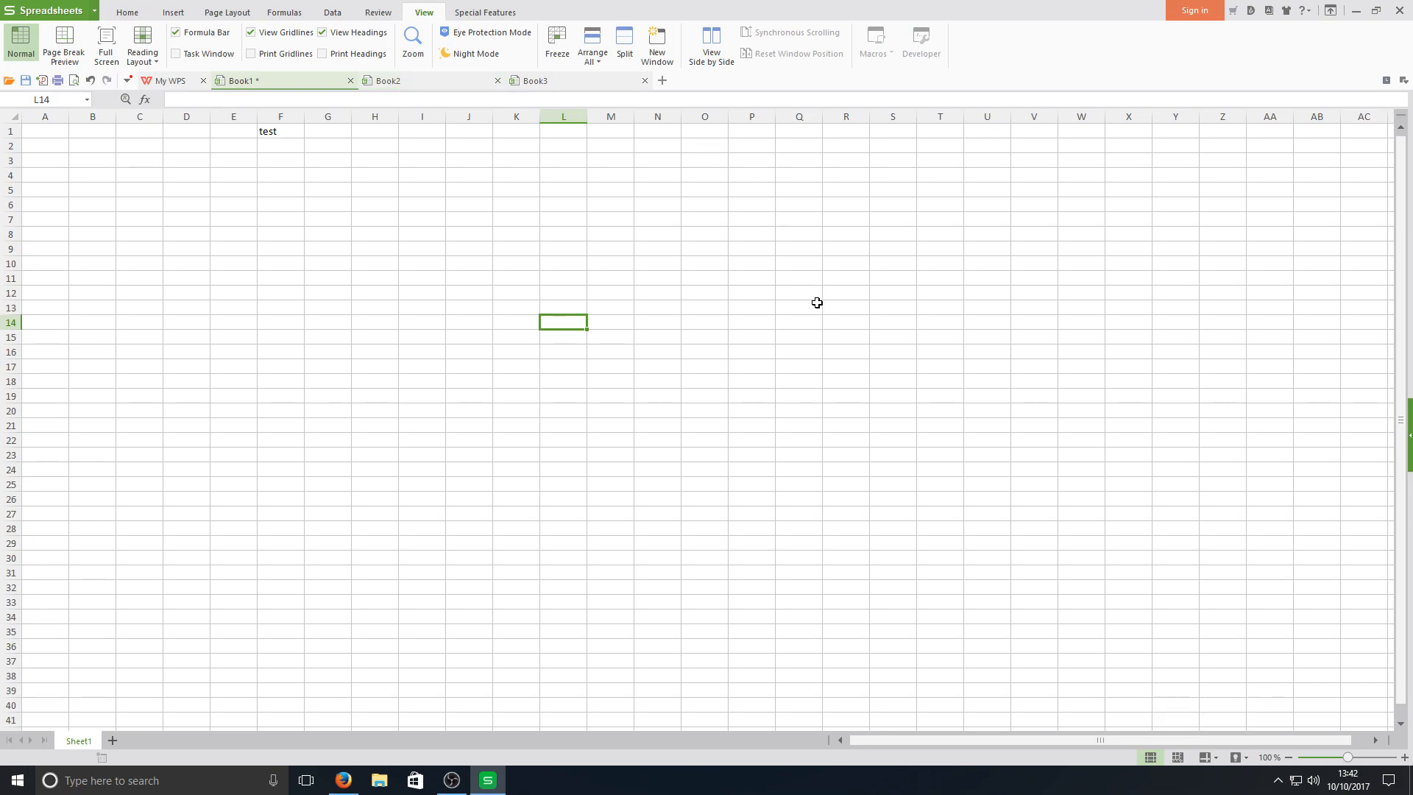
mouse_move(790, 60)
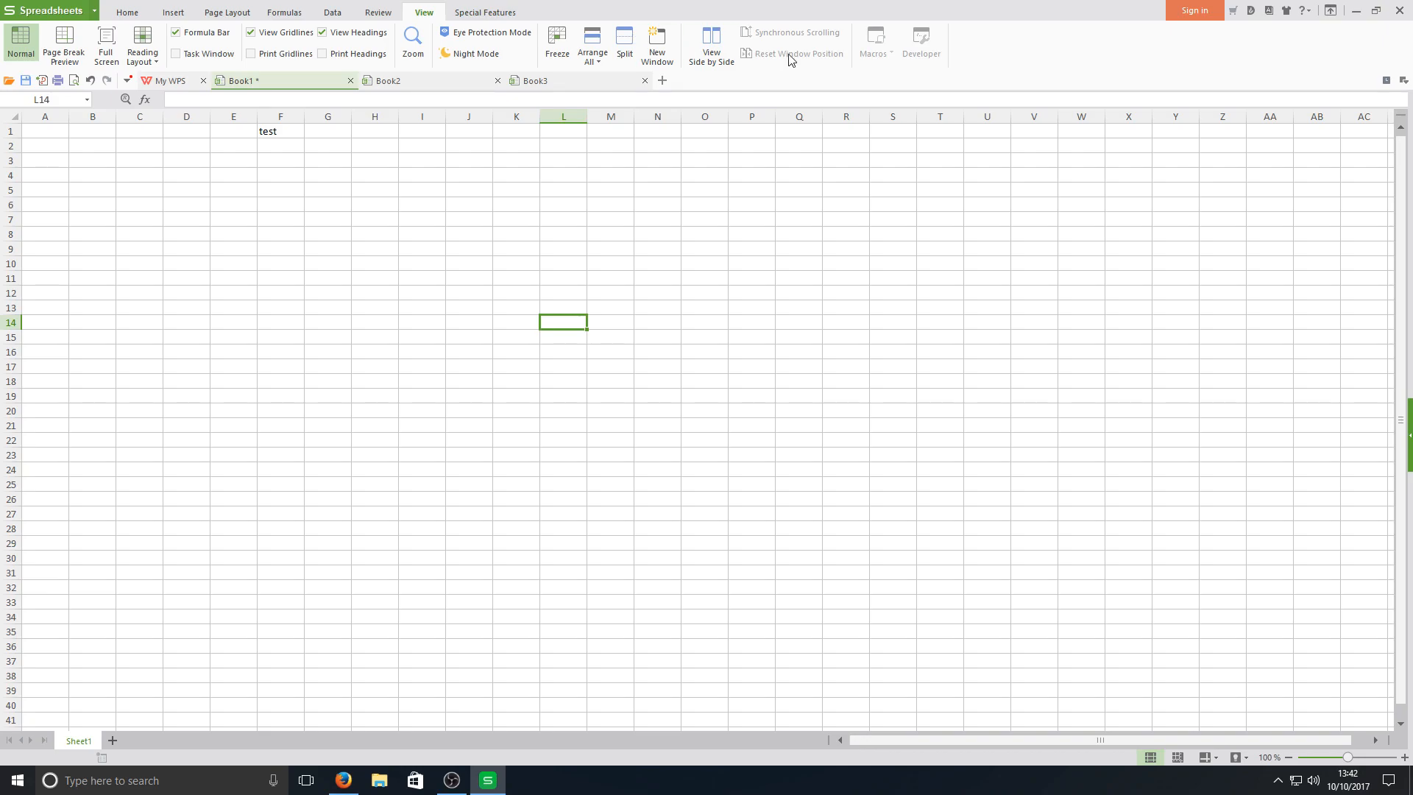
left_click(350, 81)
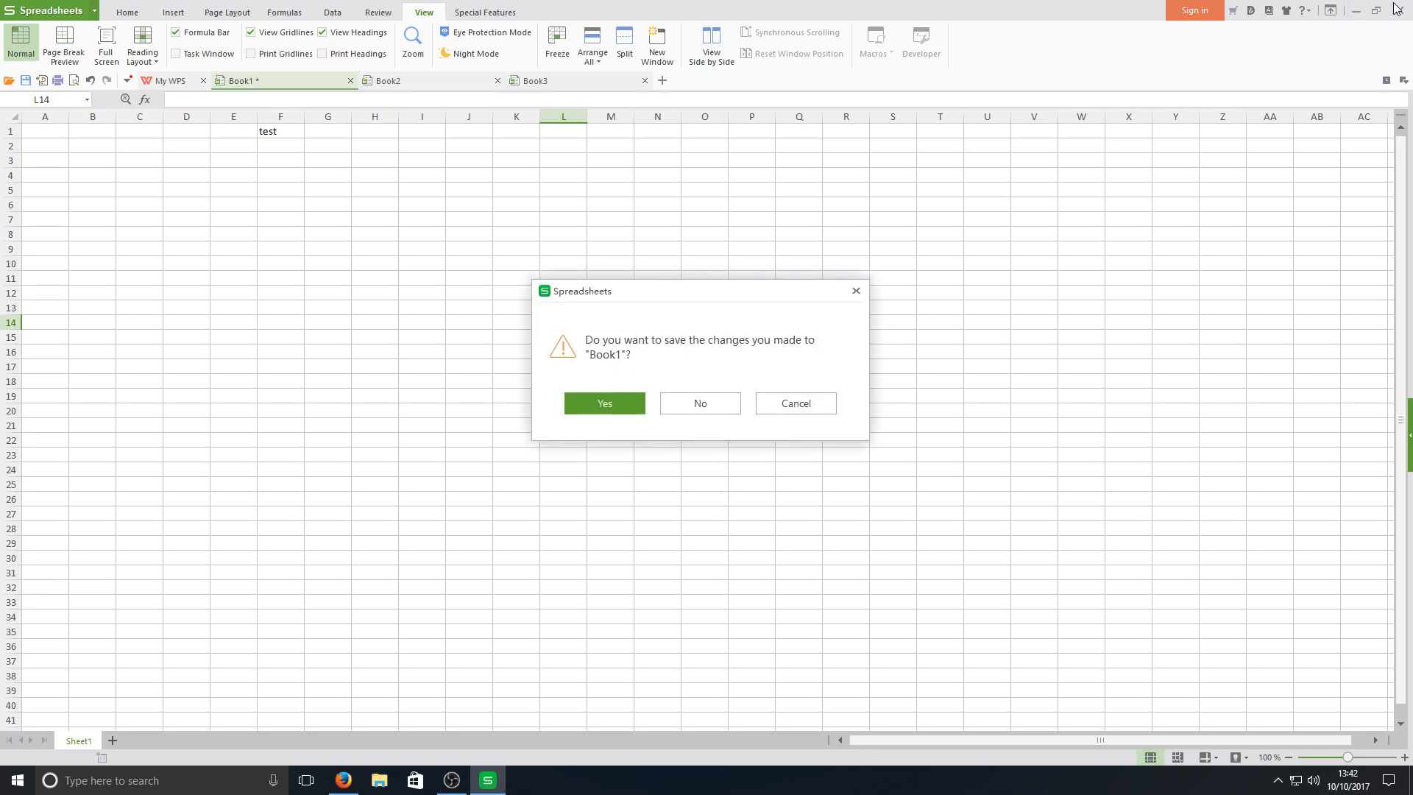
left_click(699, 402)
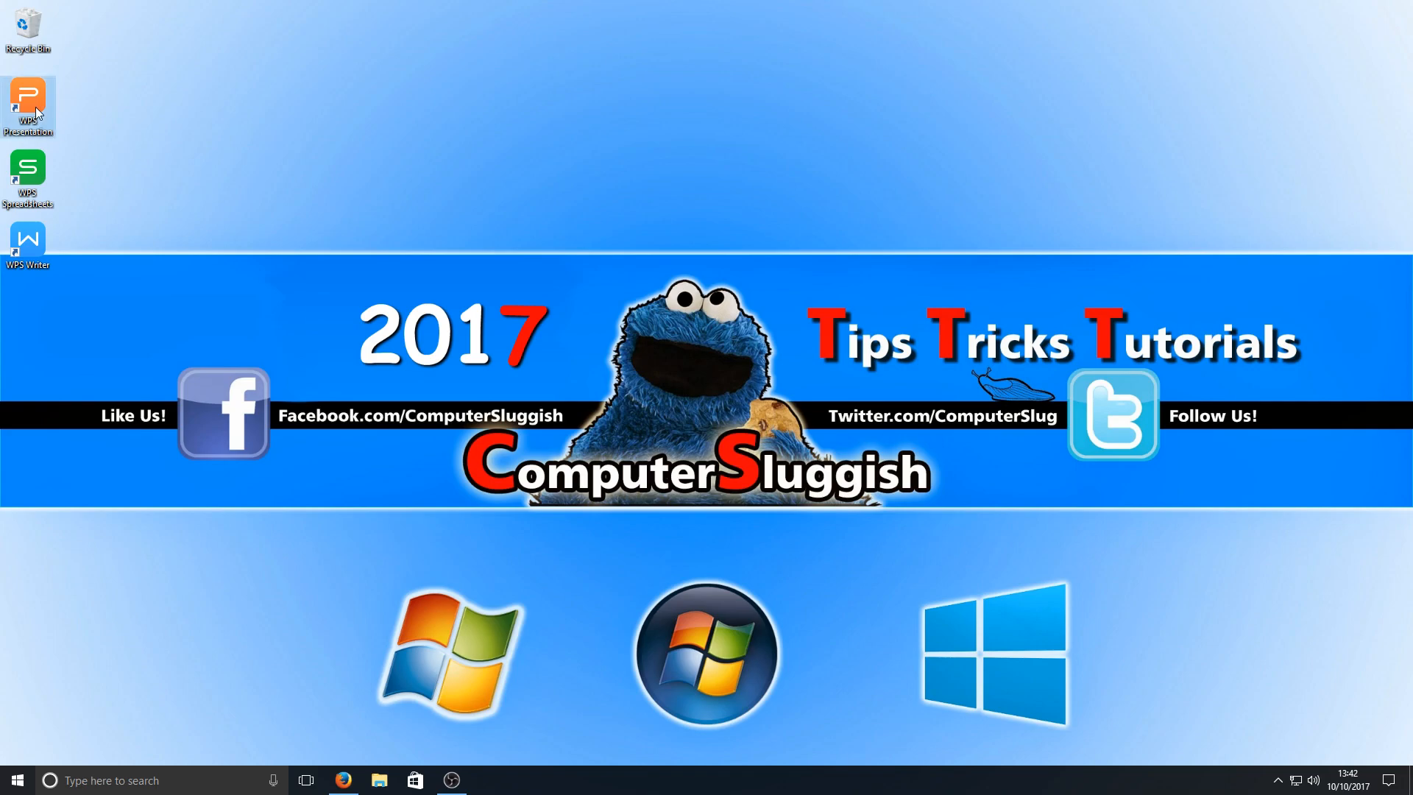
Step: Launch WPS Presentation from the desktop and create blank Presentation1 with one title slide
double_click(27, 95)
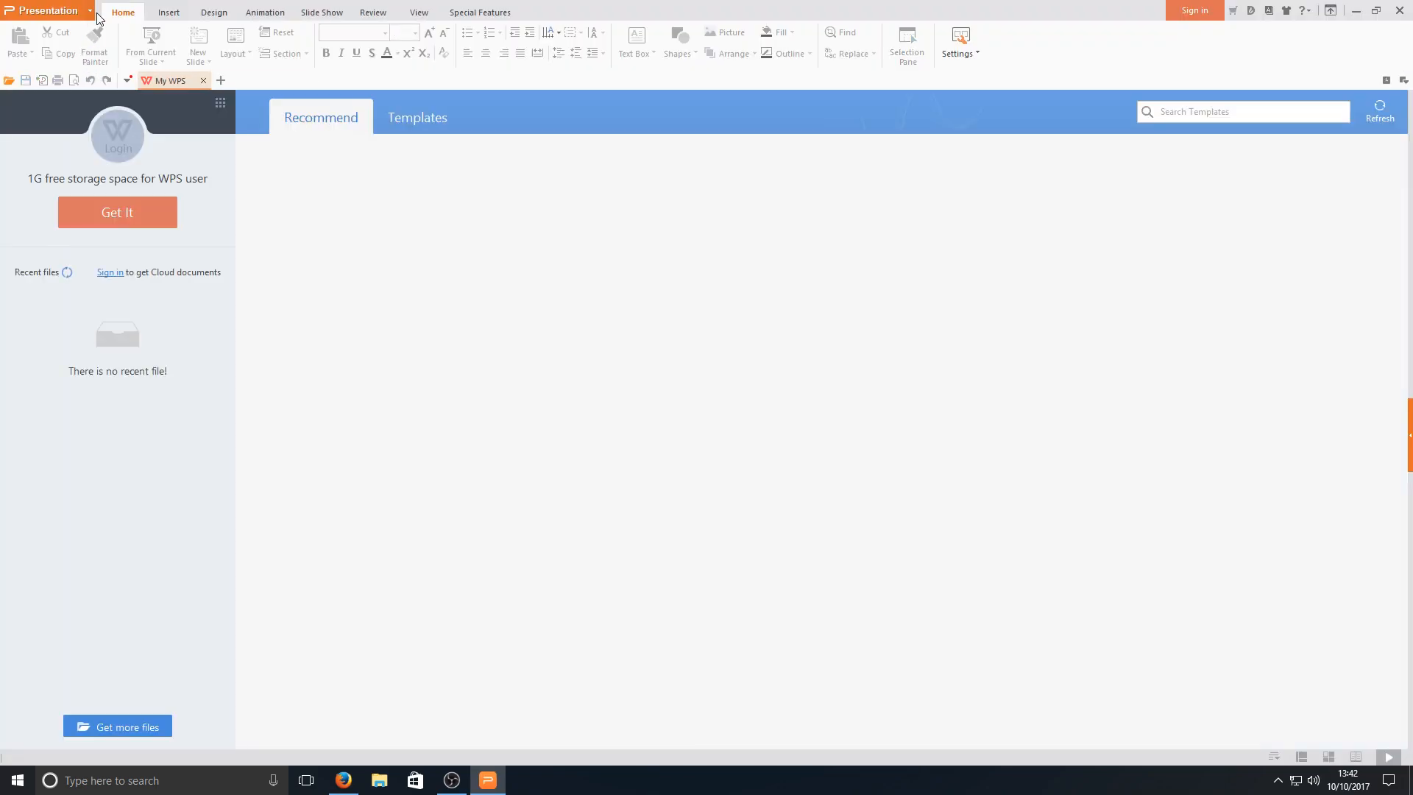
left_click(47, 9)
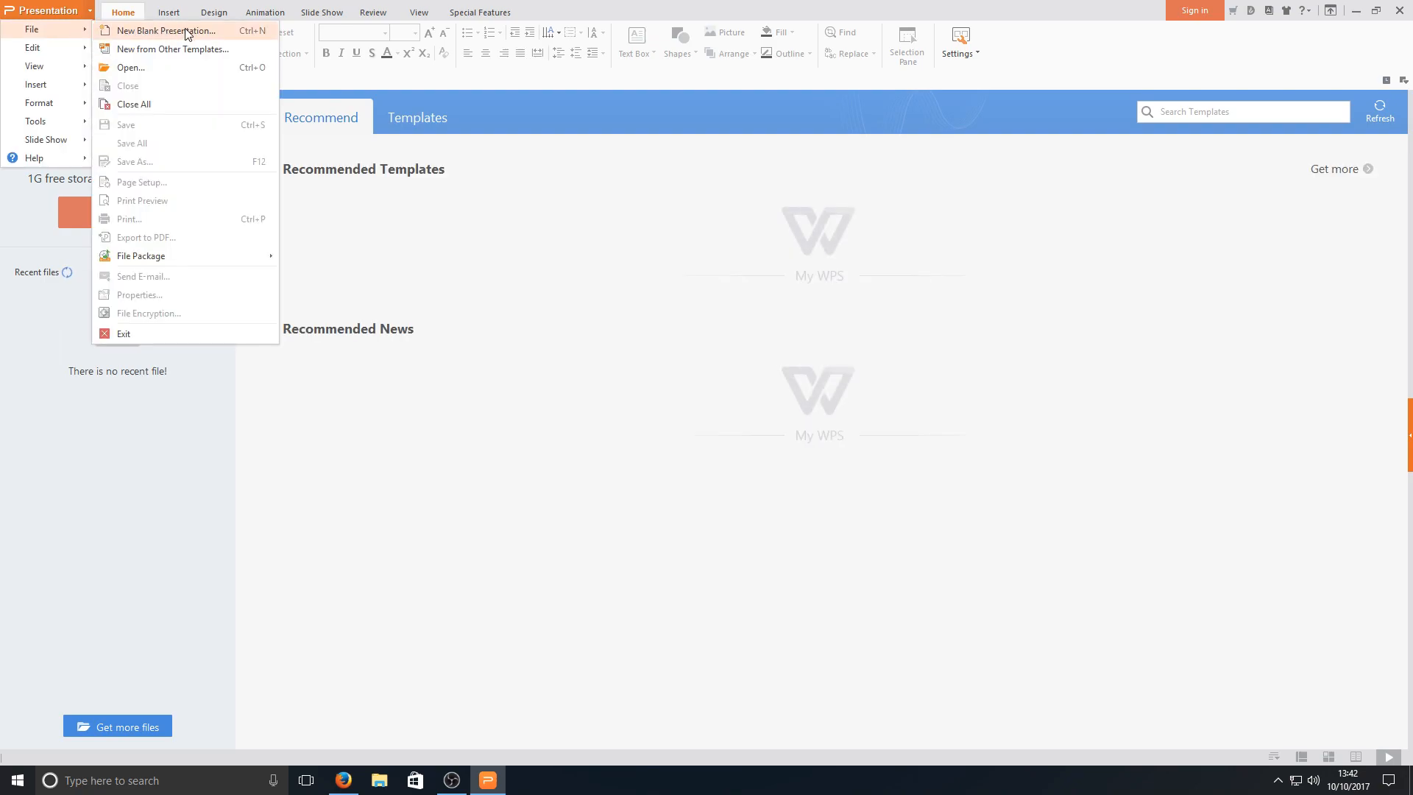
left_click(163, 31)
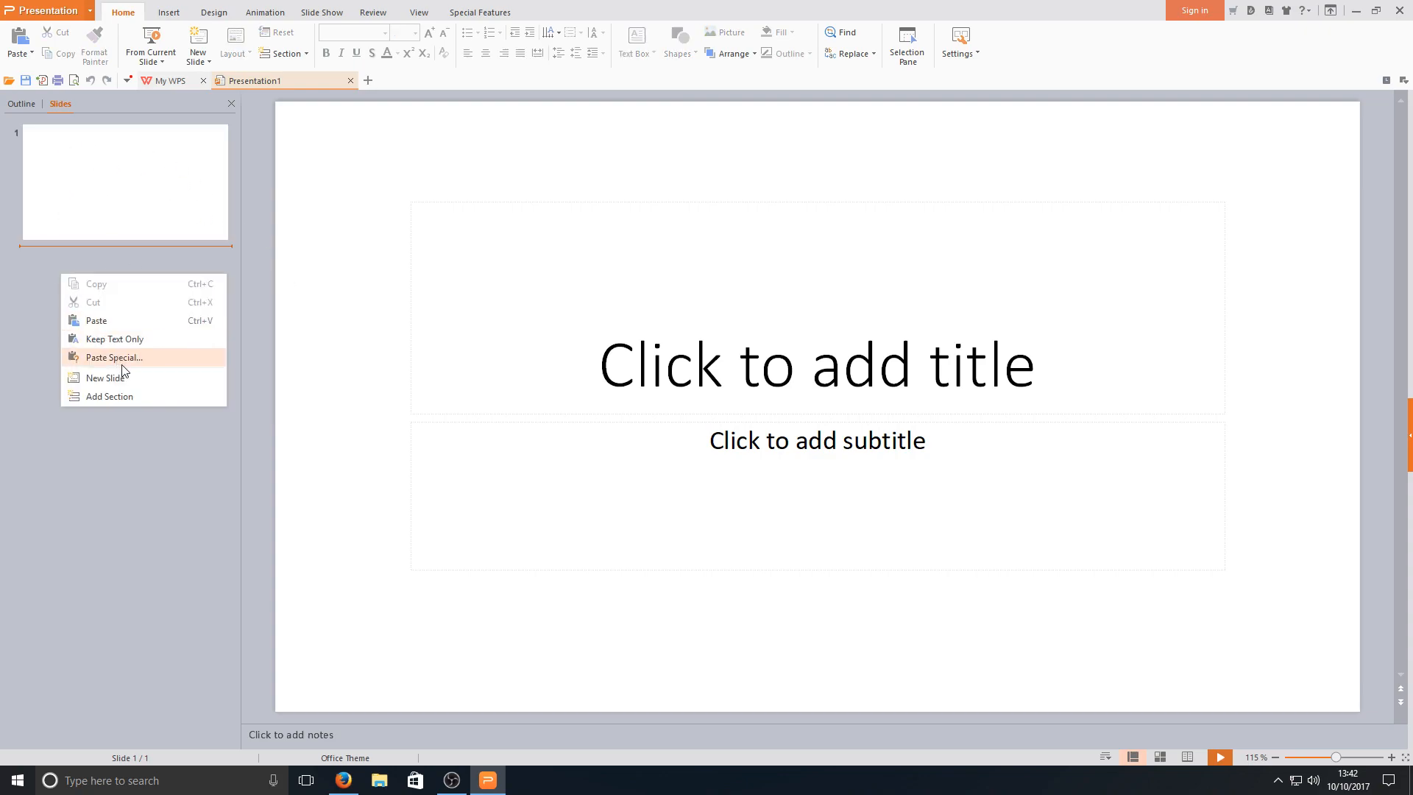
Step: Insert a new slide with bullet 'gegfyeivfyiPVPYIFVEW' and title 'FEUYVFYUEVF', returning to Home
left_click(104, 377)
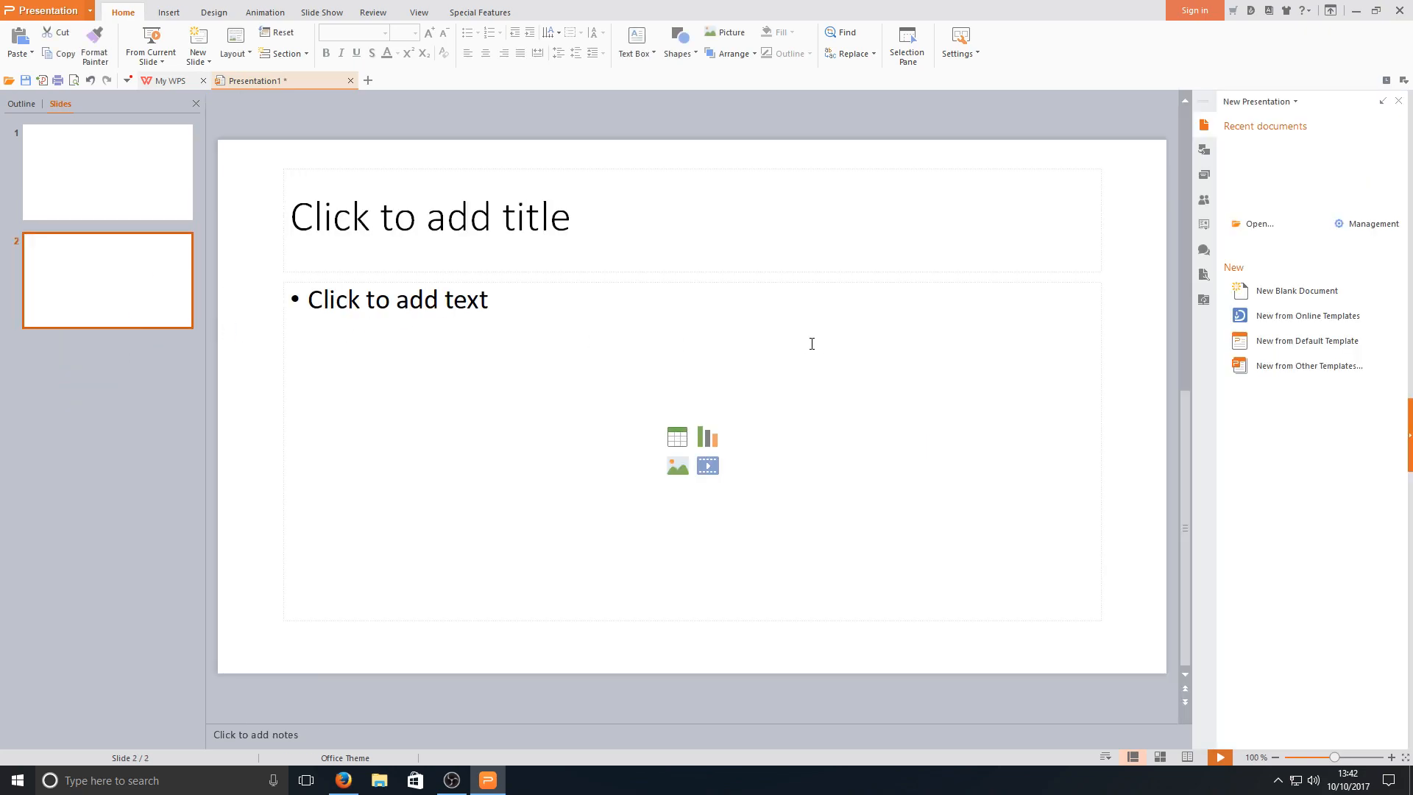
type("gegfyeivfyiPVPYIFVEW")
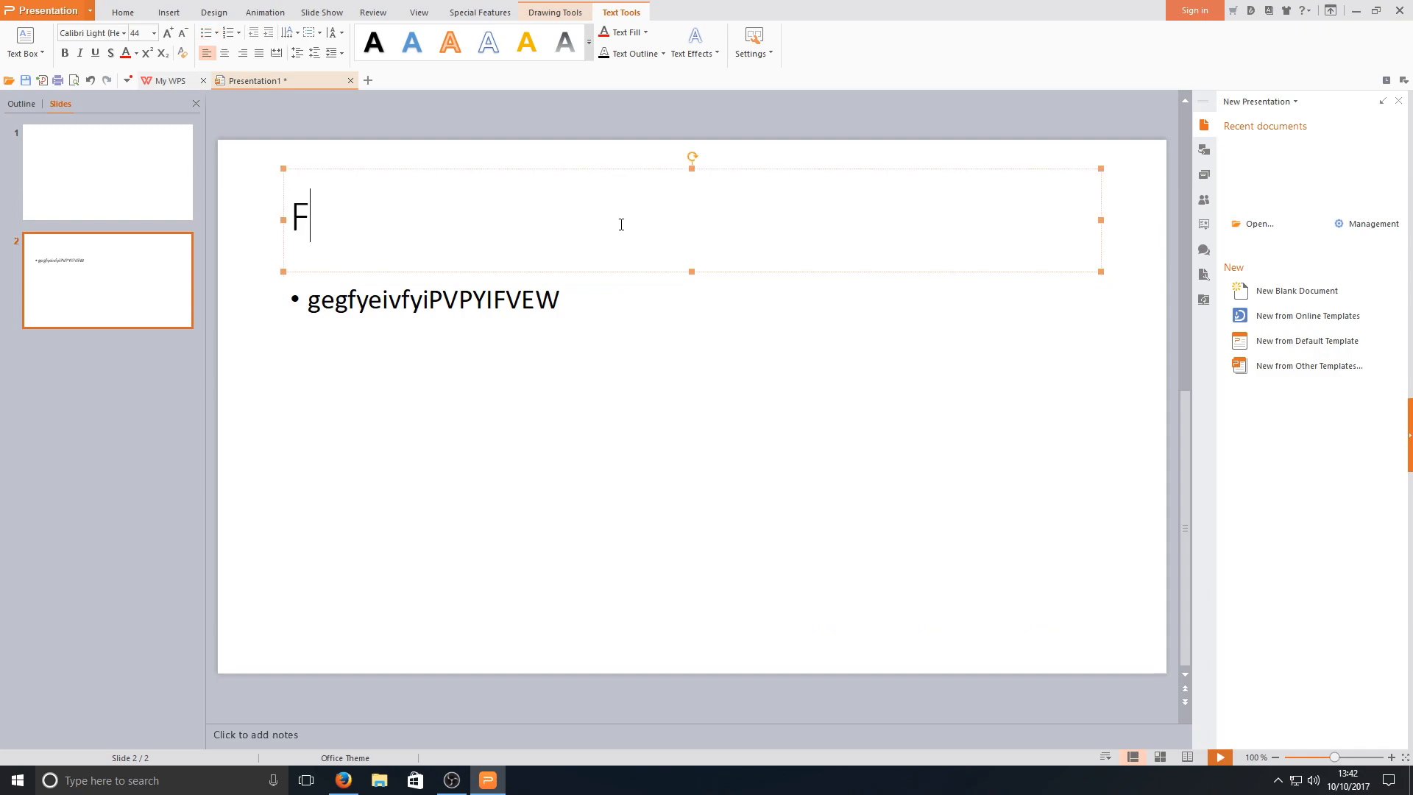
type("EUYVFYUEVF")
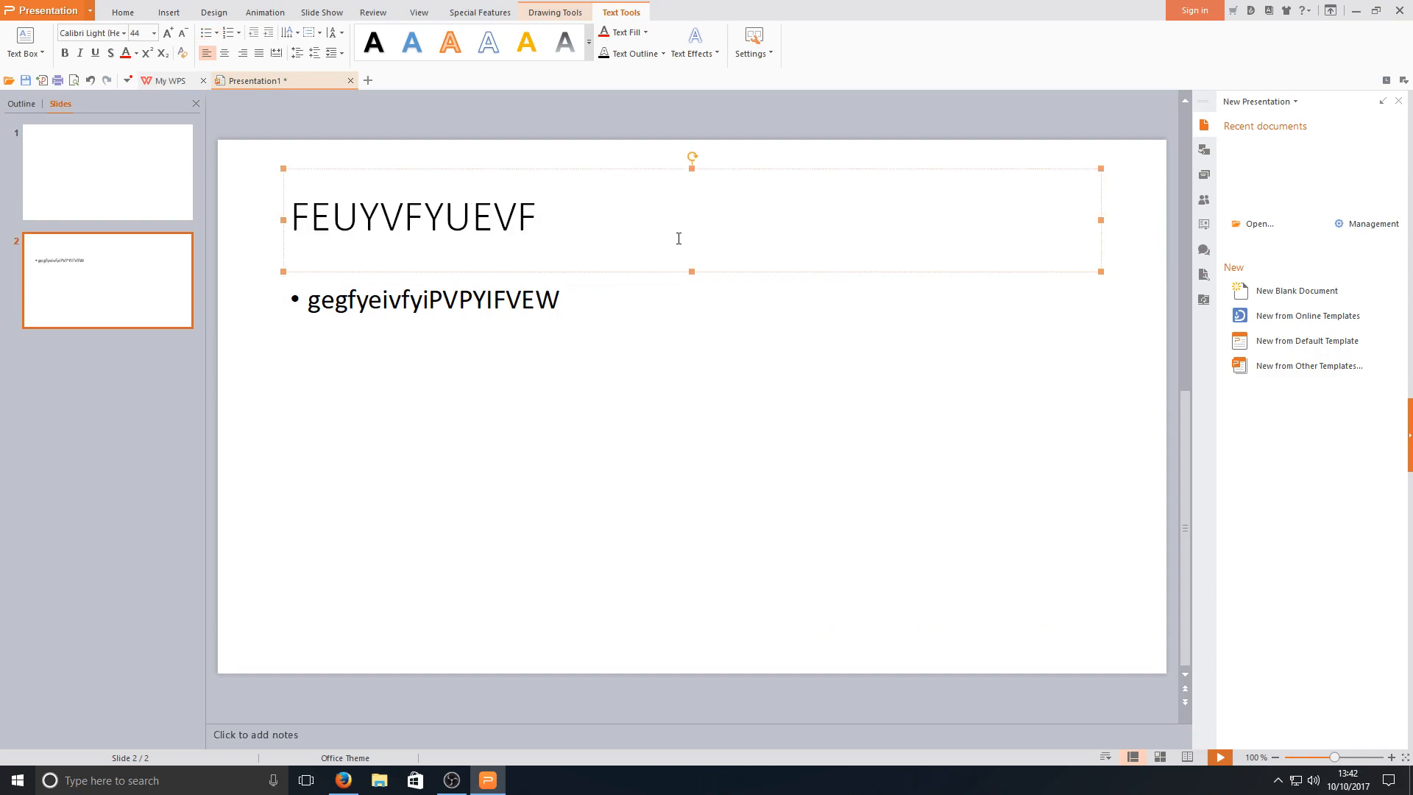
mouse_move(1308, 365)
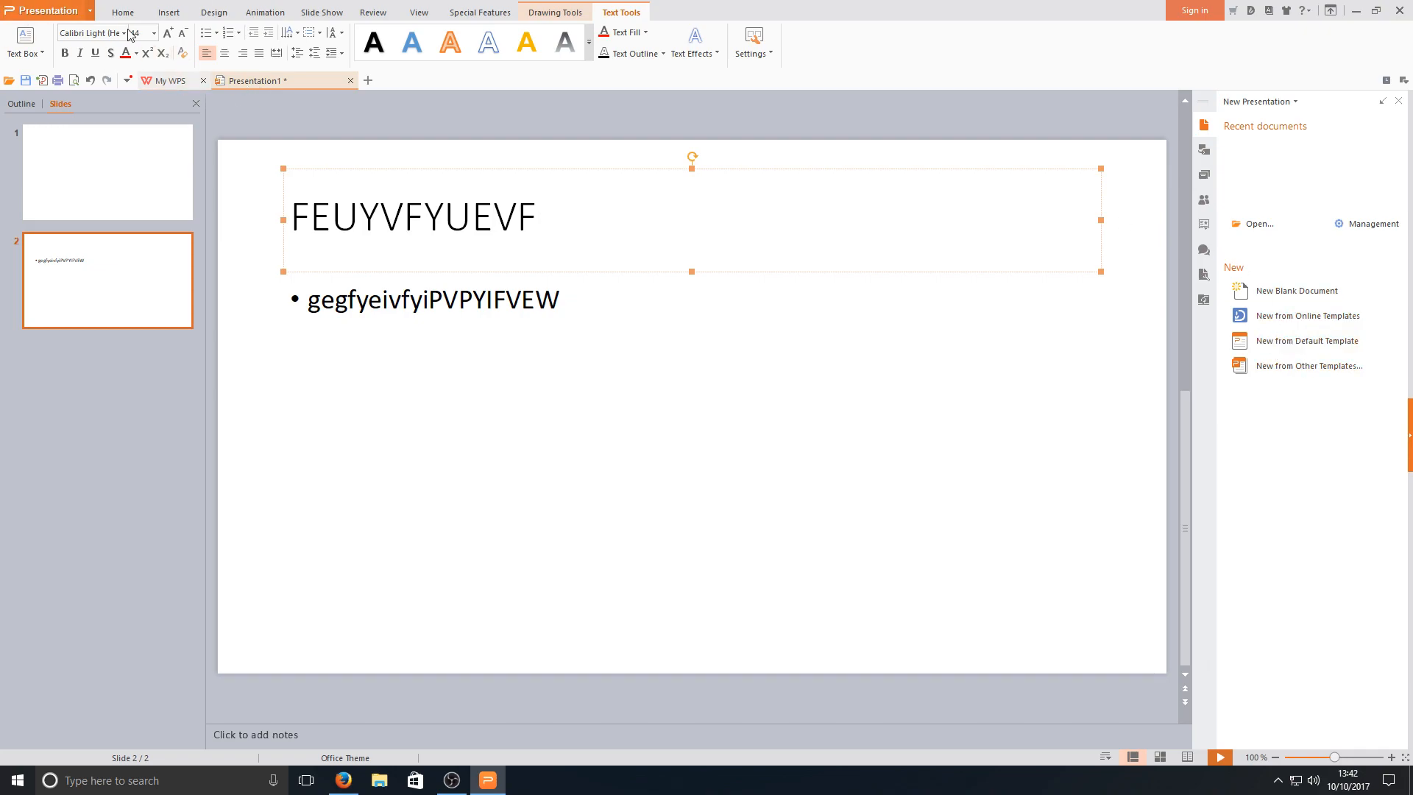
left_click(123, 12)
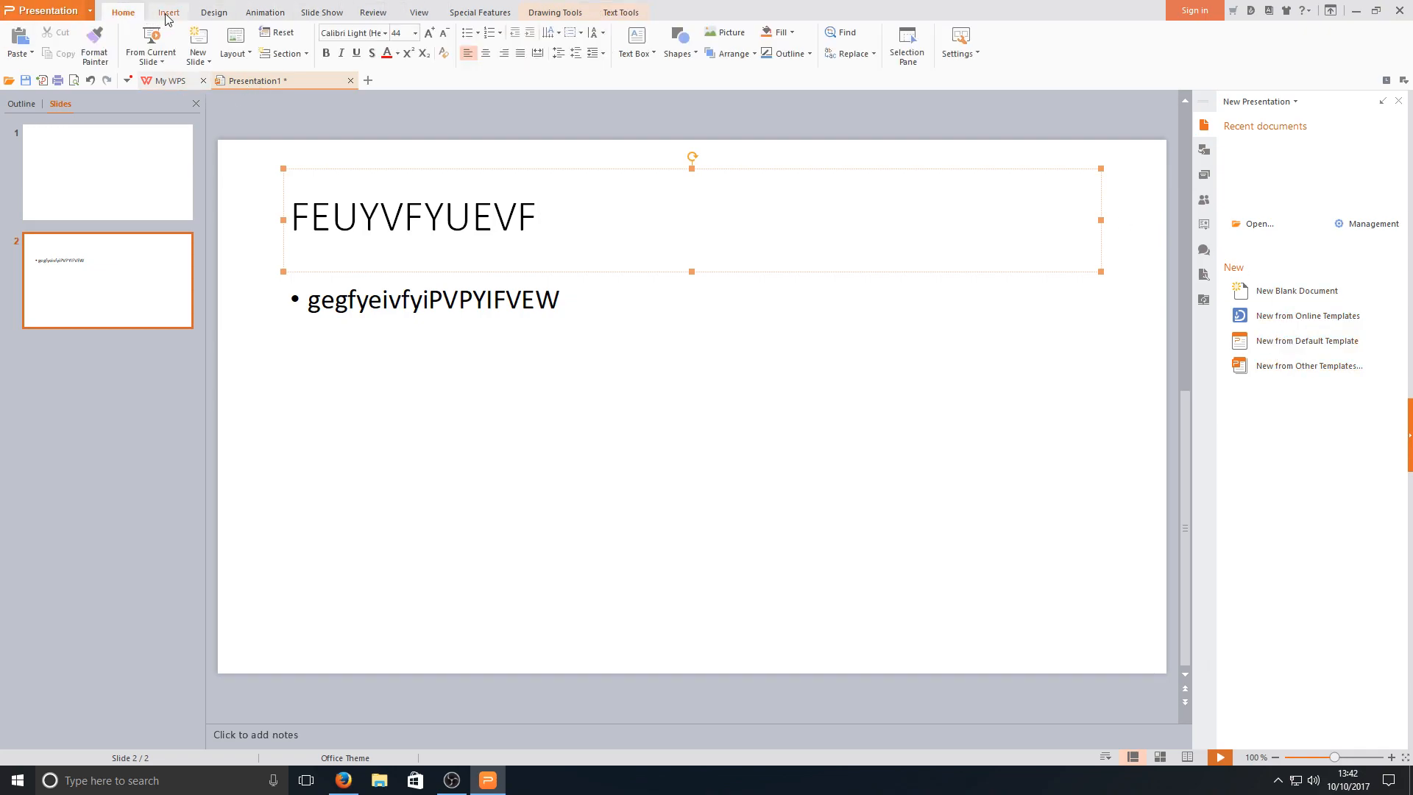
Step: Apply the green Data Pie Charts design and a Fade transition to slide 2
left_click(168, 12)
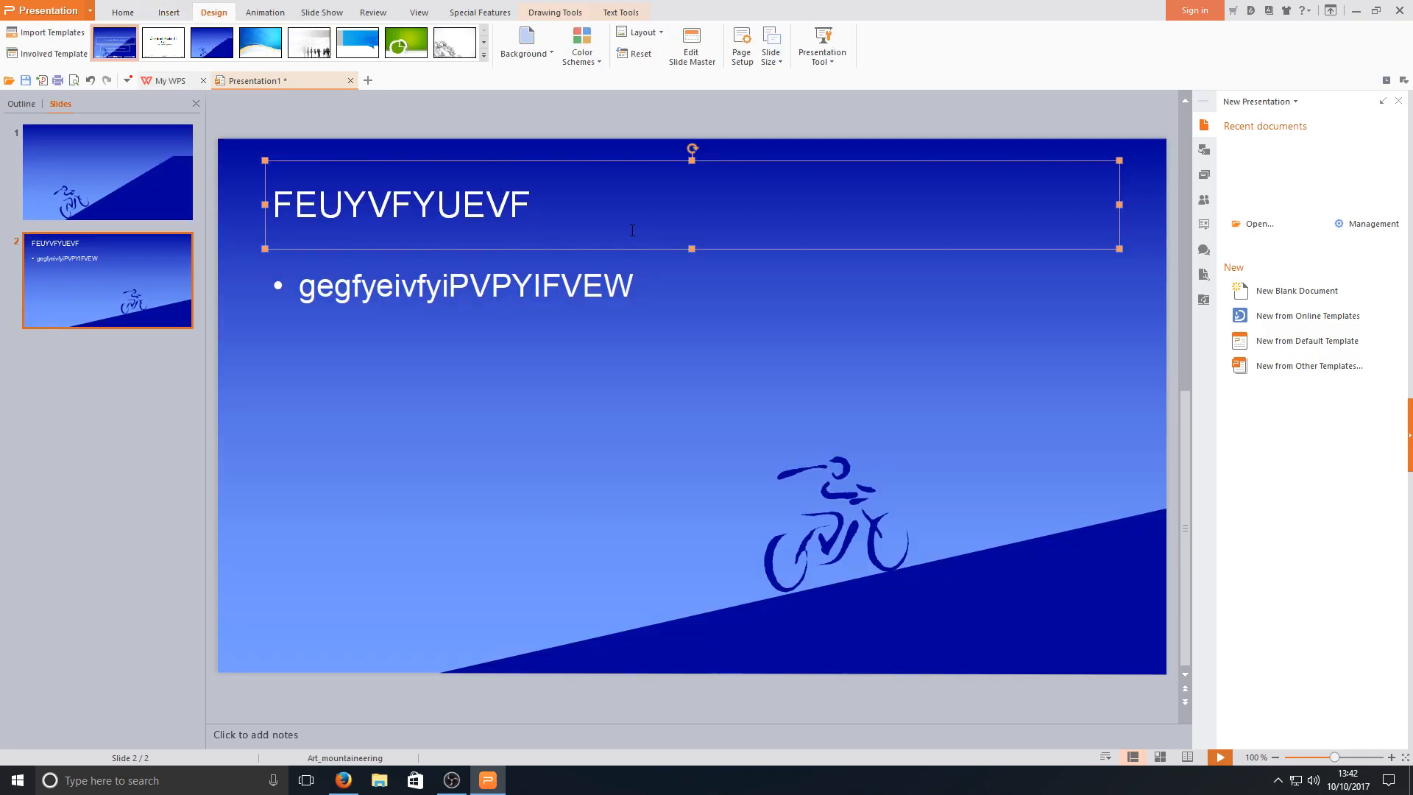
left_click(404, 44)
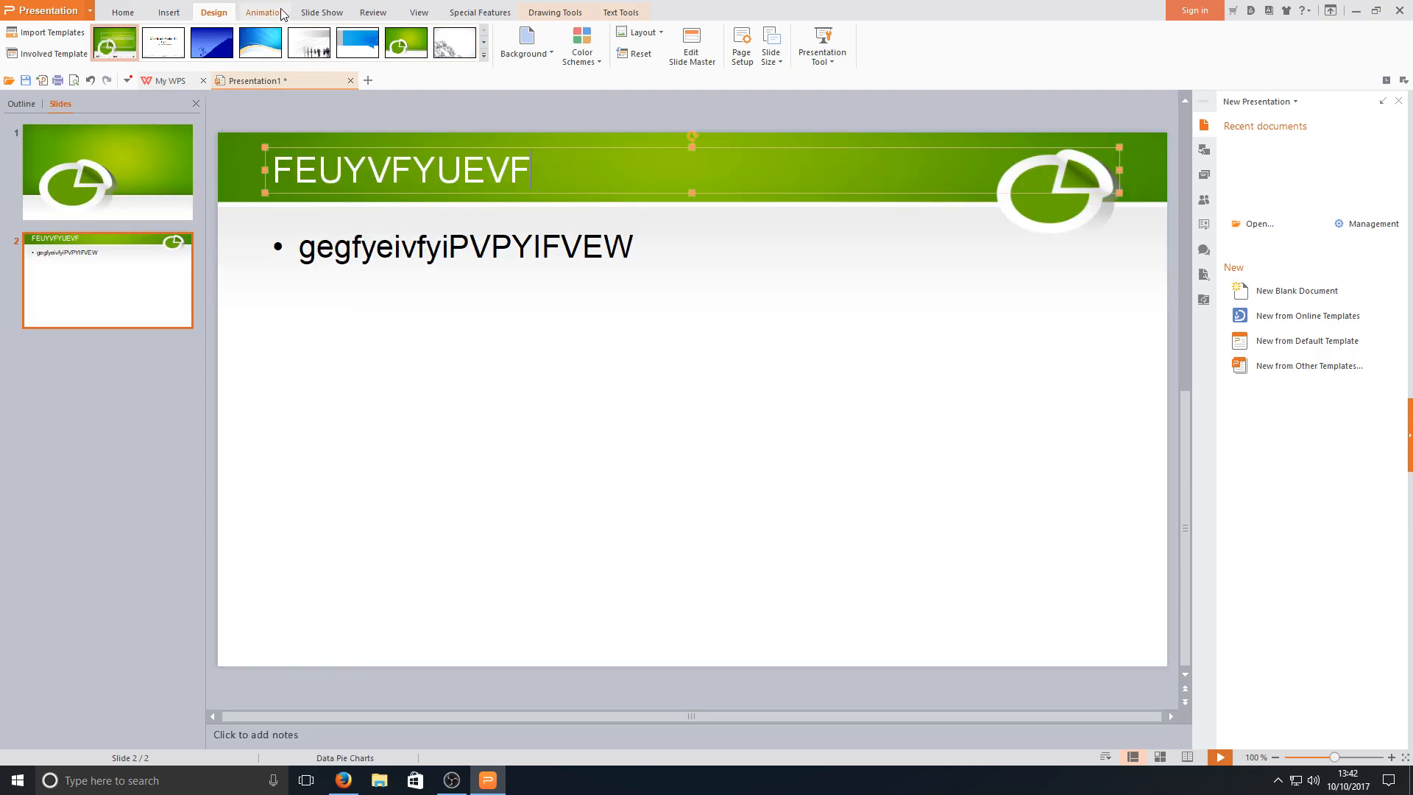
left_click(264, 12)
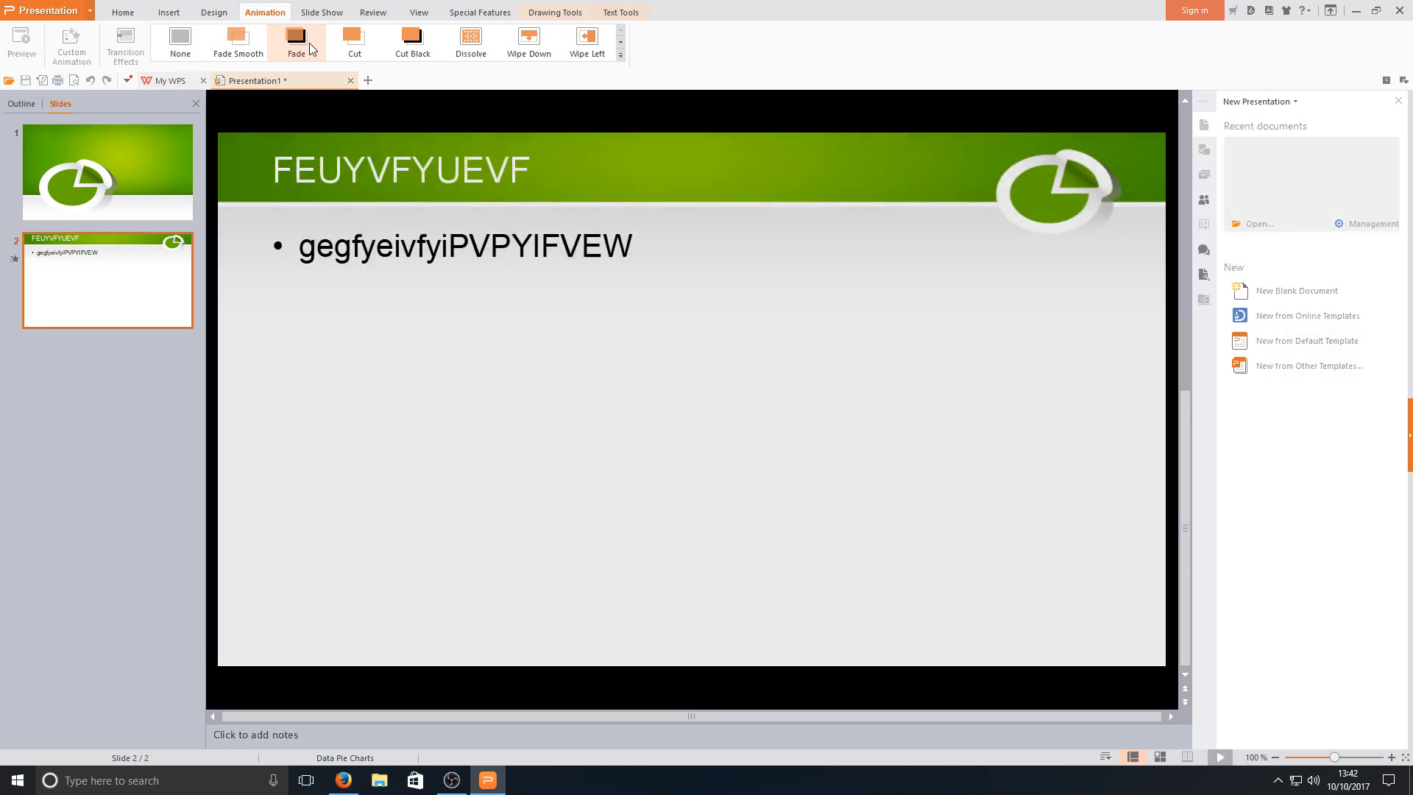
left_click(412, 41)
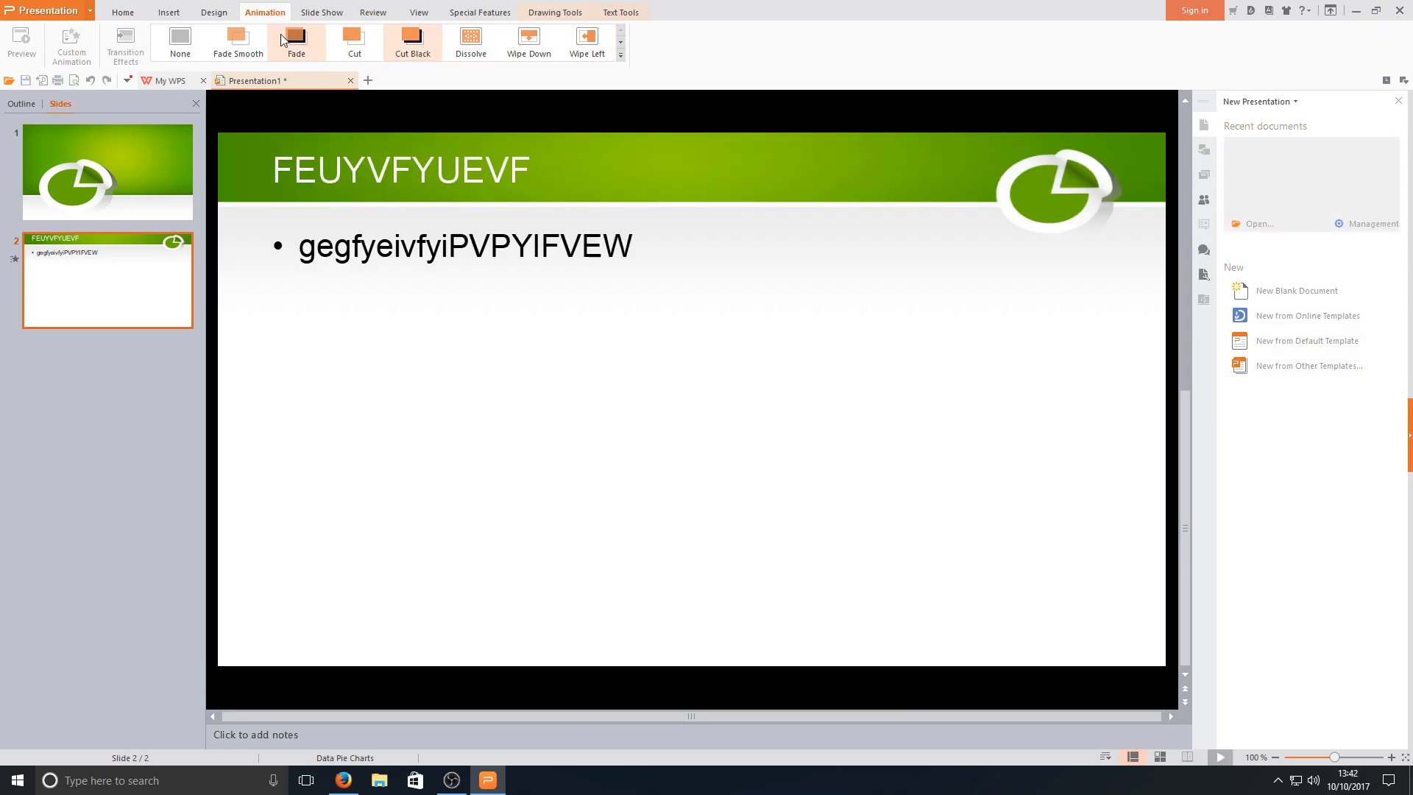
Step: Browse the Review, View, Special Features and Drawing Tools ribbons in turn
left_click(373, 11)
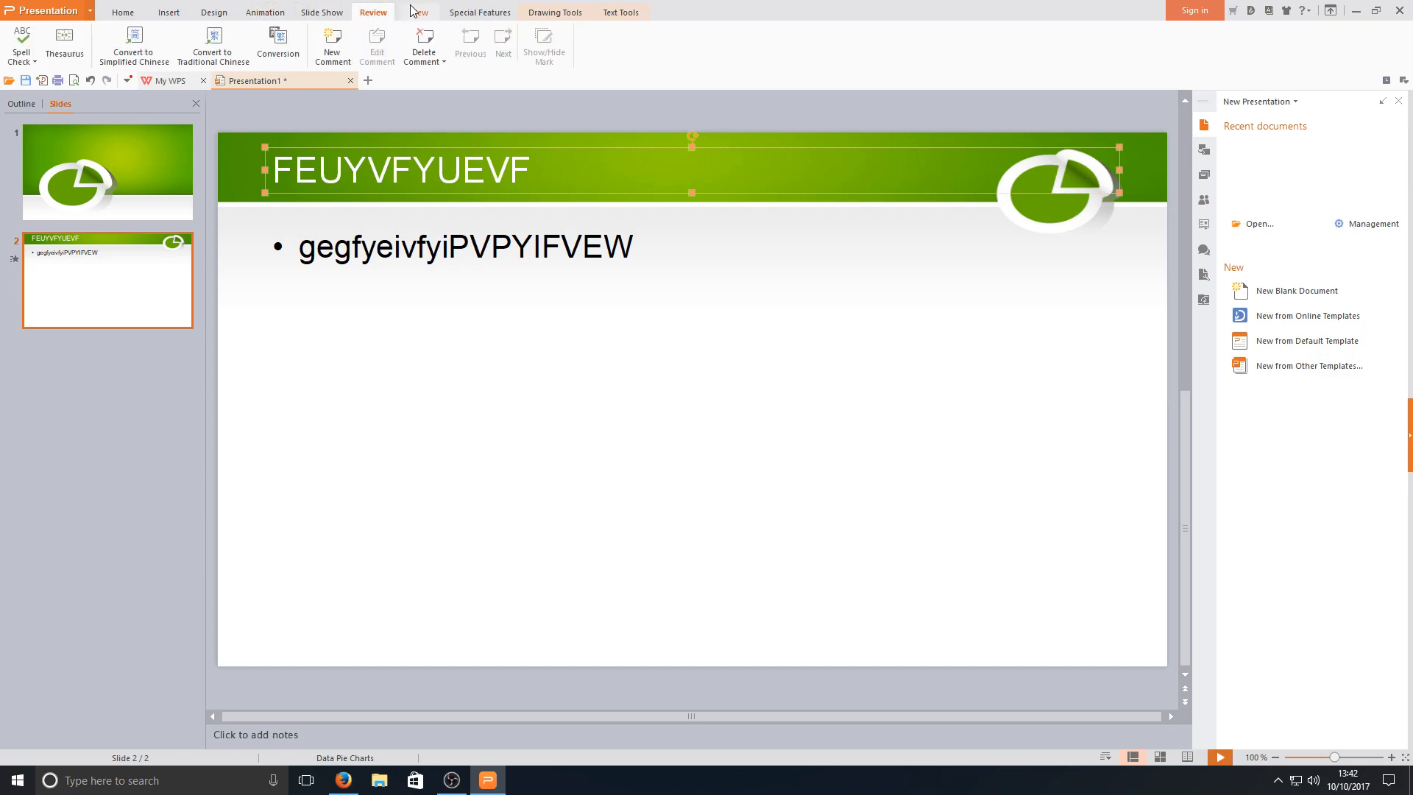
left_click(417, 12)
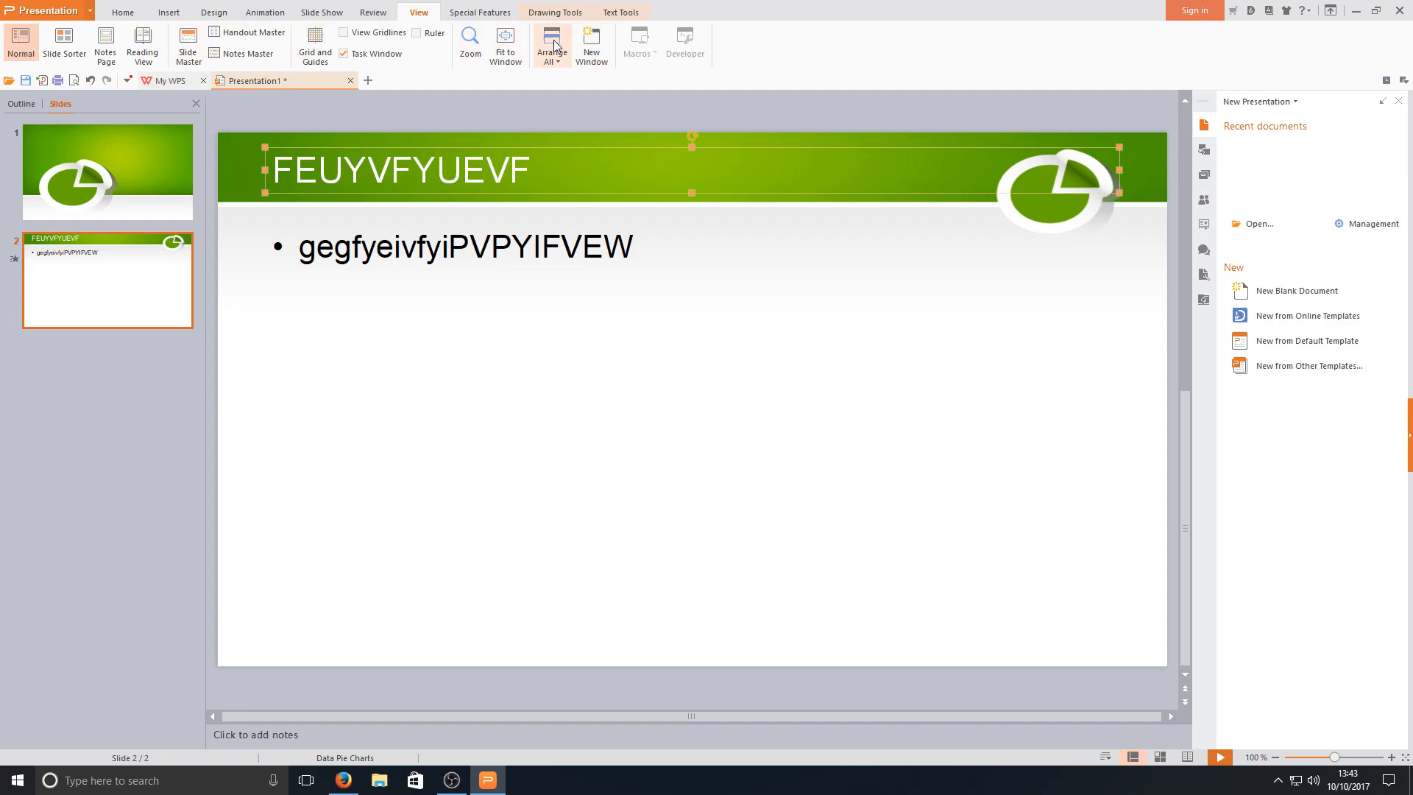
mouse_move(527, 80)
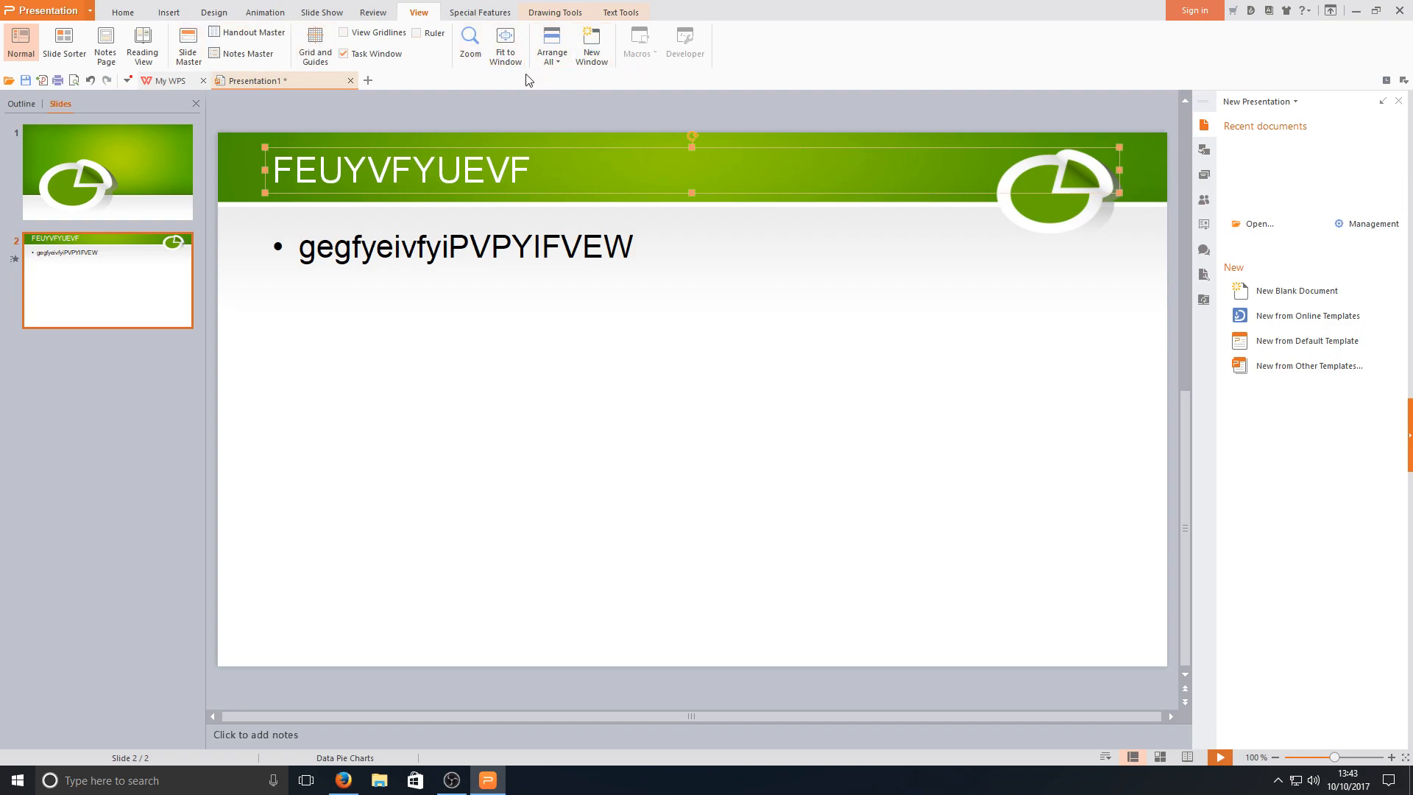
mouse_move(372, 11)
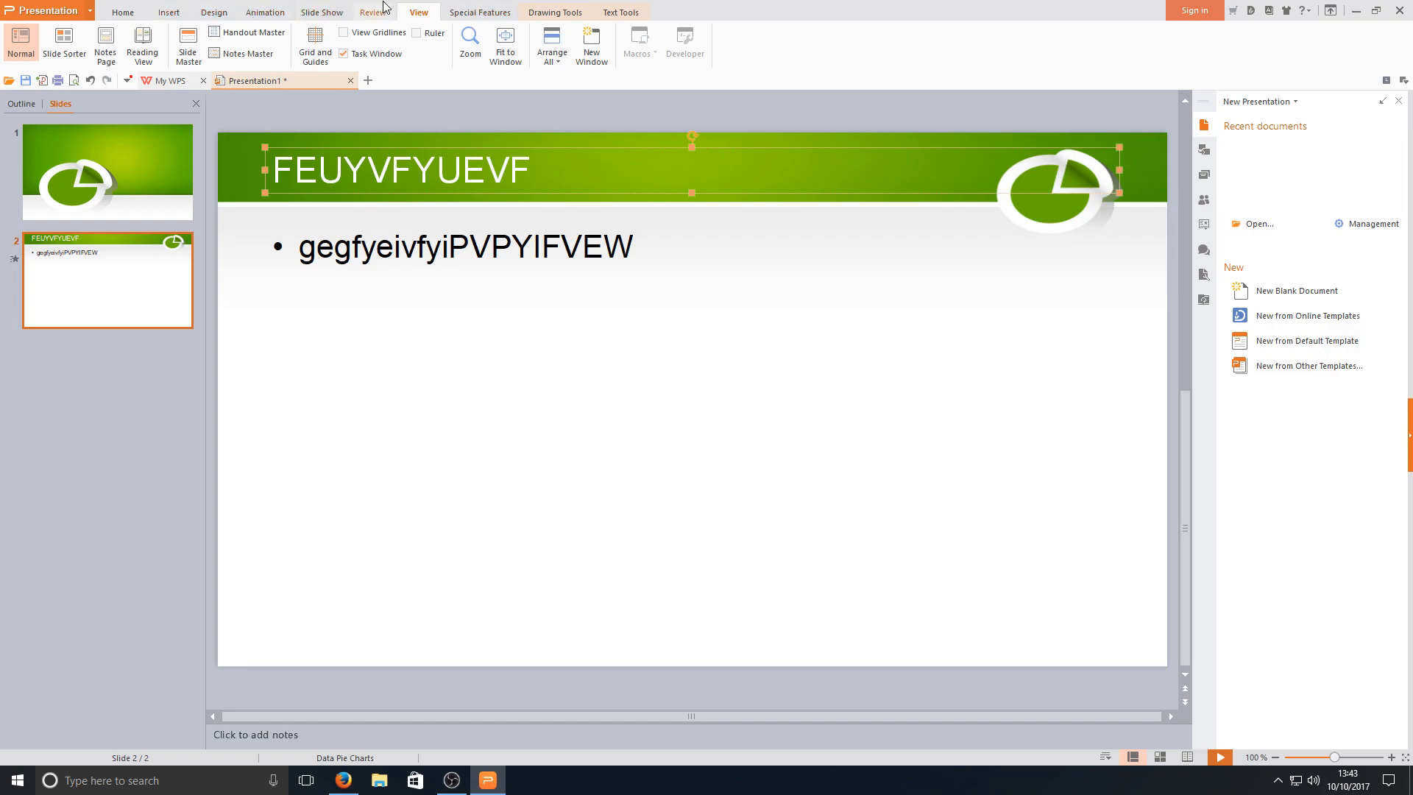
left_click(479, 12)
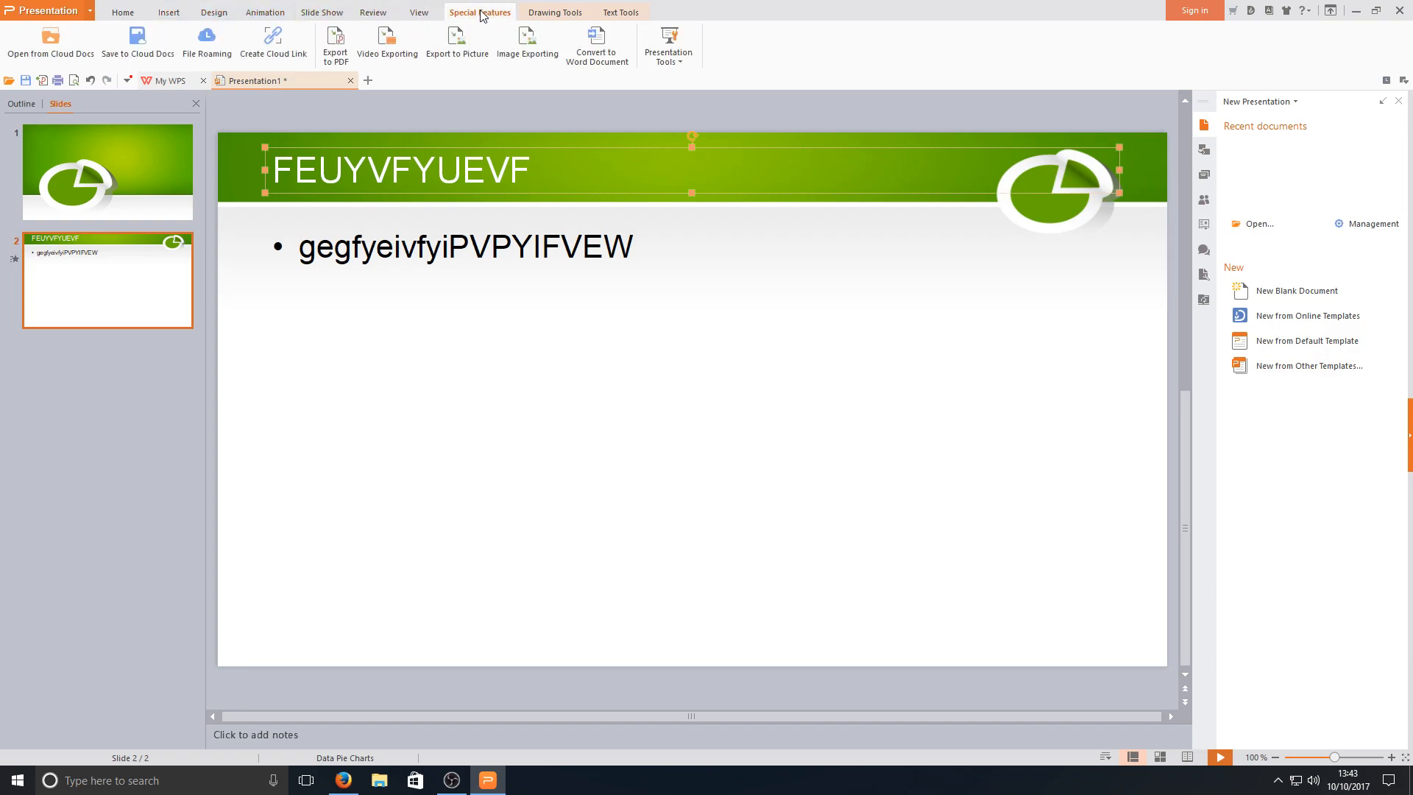
left_click(554, 12)
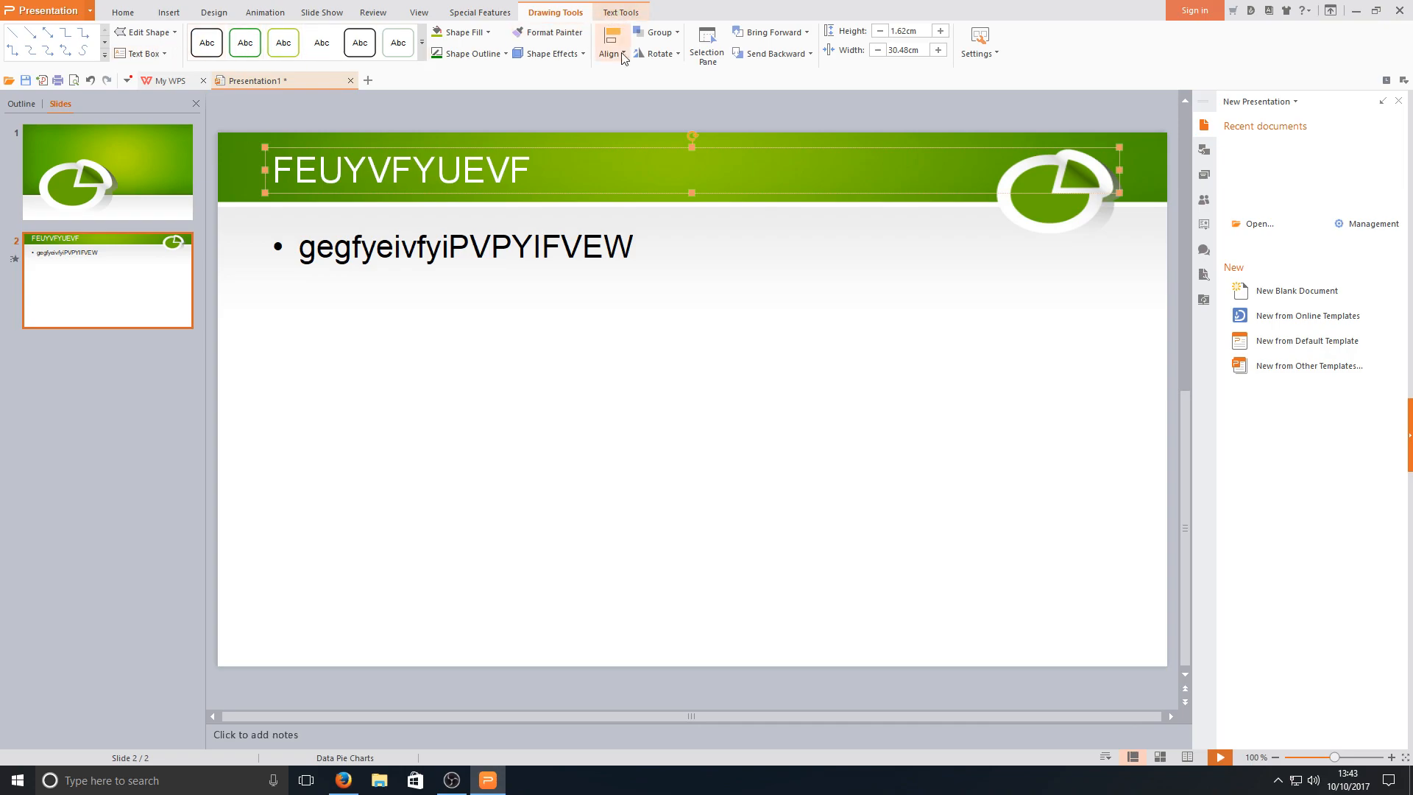
Step: Draw a long diagonal arrow across slide 2's empty area
left_click_drag(432, 369, 1077, 557)
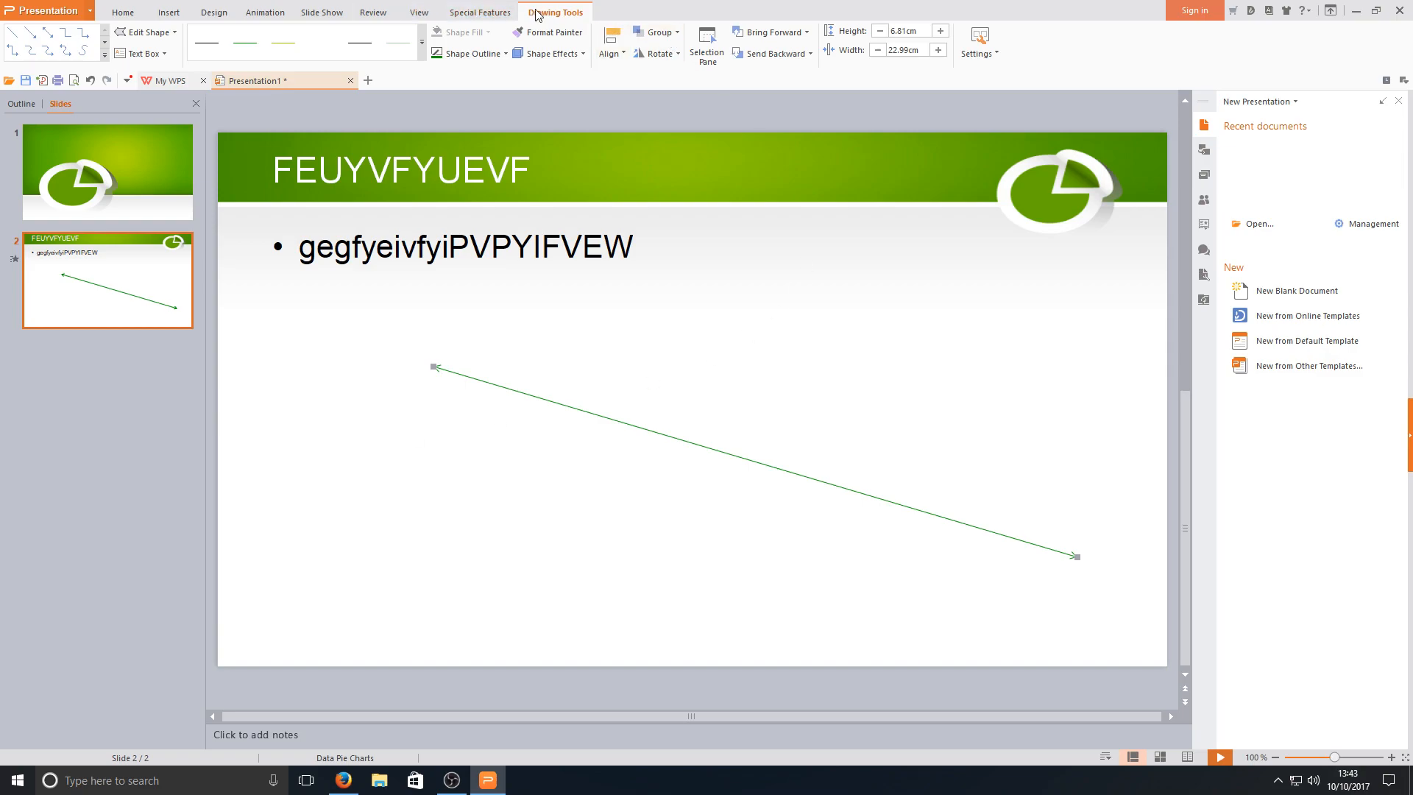
mouse_move(744, 190)
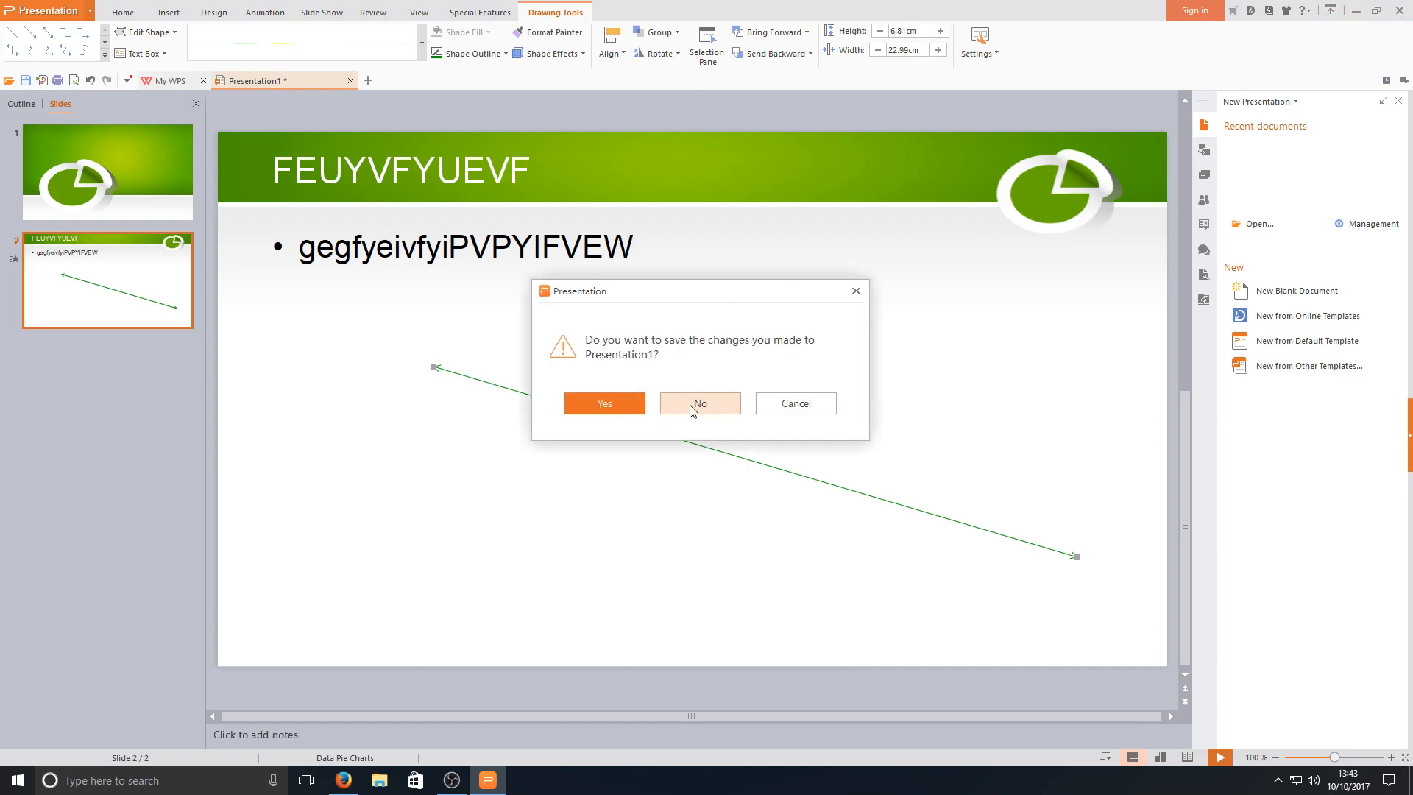
Step: Decline saving so WPS Presentation closes without keeping changes
left_click(699, 402)
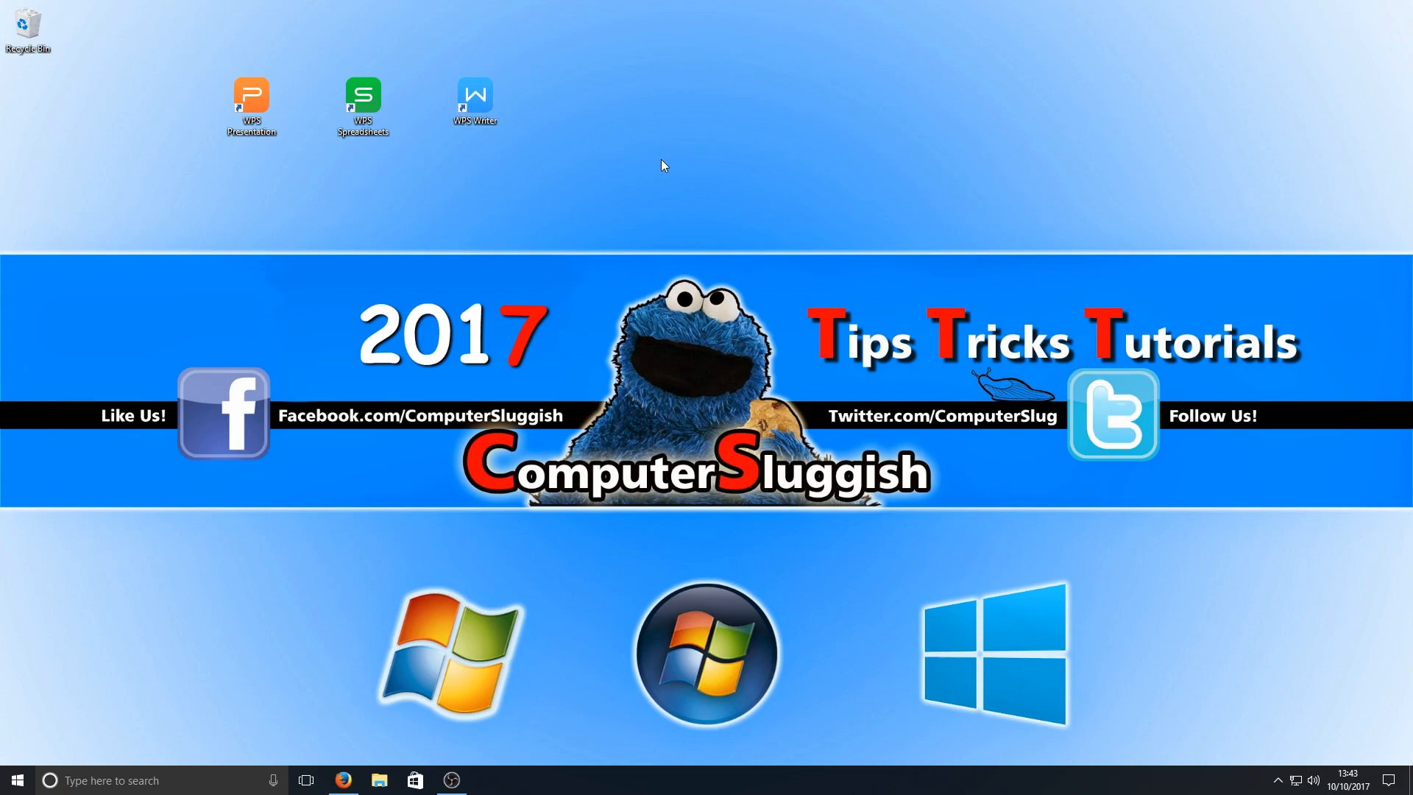
mouse_move(550, 269)
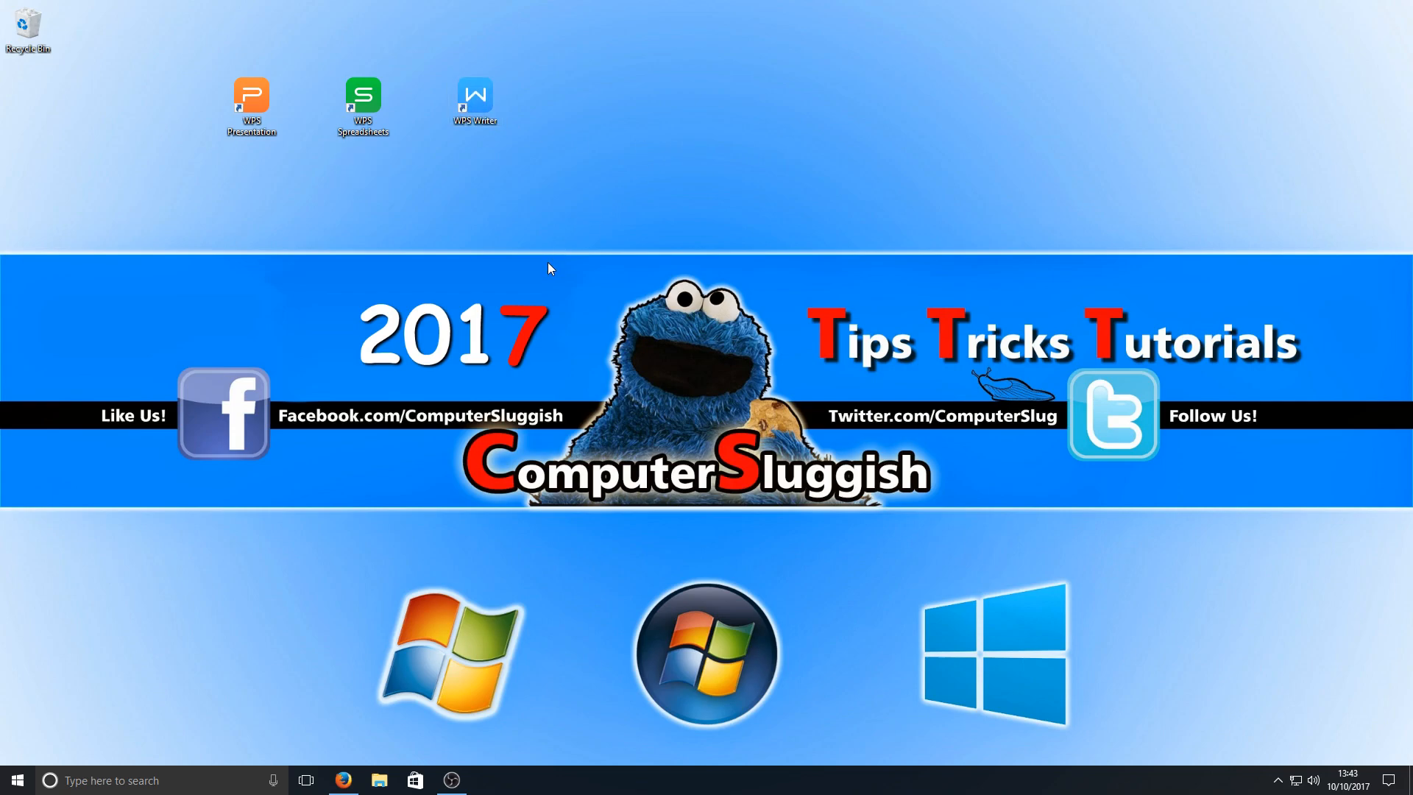